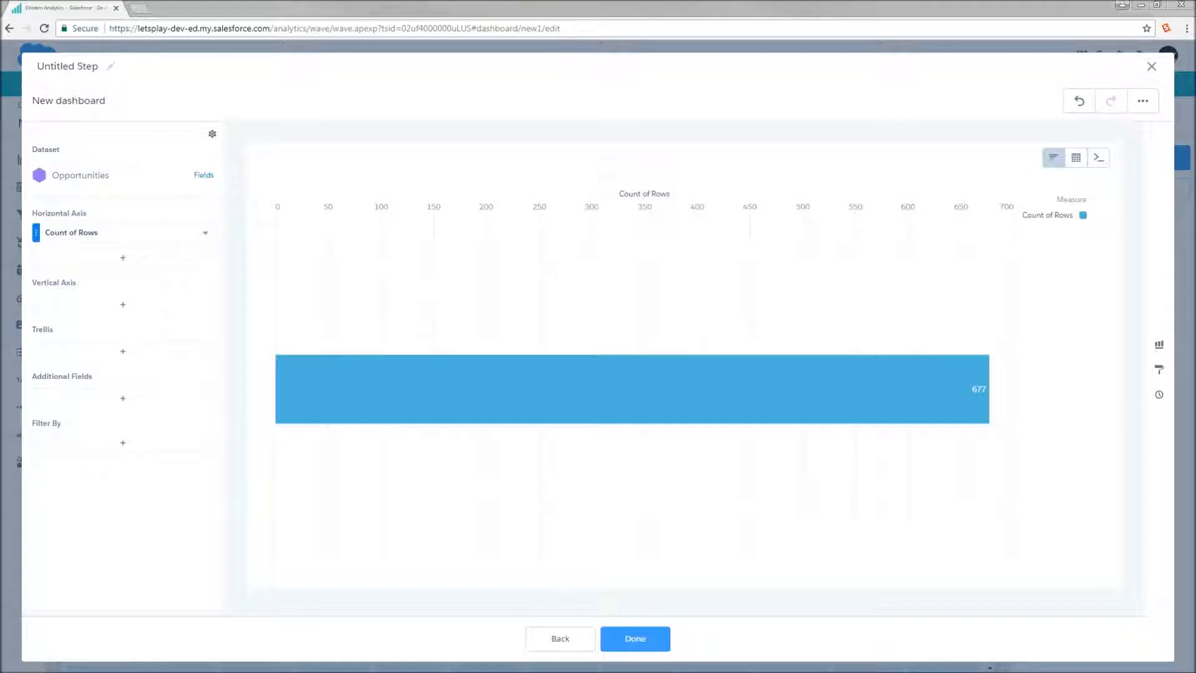
mouse_move(292, 214)
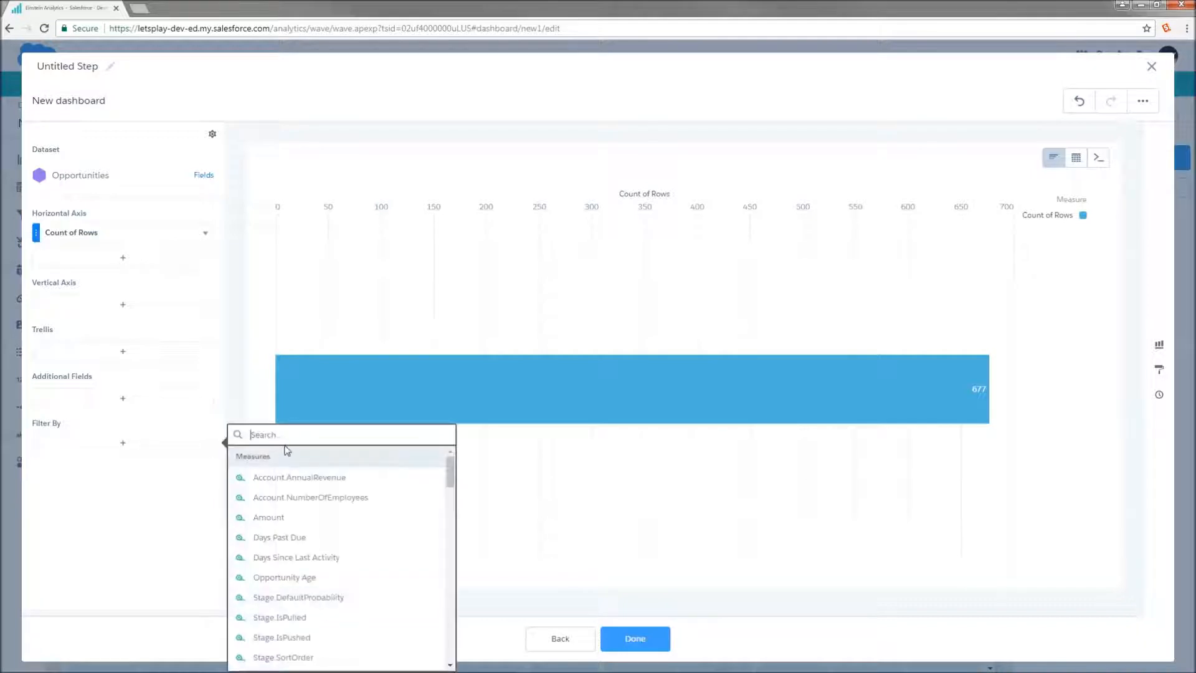
Filter the chart to Stage Closed Won, then pick Industry for a second filter
type("sta")
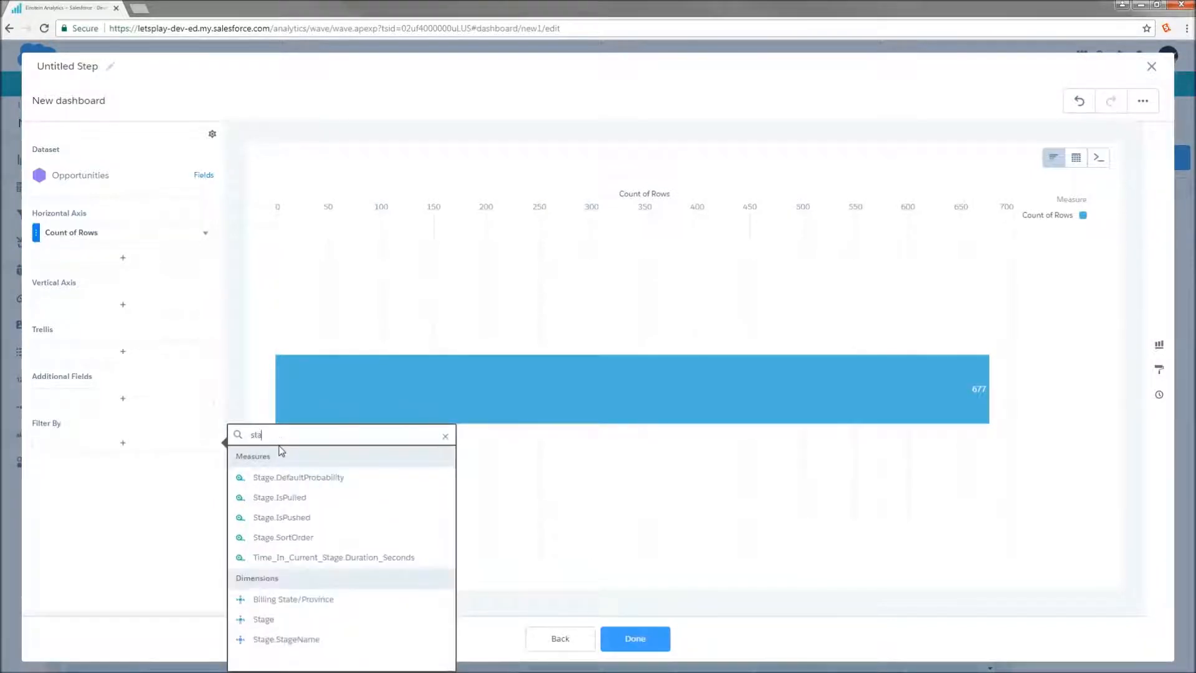
left_click(262, 619)
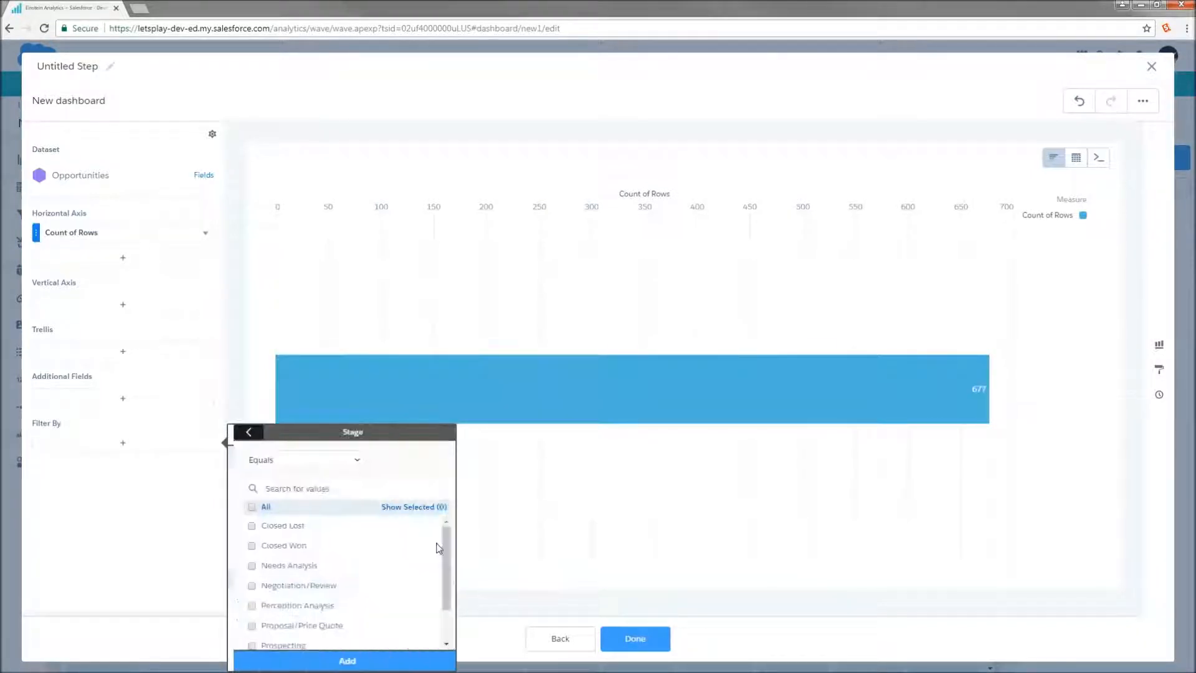
left_click(246, 545)
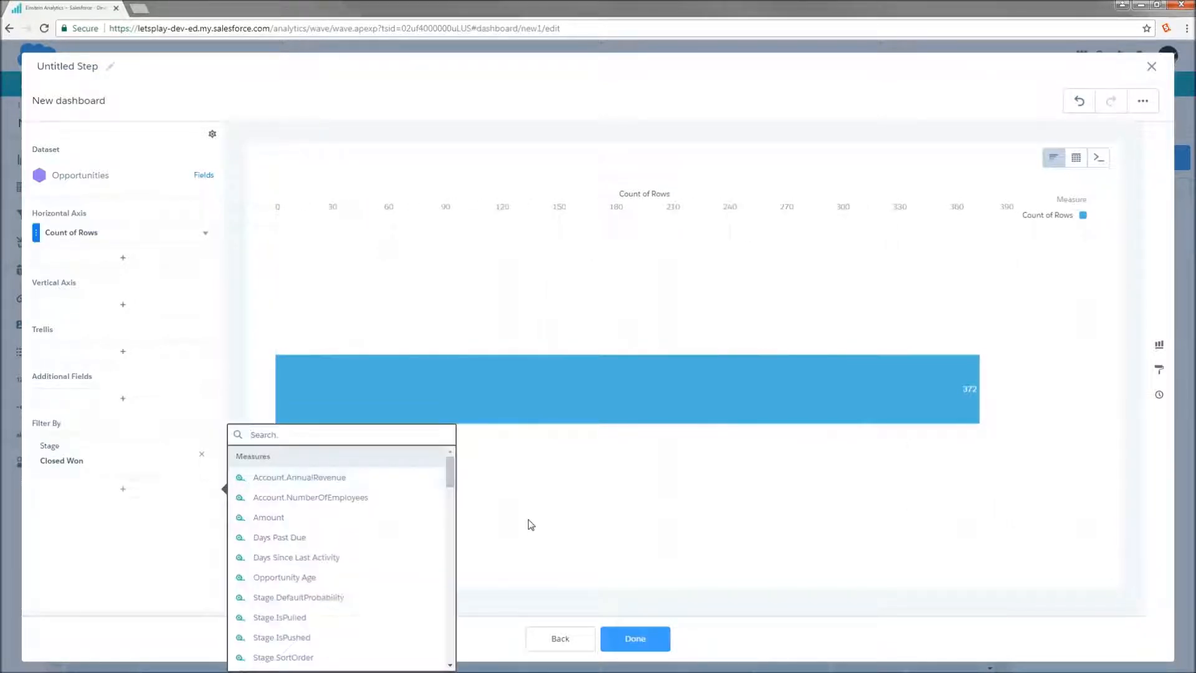
type("ind")
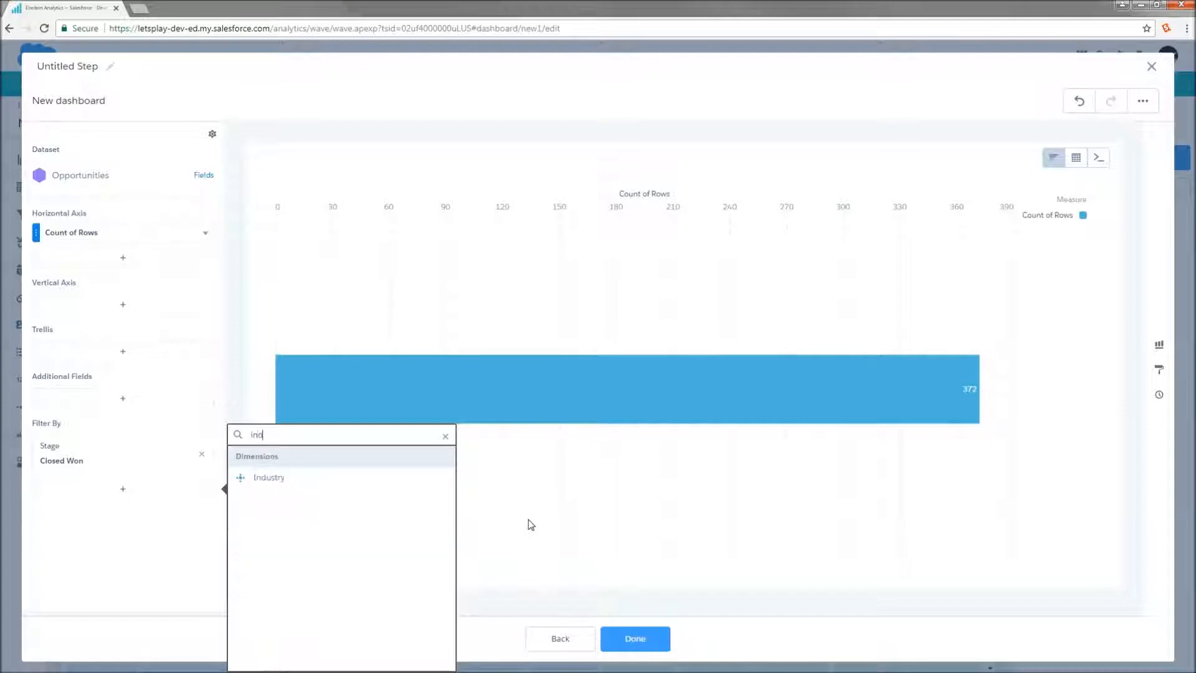
left_click(268, 476)
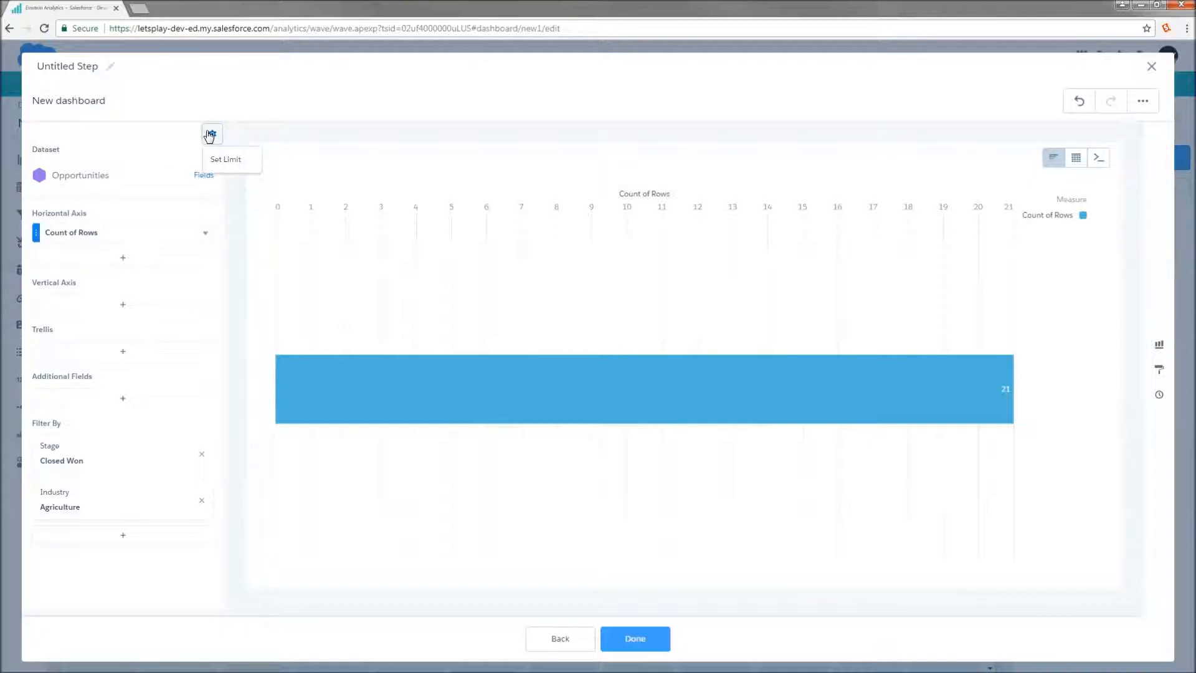
Inspect the row limit, chart type and more-options menus for the 21-row filtered chart
left_click(1075, 158)
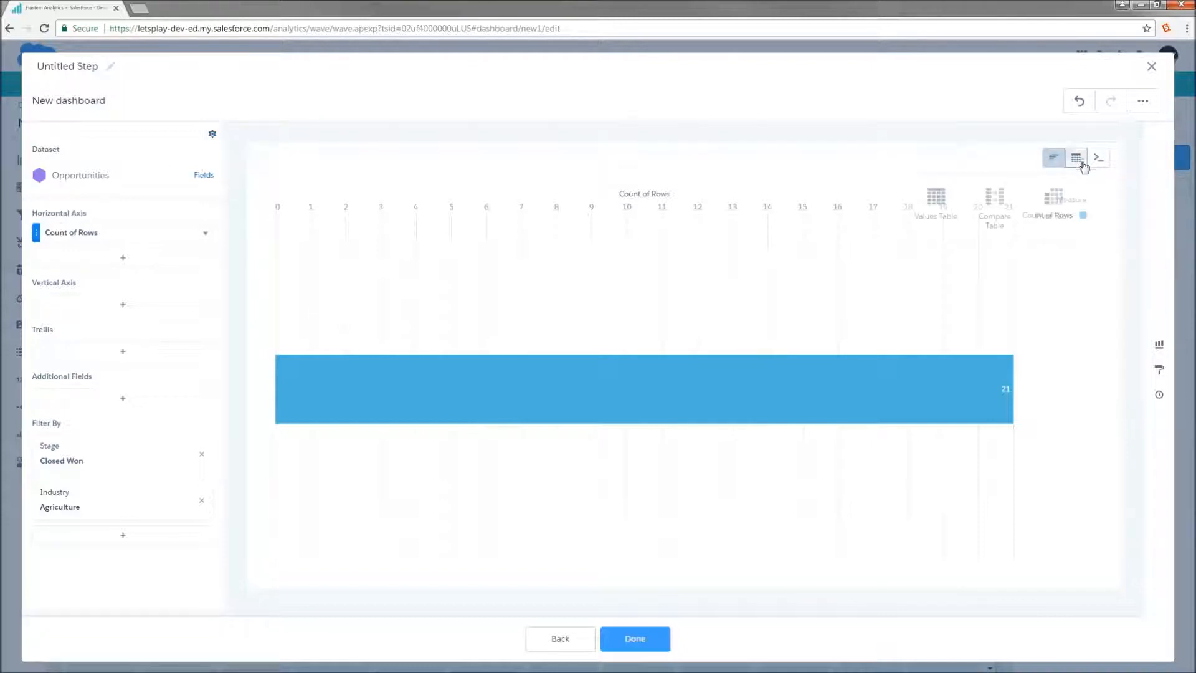
left_click(1142, 99)
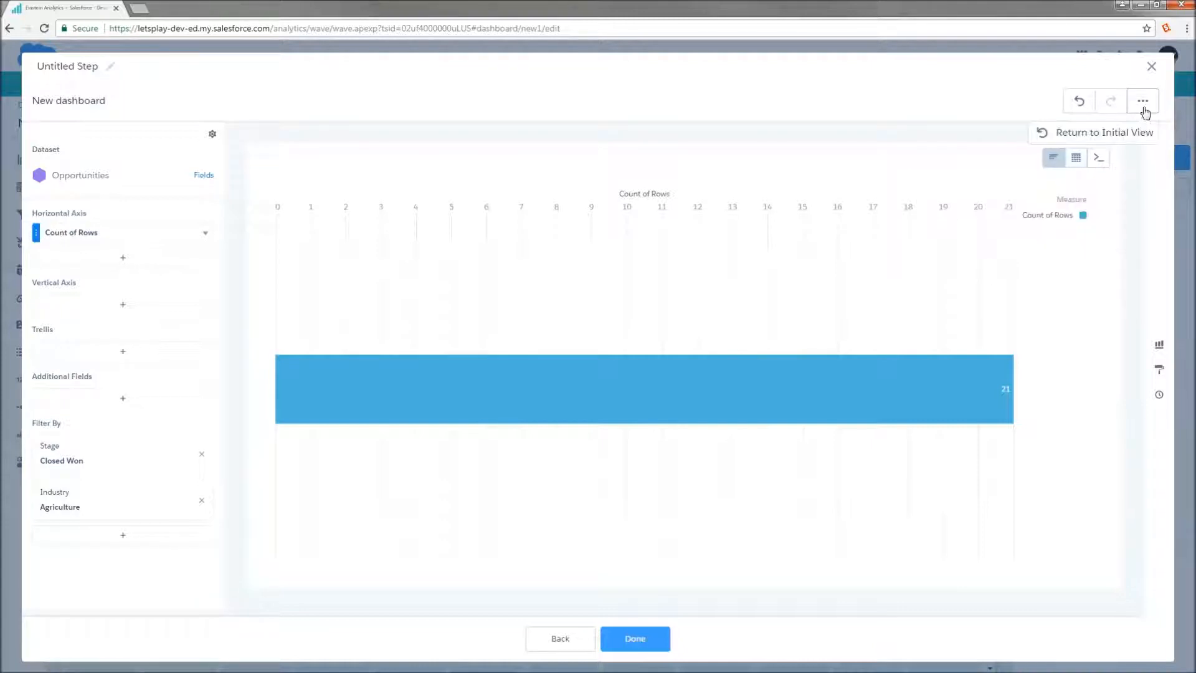
left_click(1158, 369)
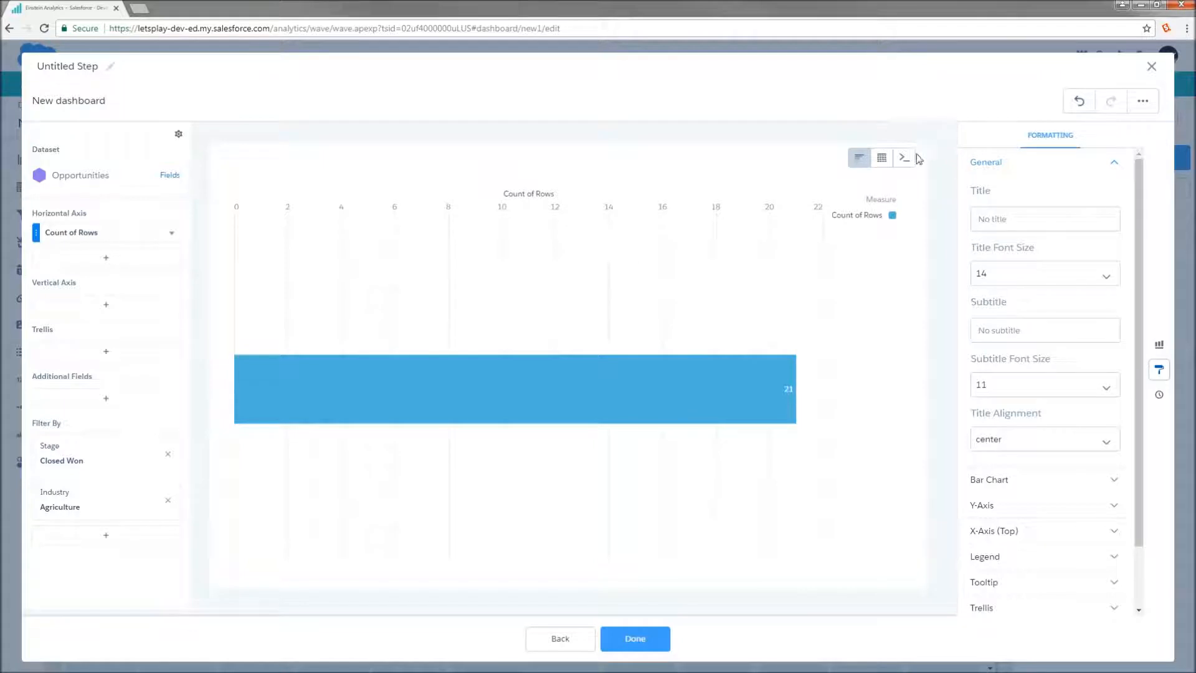
Show the step as SAQL and remove the semicolon from the StageName filter line
left_click(903, 157)
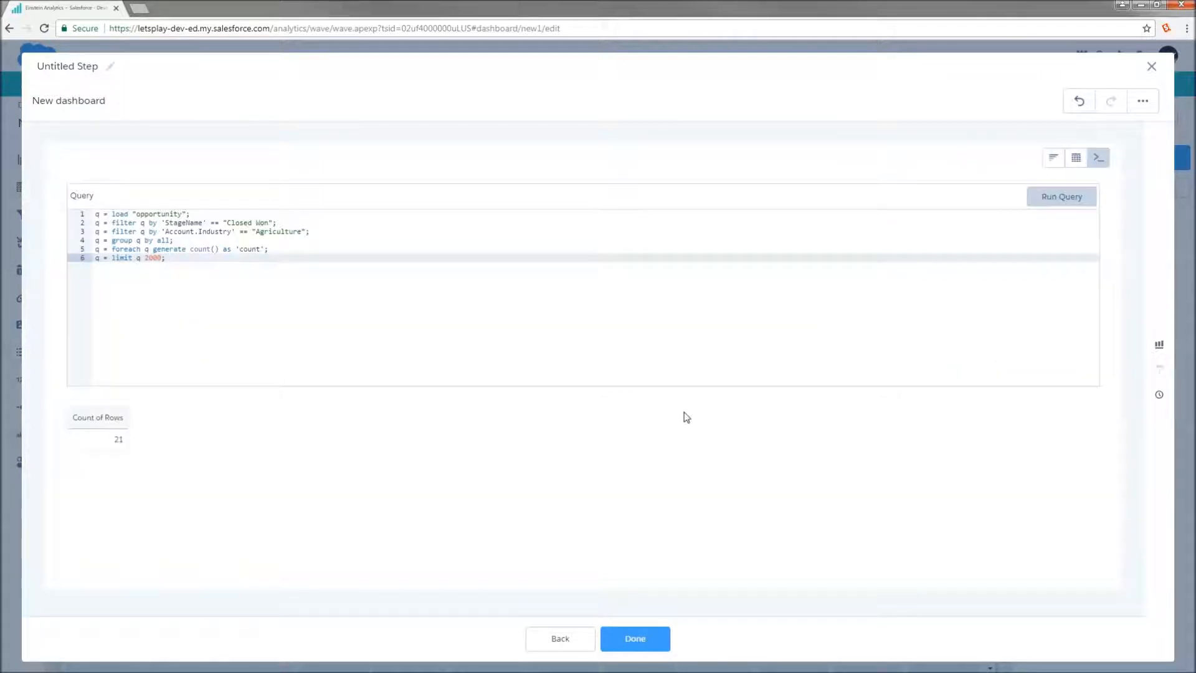
mouse_move(540, 244)
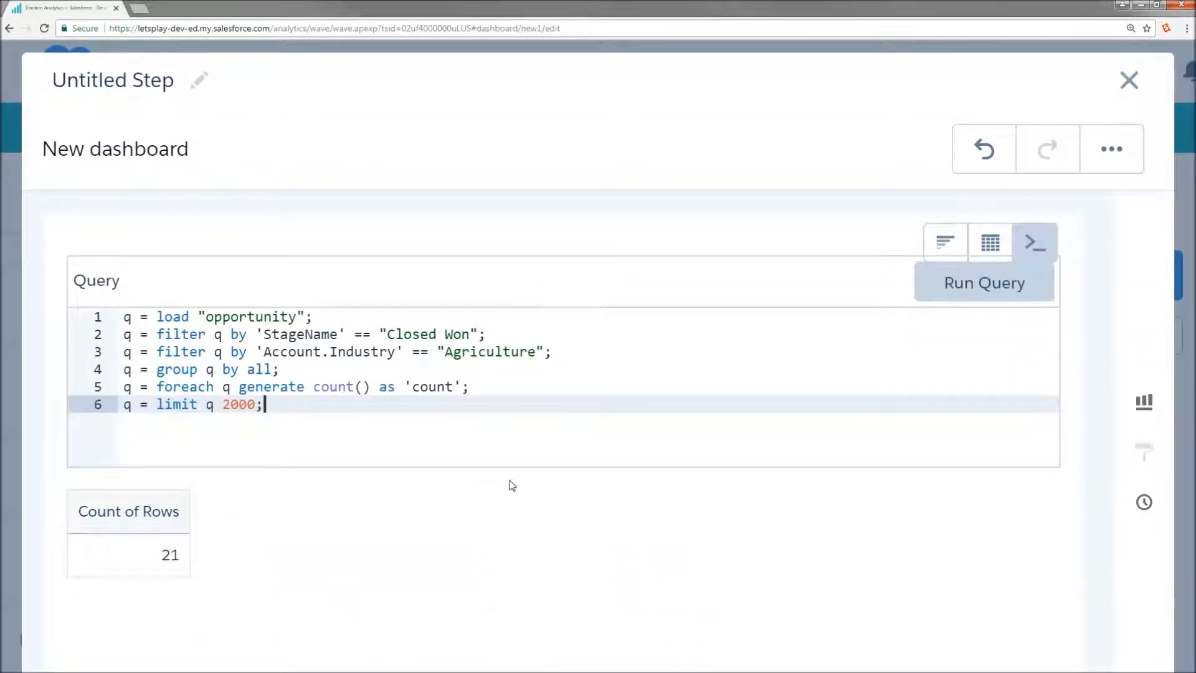
mouse_move(404, 580)
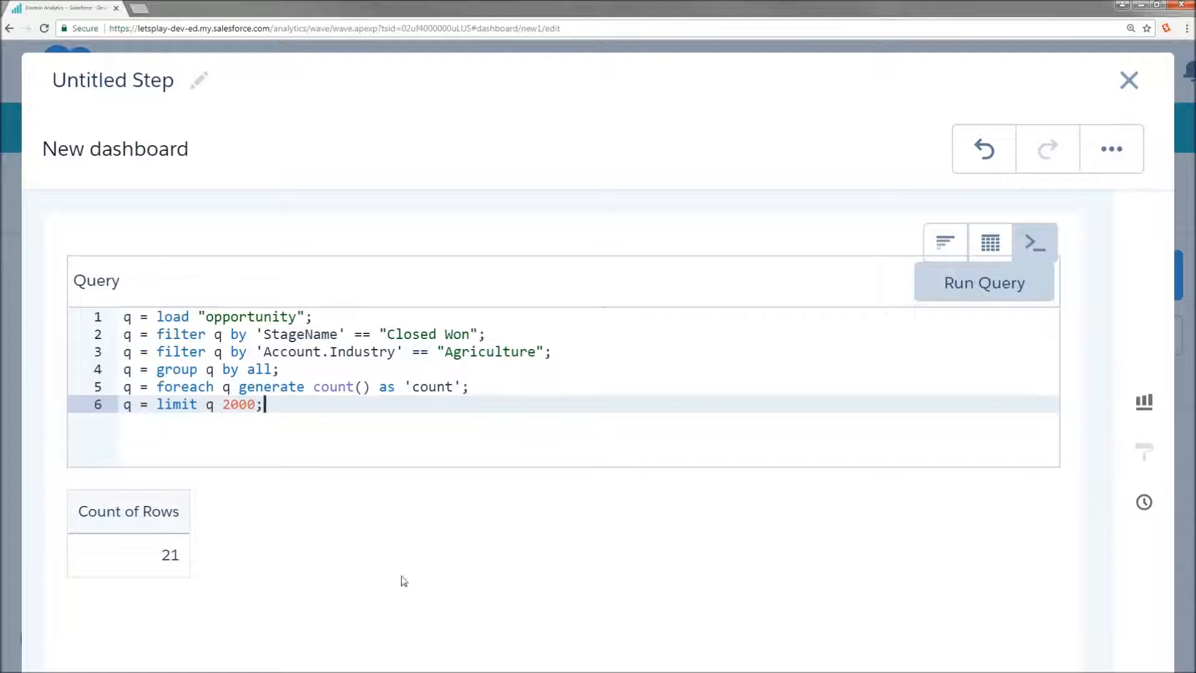
mouse_move(516, 331)
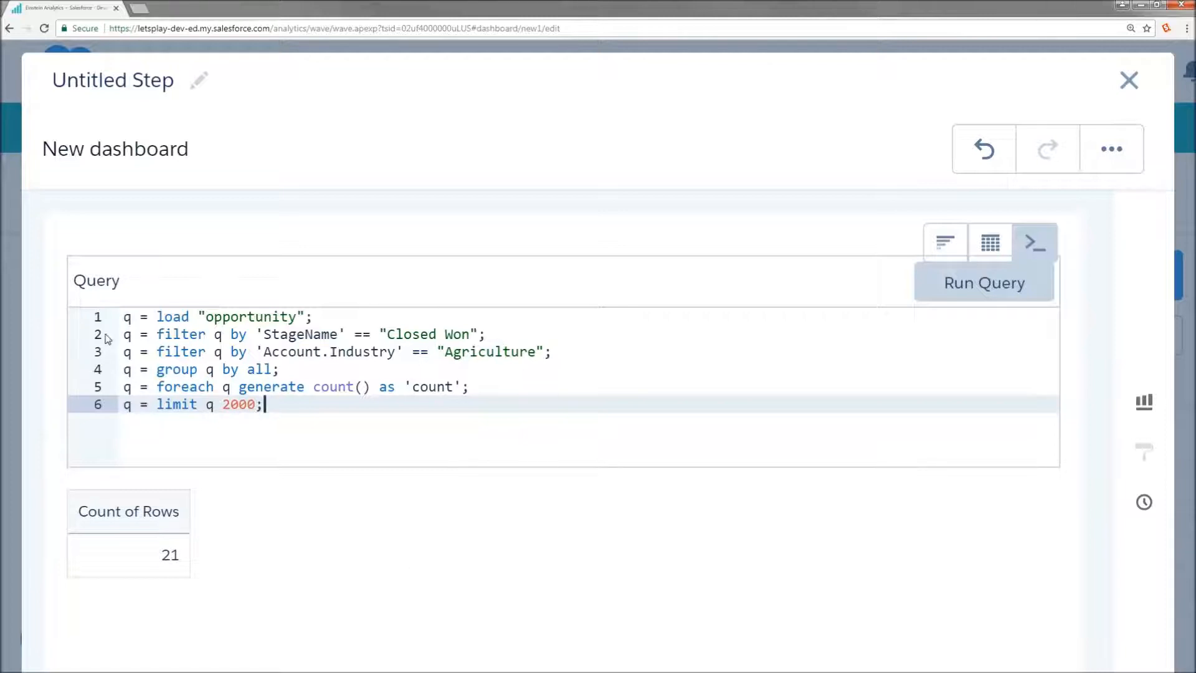
left_click(183, 333)
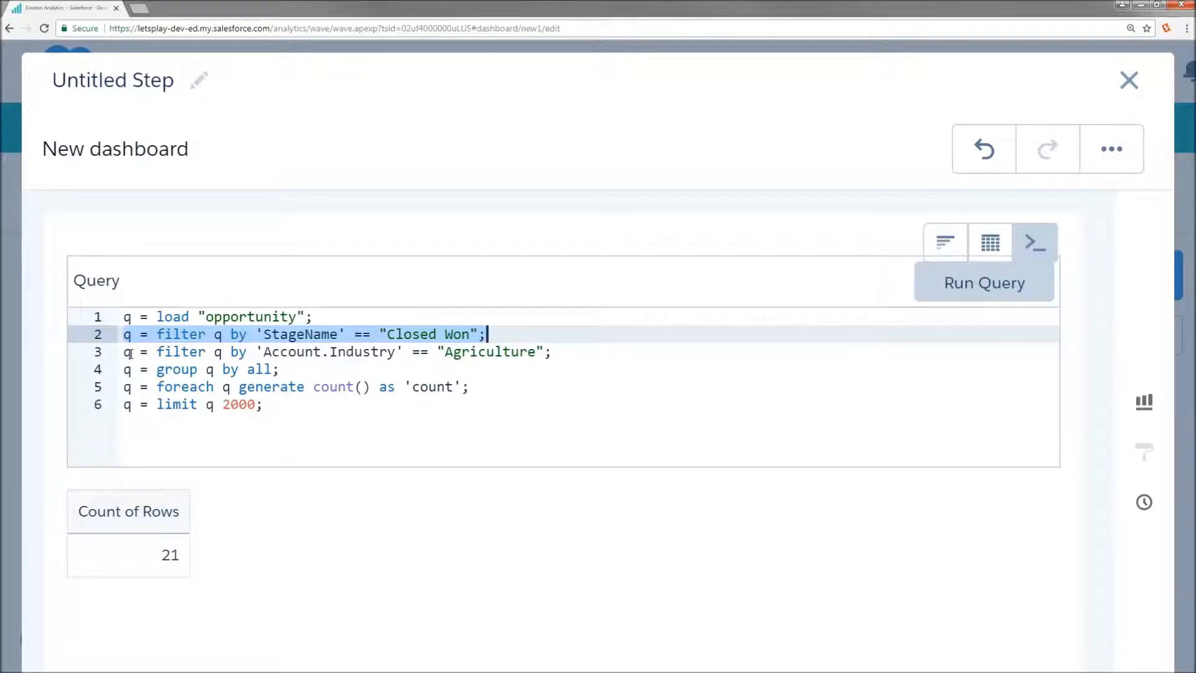
left_click(305, 351)
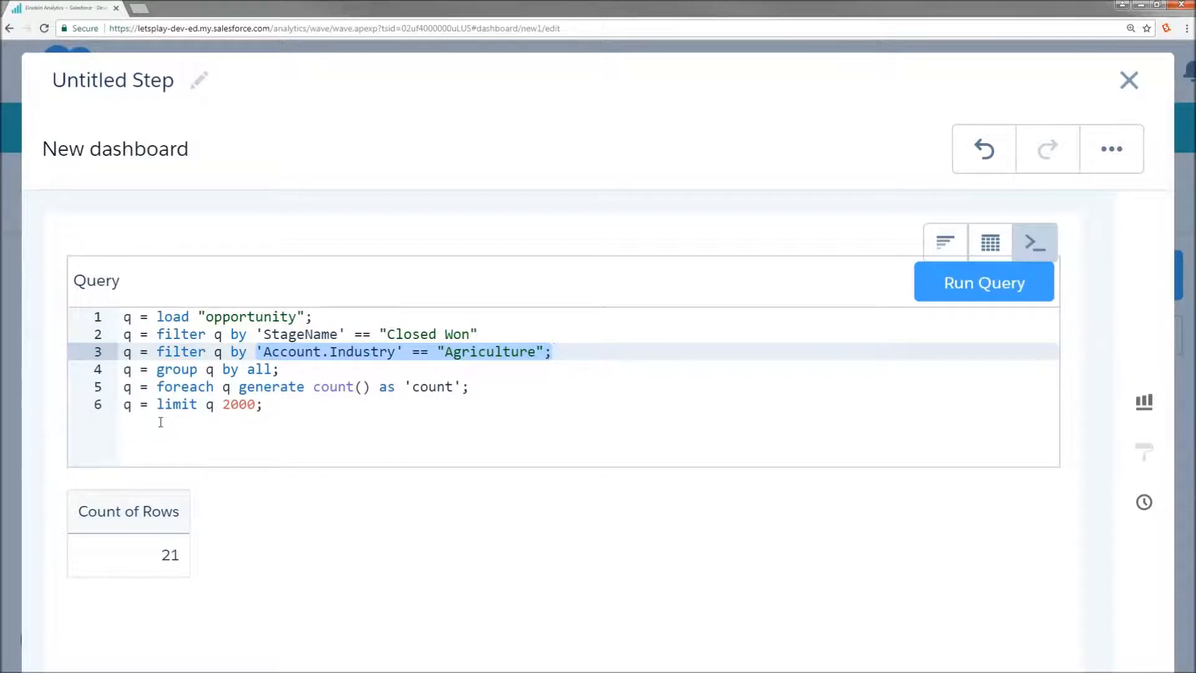
Merge the Closed Won and Account.Industry == "Agriculture" conditions into one line joined by ||
key("Delete")
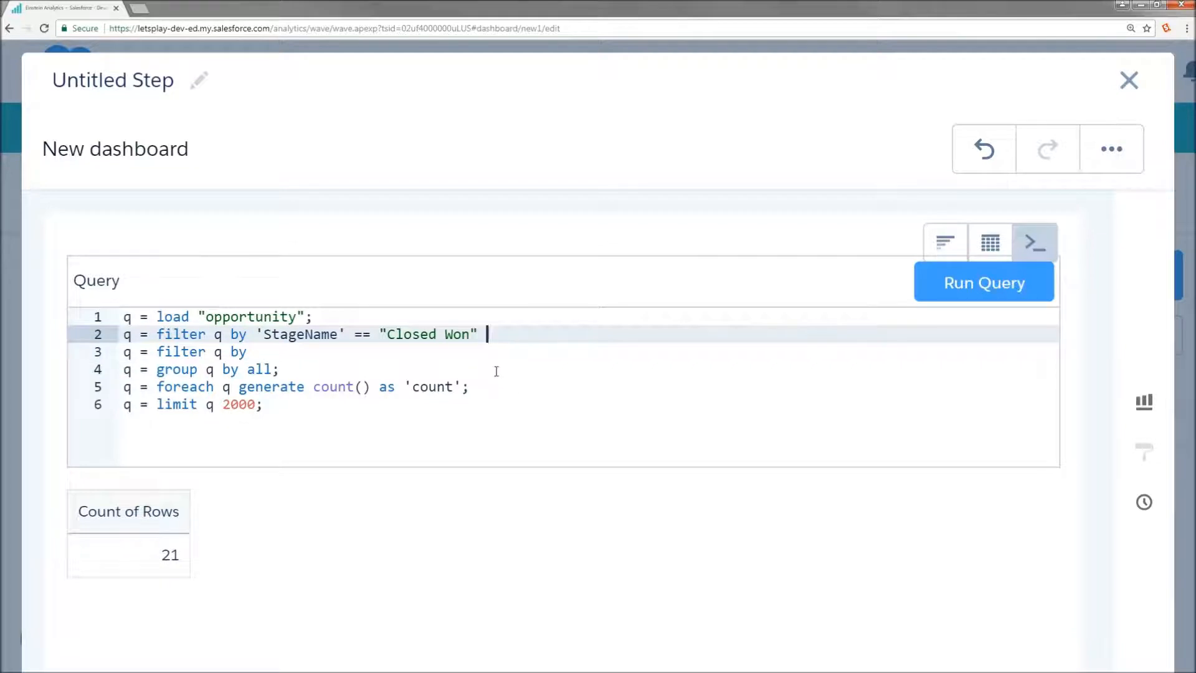
type("'Account.Industry' == \"Agriculture\";")
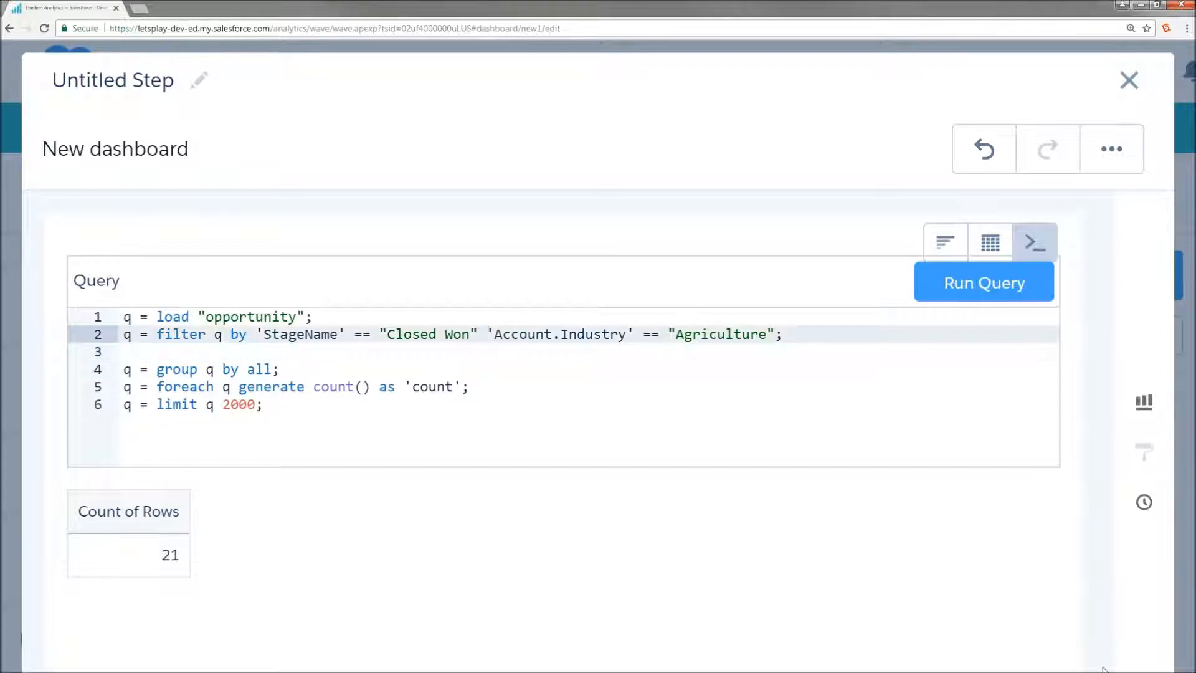
type("||")
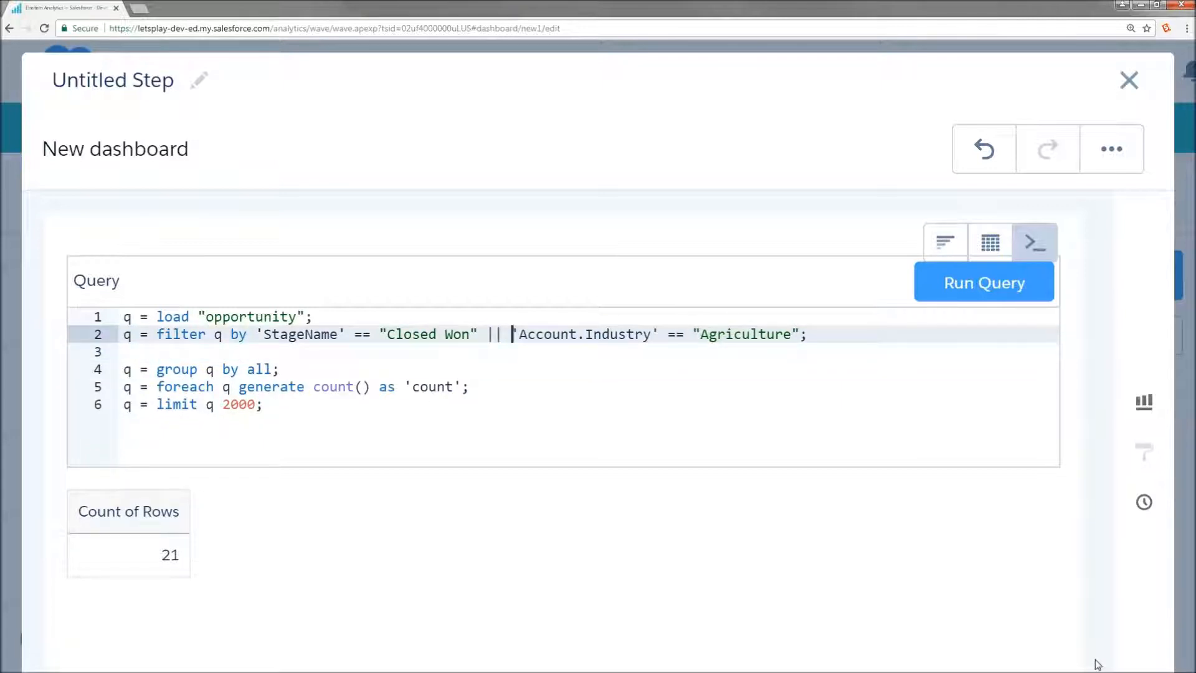
type("&&")
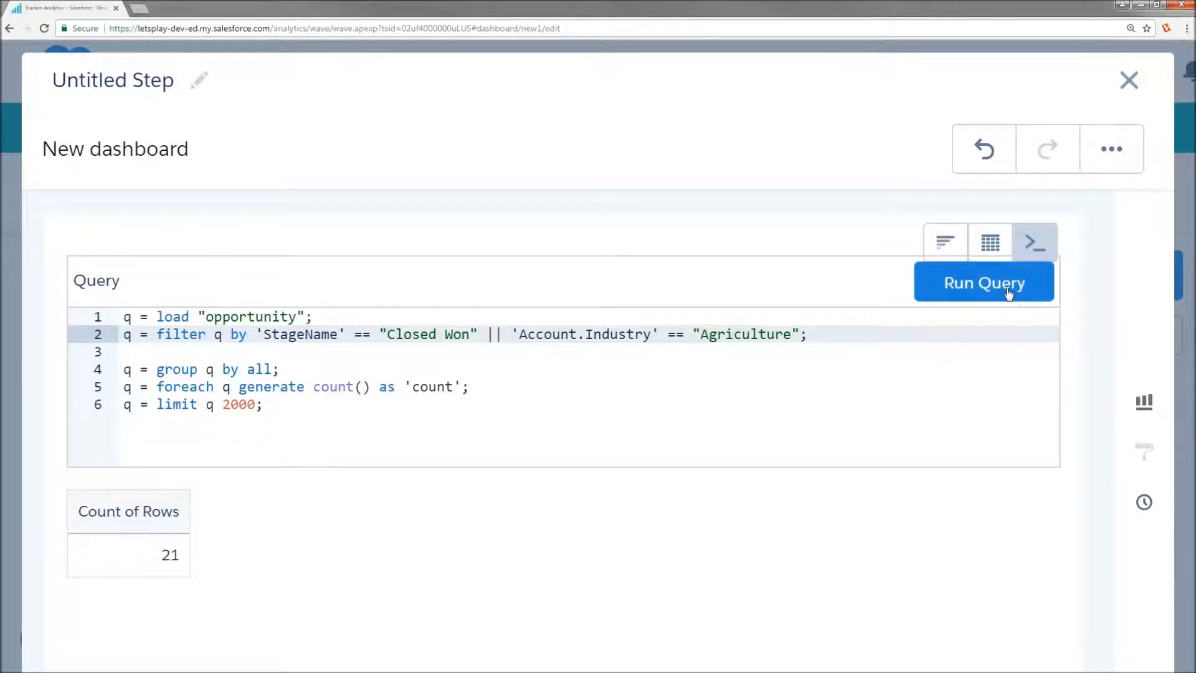
Run the OR query, getting 383 rows, and close the step editor
left_click(984, 282)
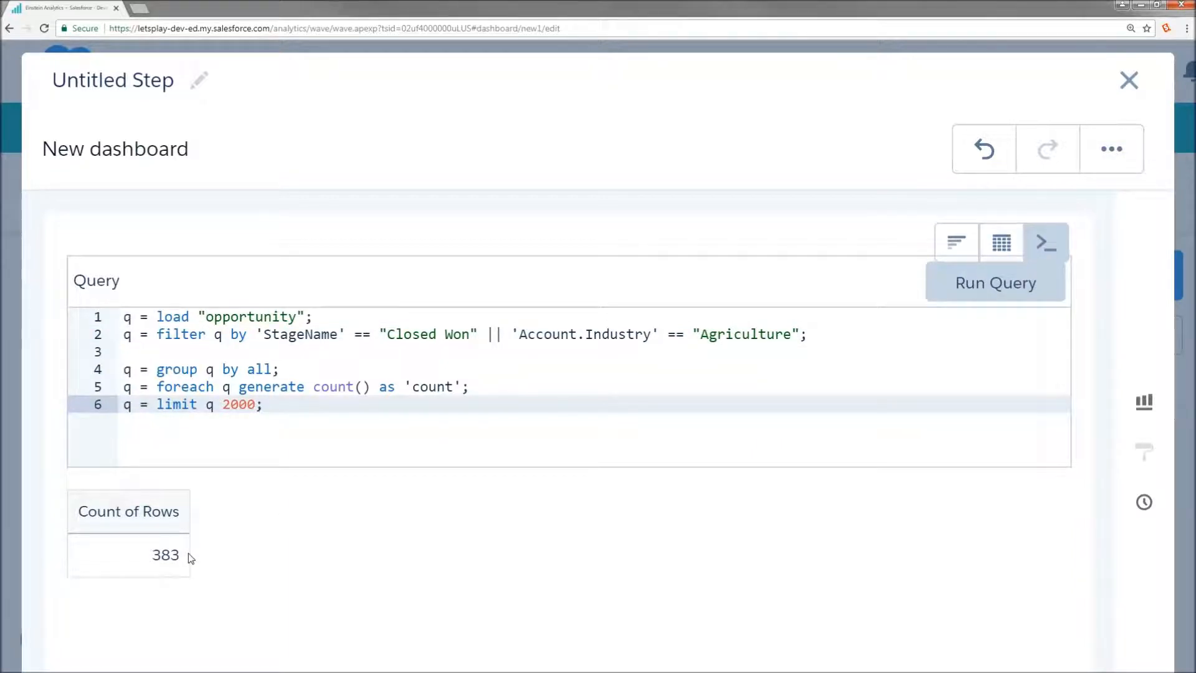
left_click(1129, 80)
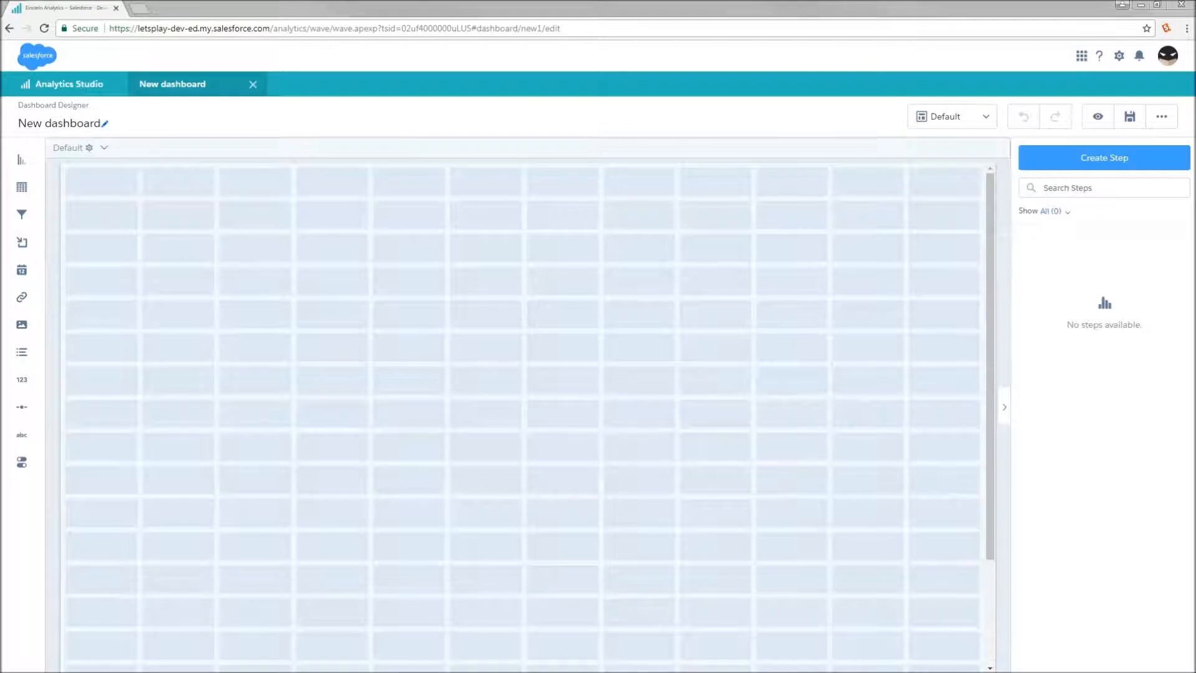
mouse_move(1121, 190)
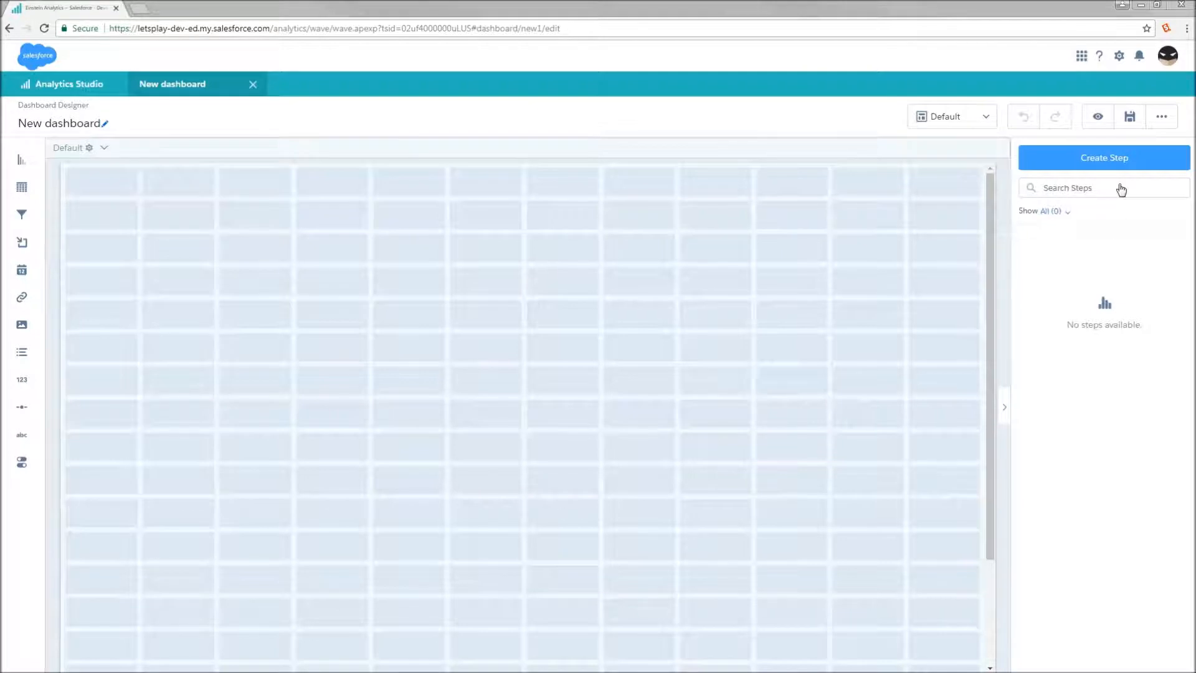
Create an Opportunities step shown as a values table counting 677 rows
left_click(1103, 157)
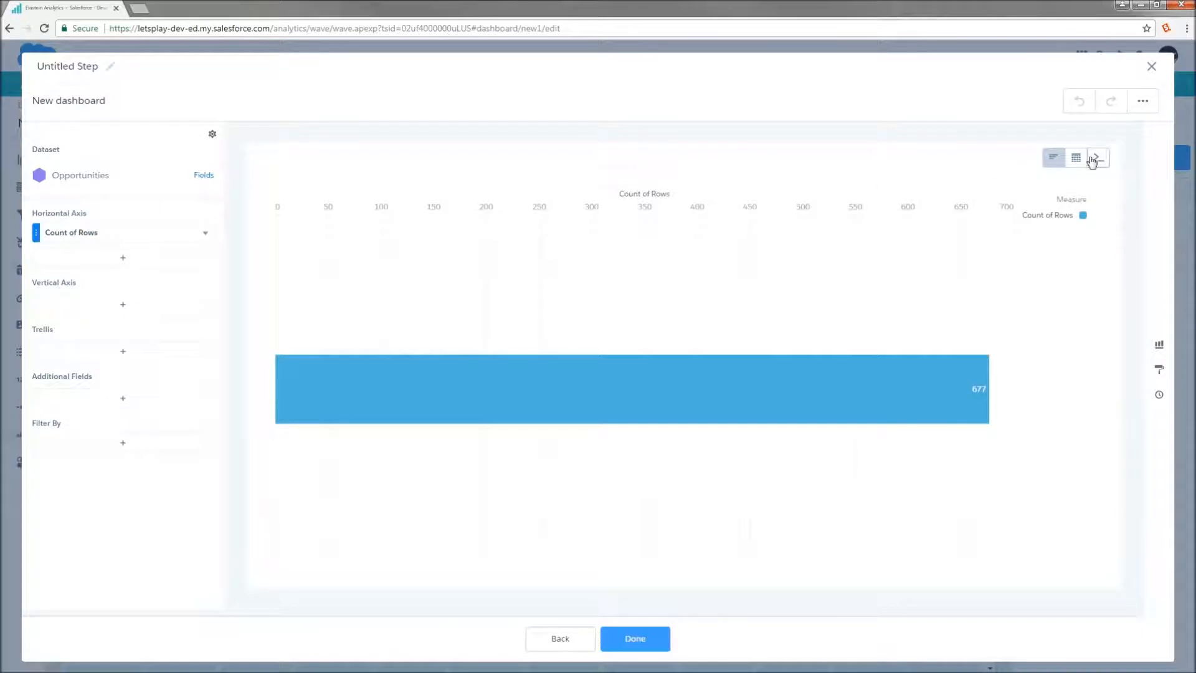
left_click(1097, 158)
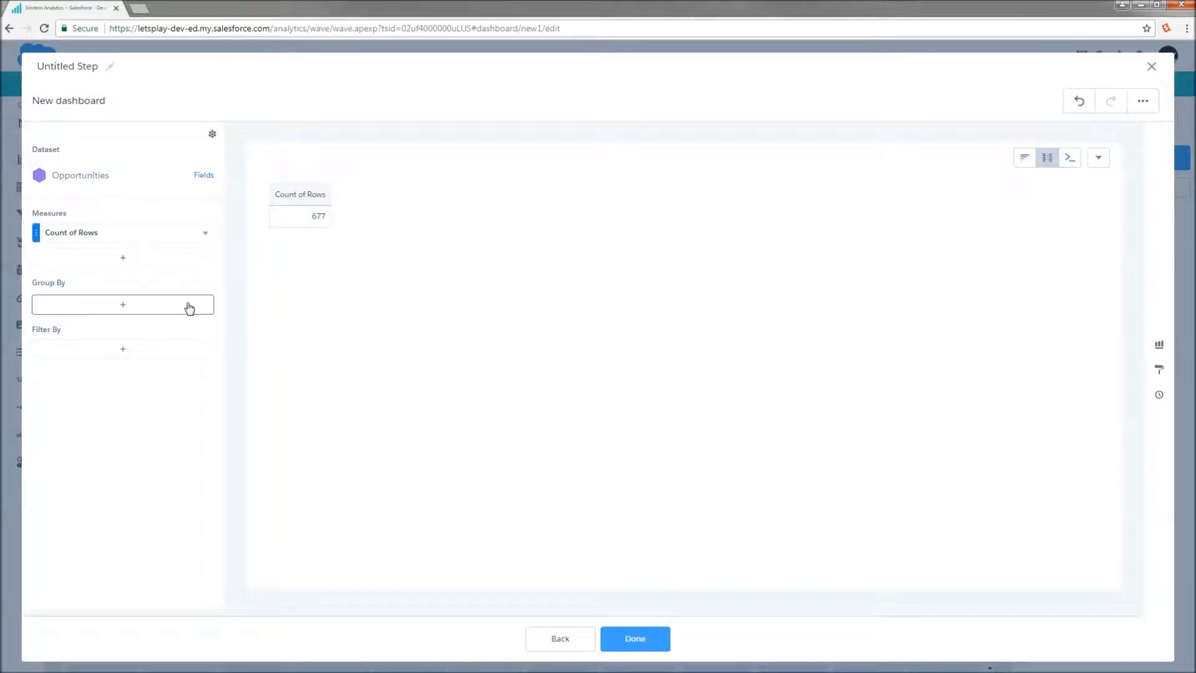
Measure Sum of Amount grouped by Close Date month
left_click(205, 232)
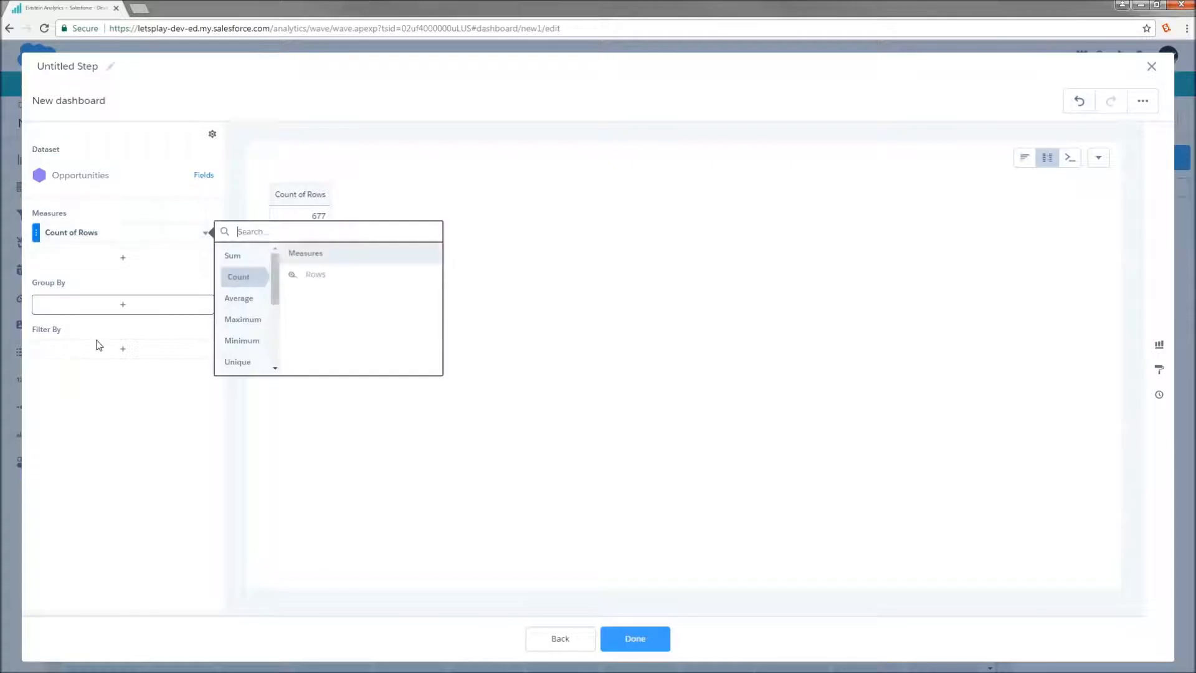
left_click(206, 317)
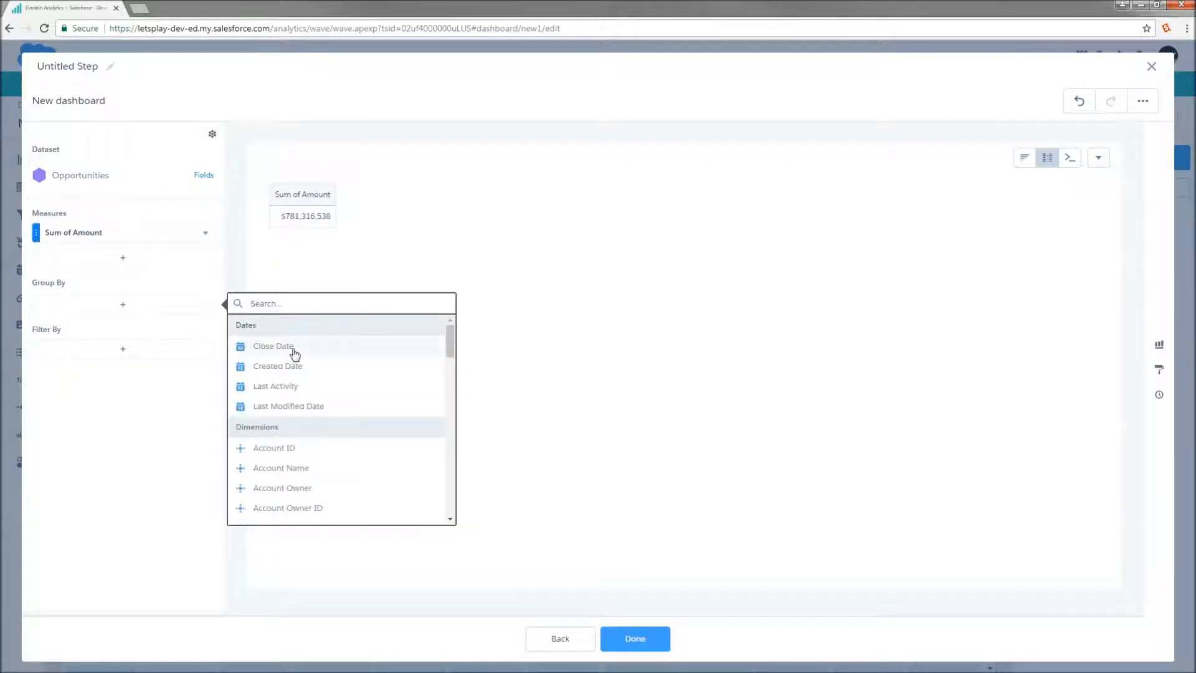
left_click(272, 345)
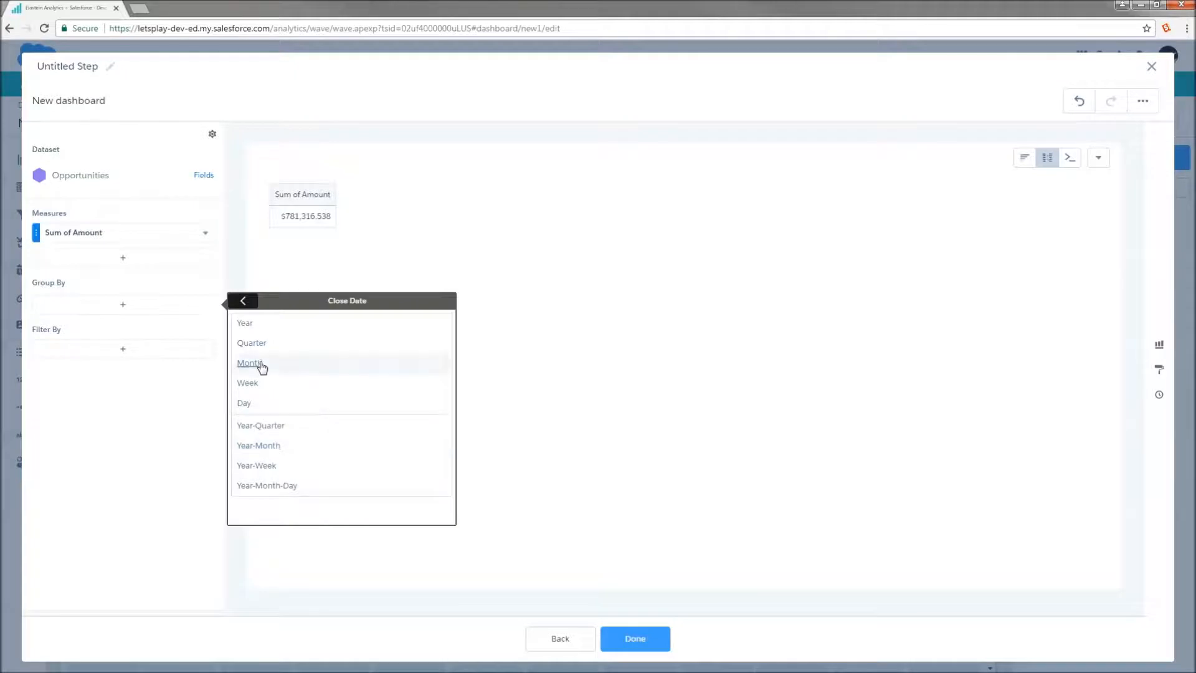
left_click(251, 362)
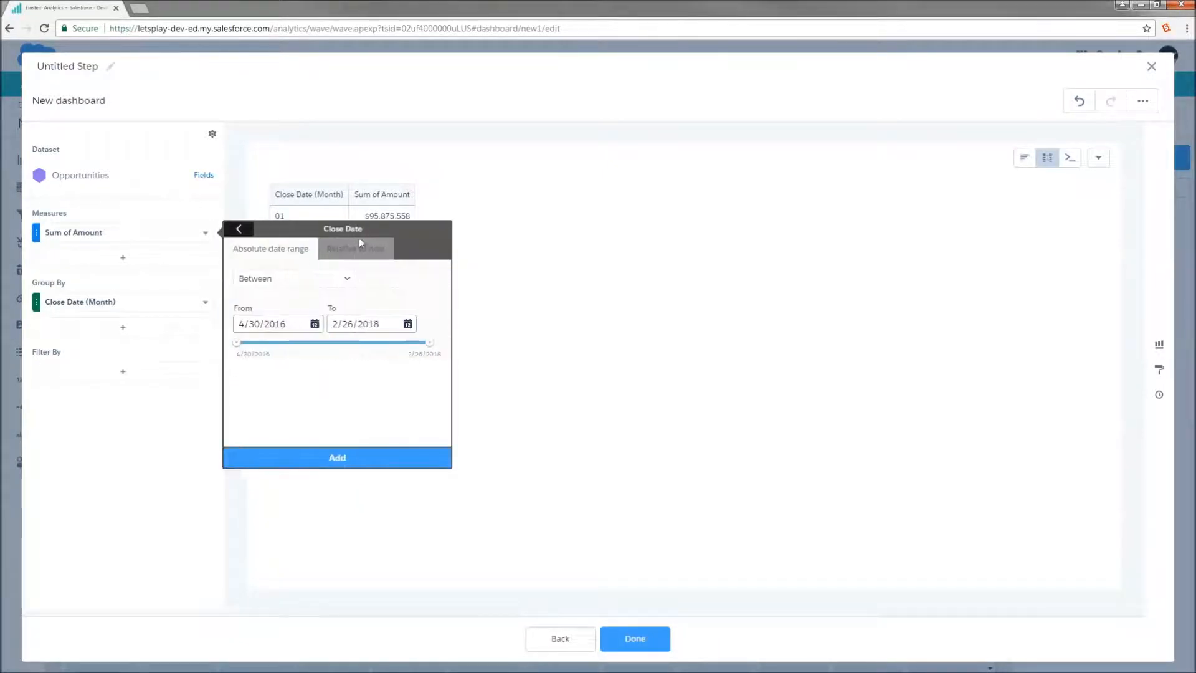
Filter the first measure to two years ago and its copy to last year
left_click(354, 249)
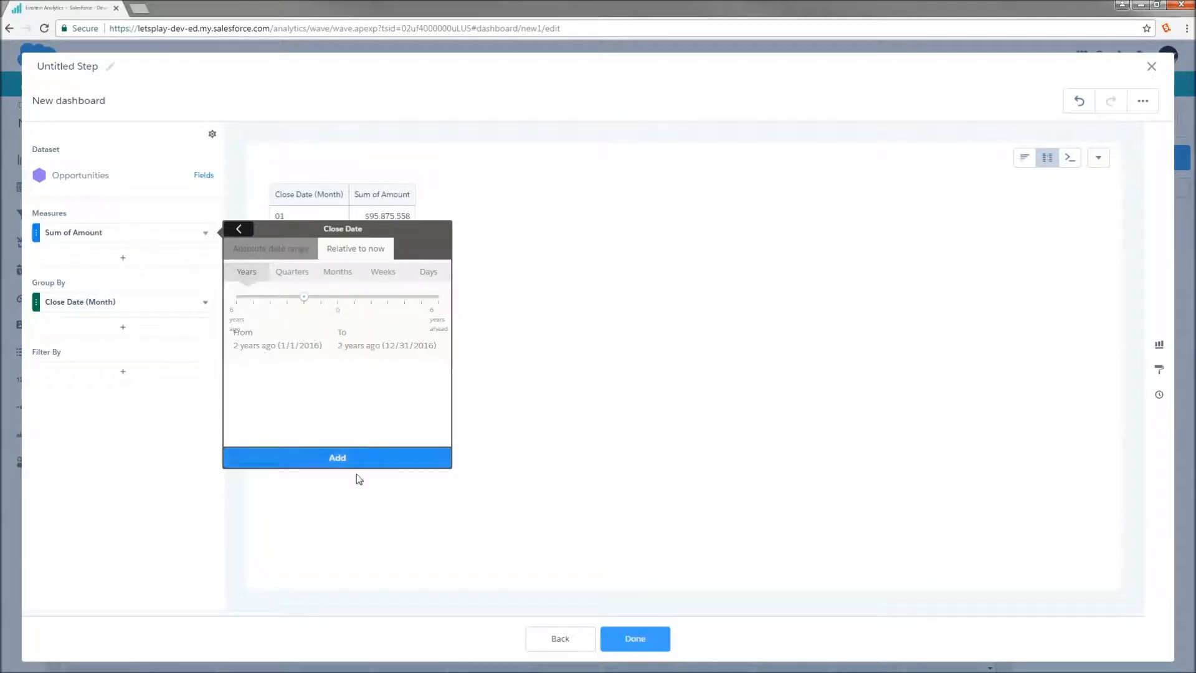
left_click(336, 456)
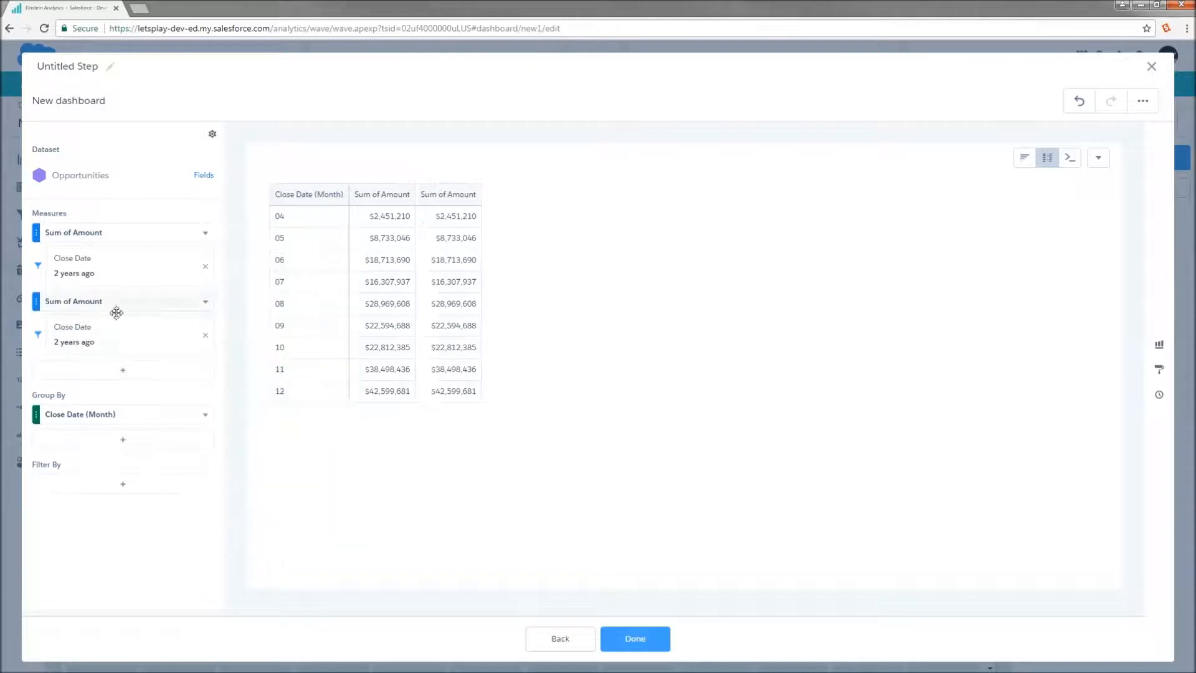
left_click(74, 341)
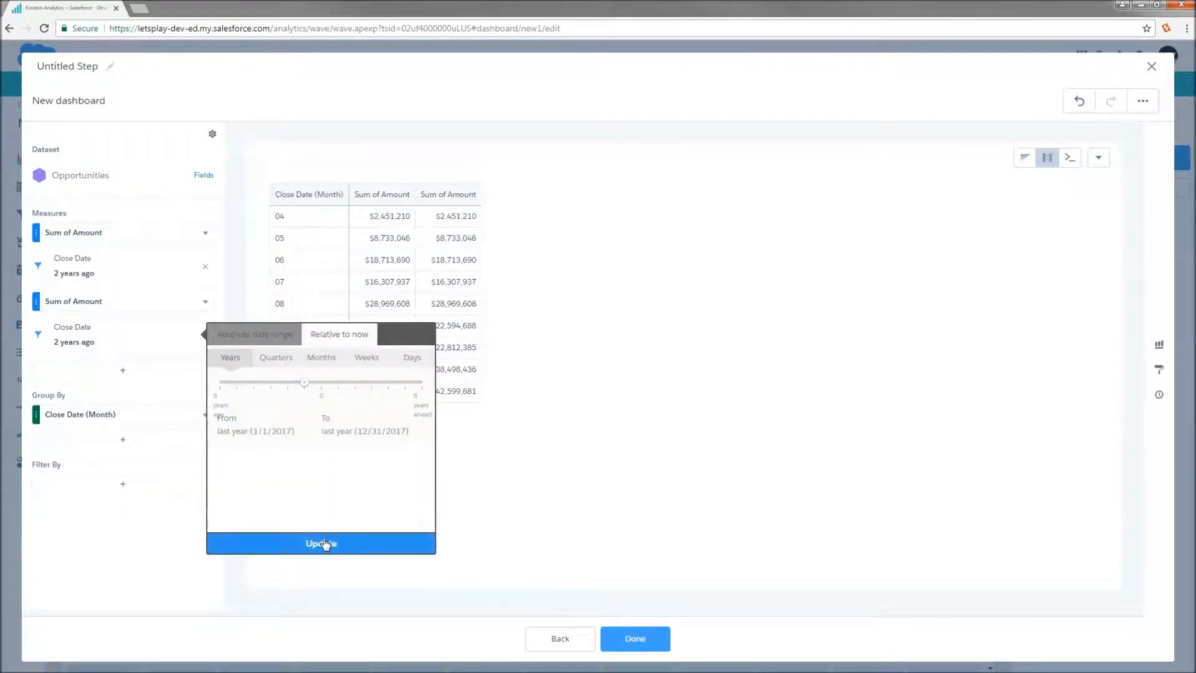
left_click(320, 542)
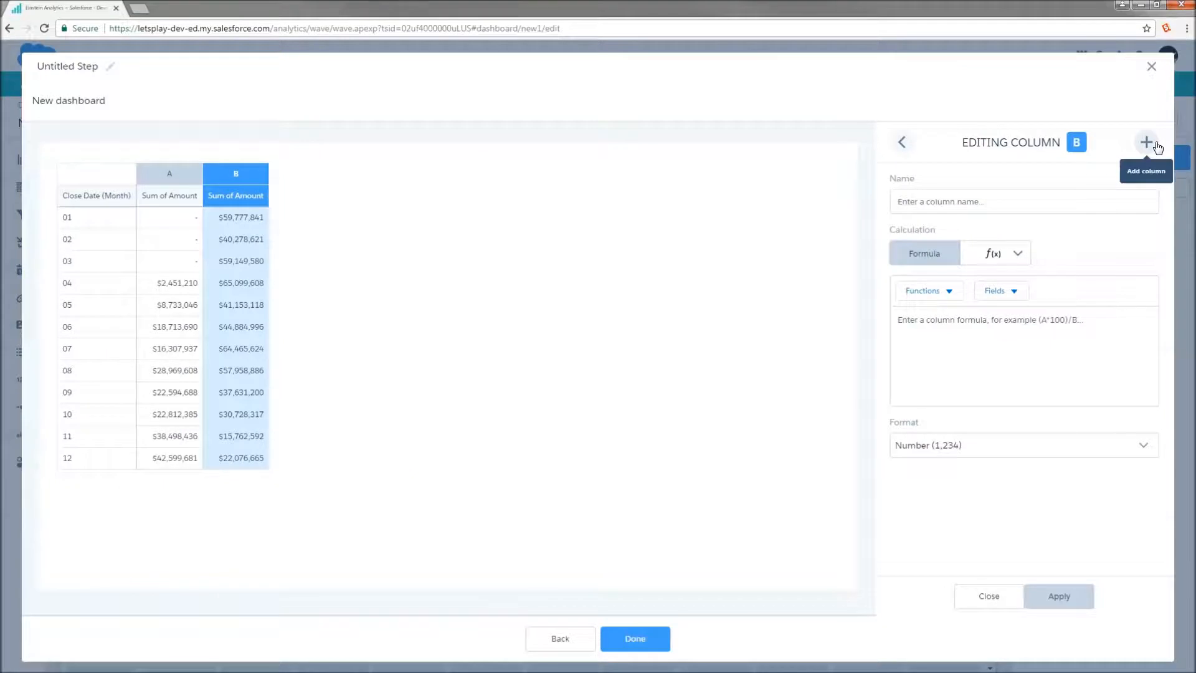
Add compare-table column C with the formula B - A
left_click(1146, 142)
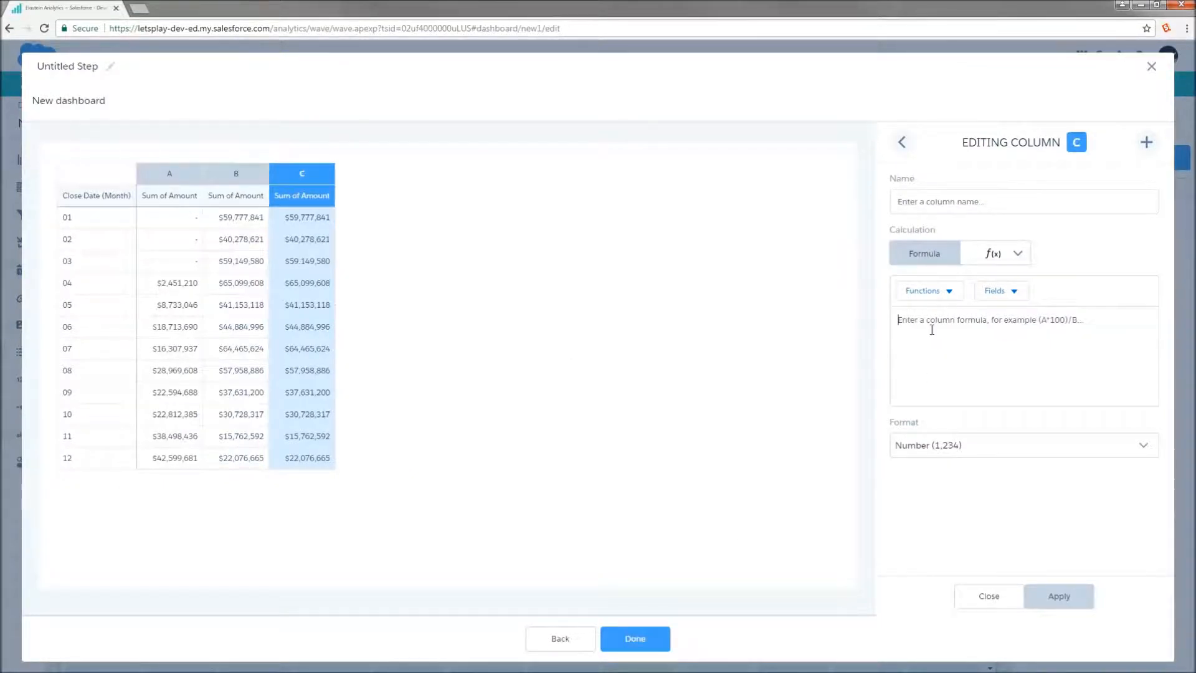
type("B - A")
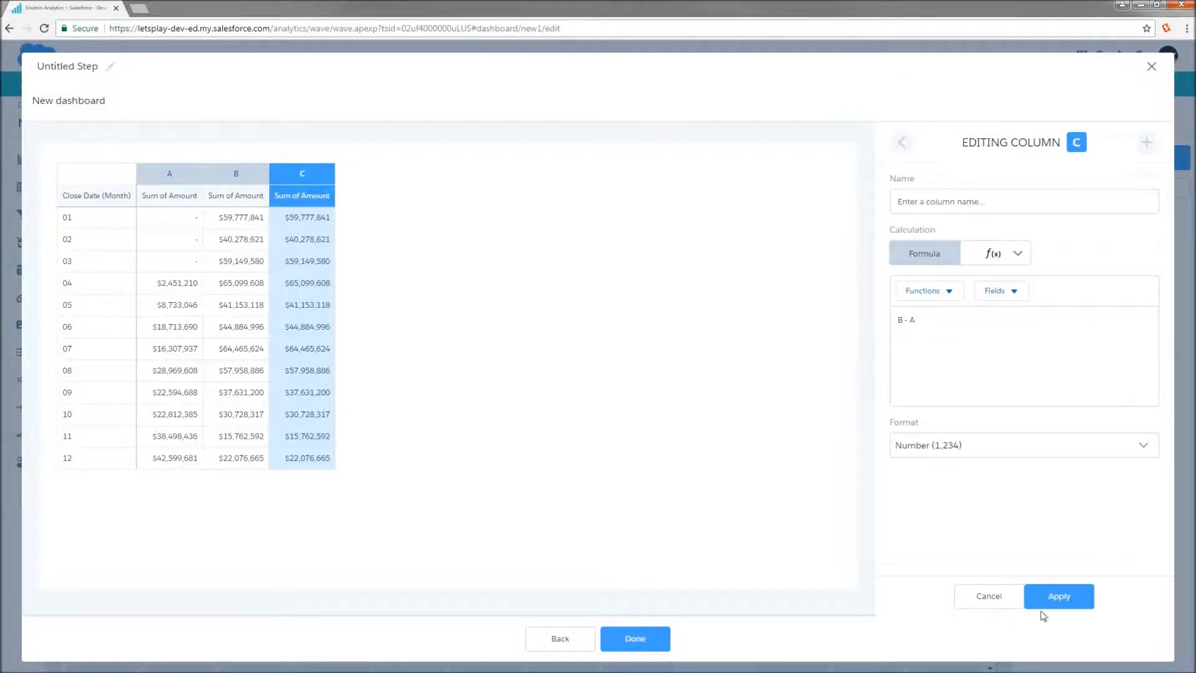
left_click(1059, 595)
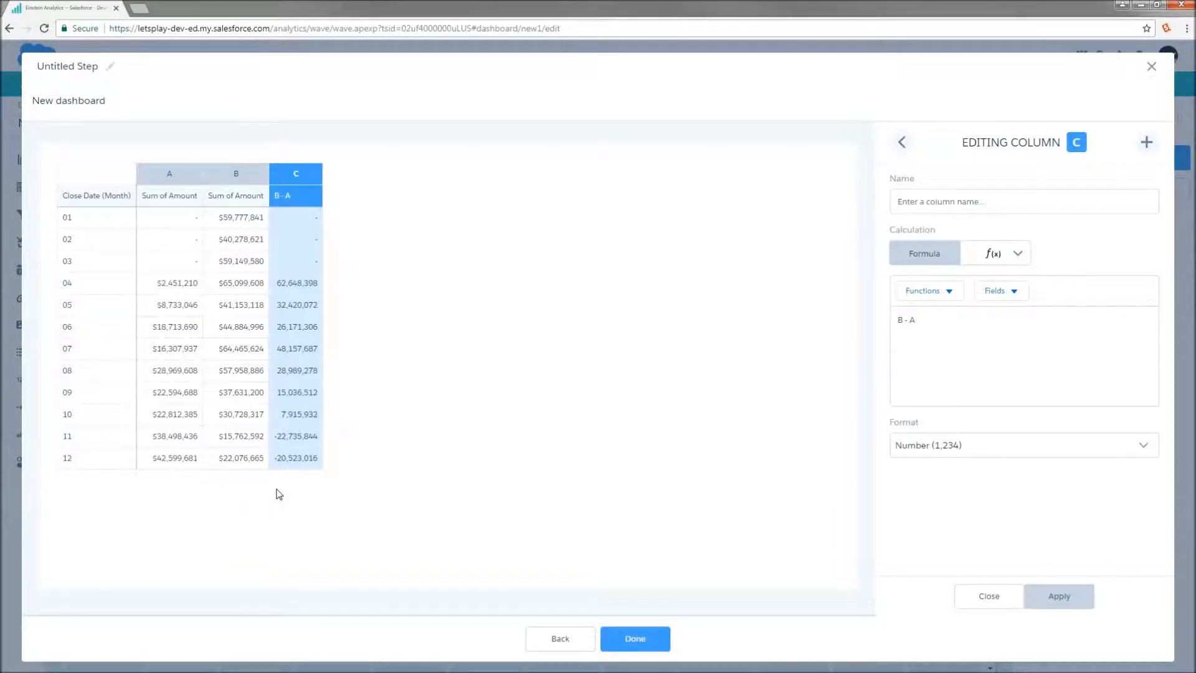
mouse_move(602, 448)
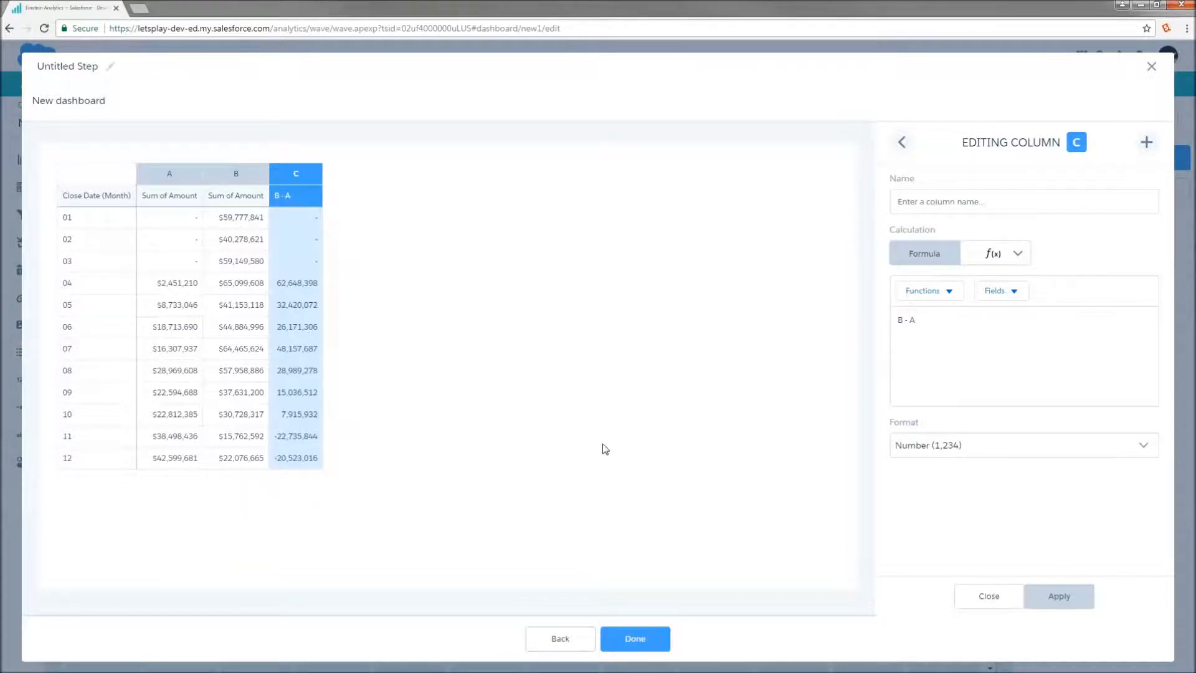
mouse_move(936, 600)
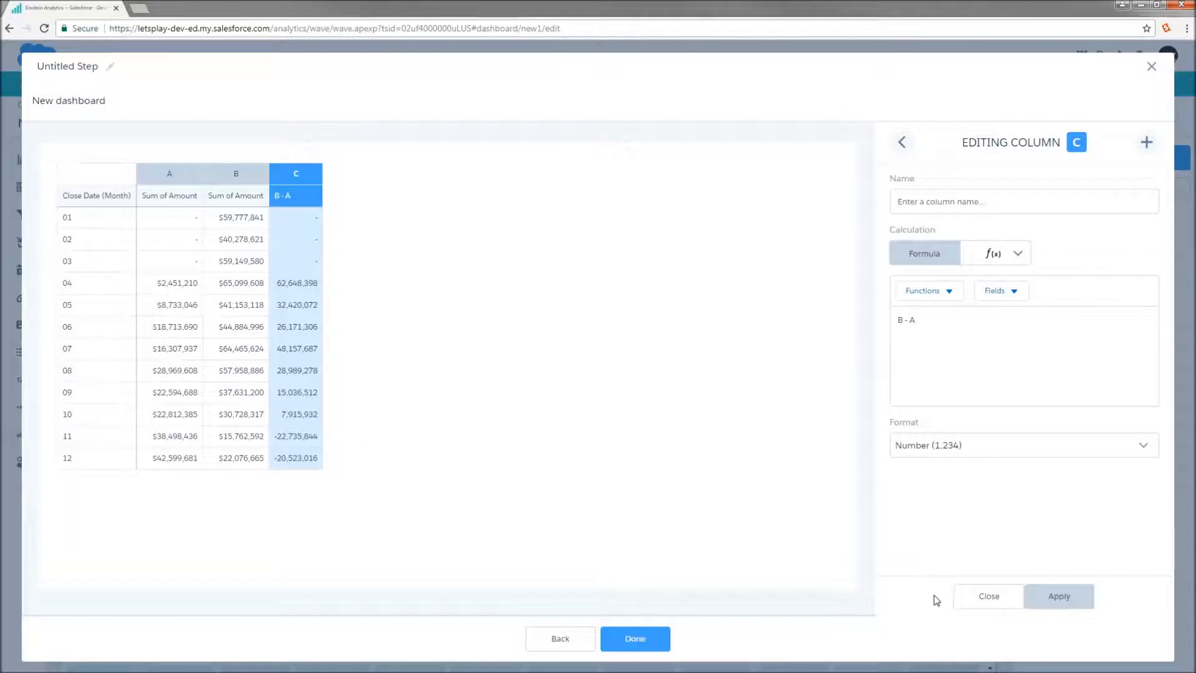
mouse_move(948, 598)
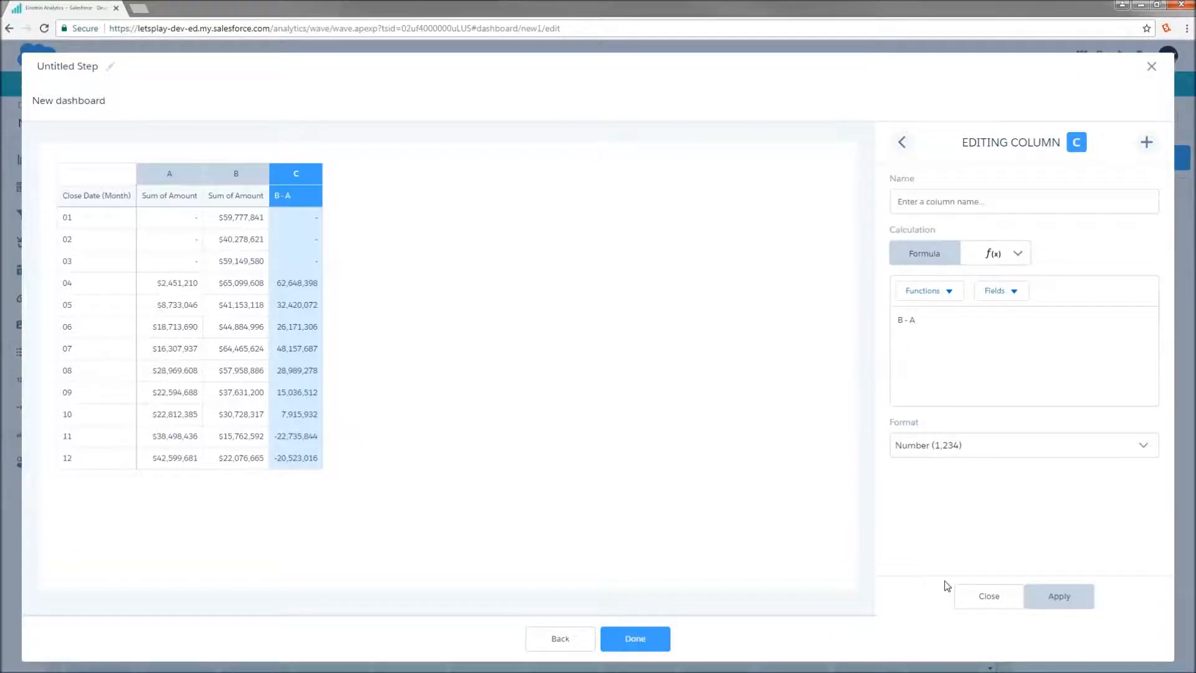
mouse_move(938, 576)
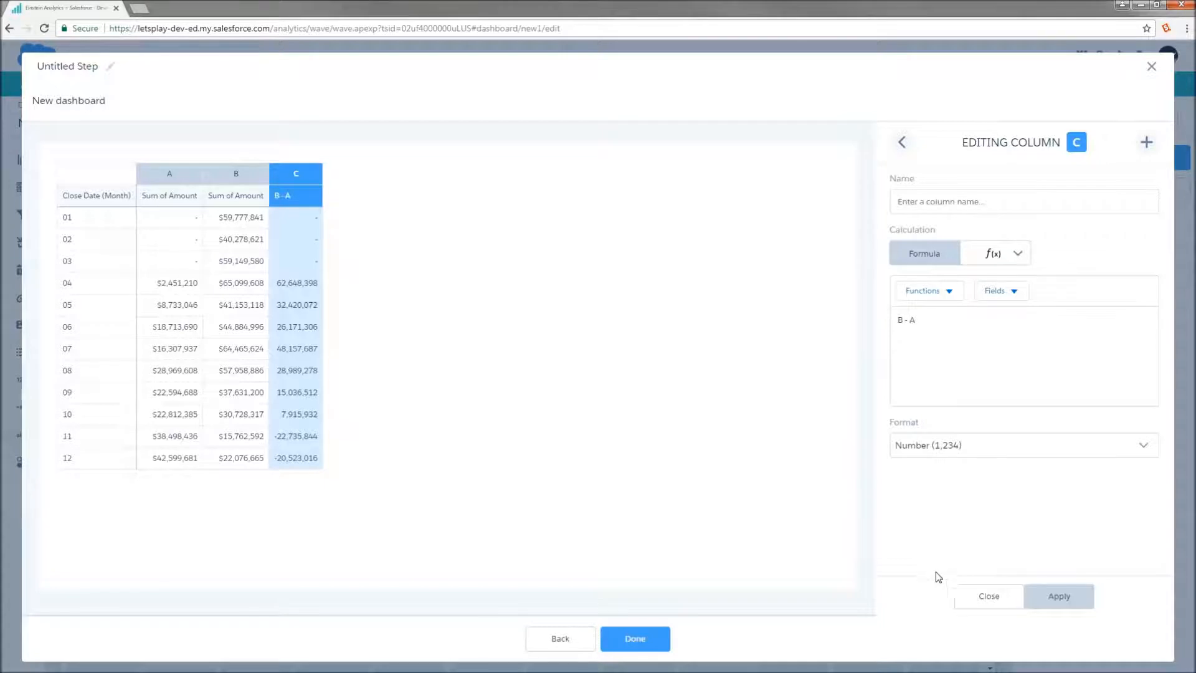
mouse_move(964, 616)
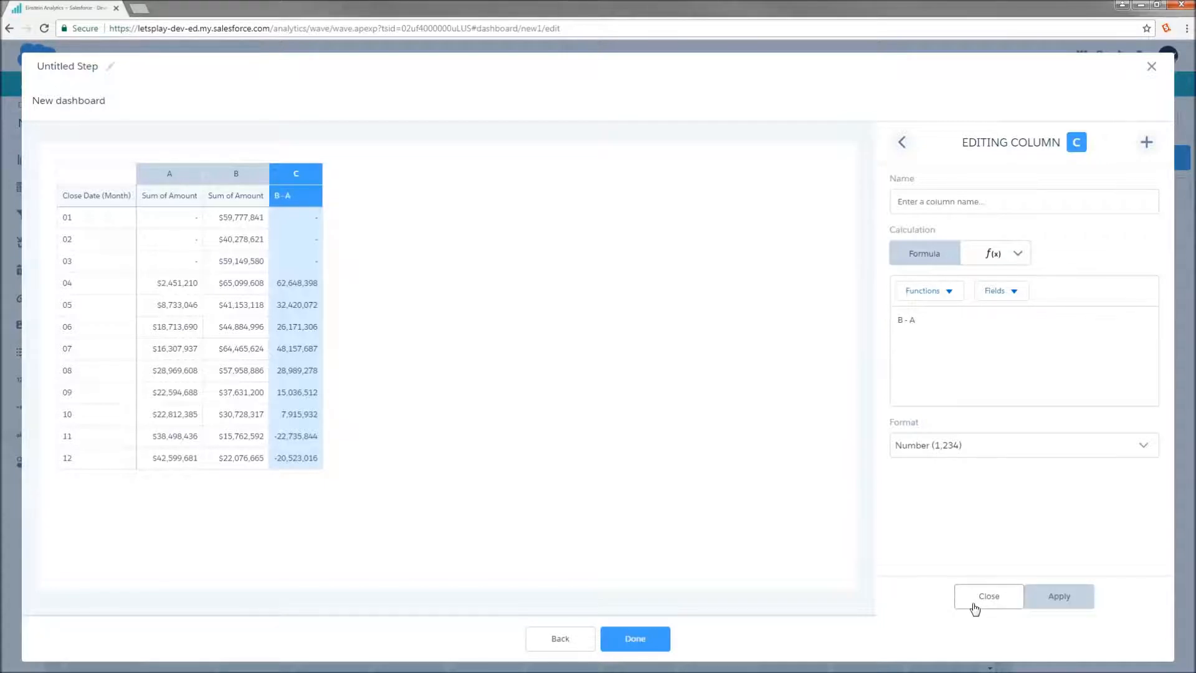
Close the compare table editor and switch the step to SAQL mode
left_click(988, 596)
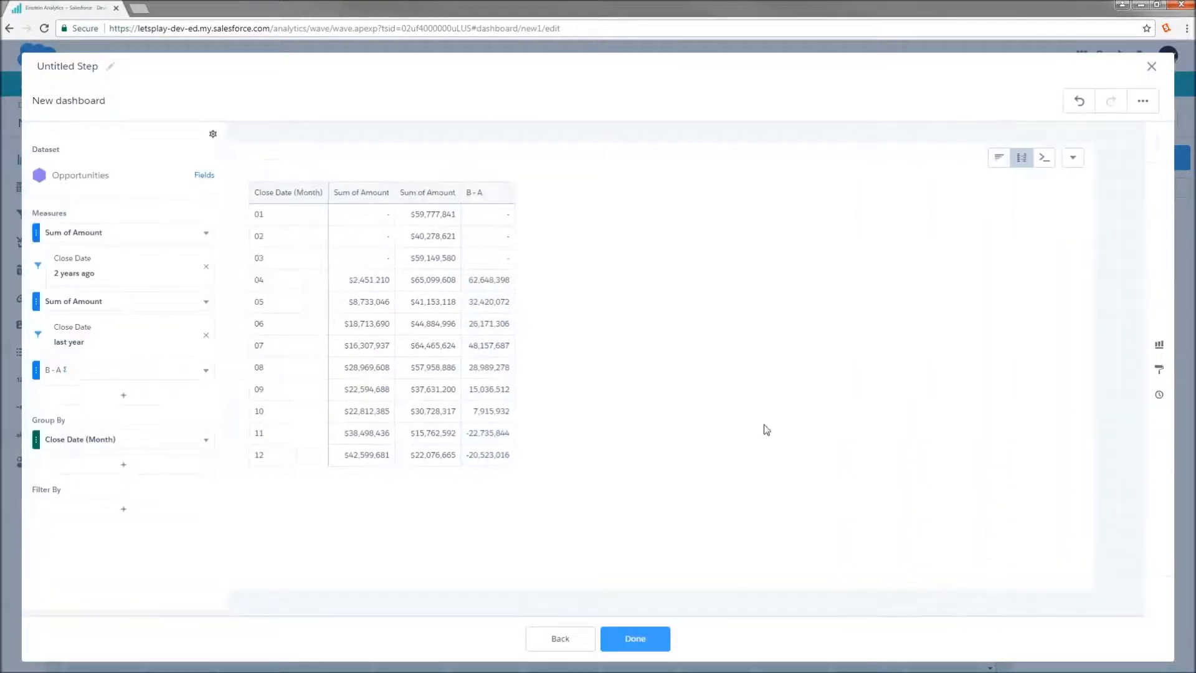
mouse_move(1070, 157)
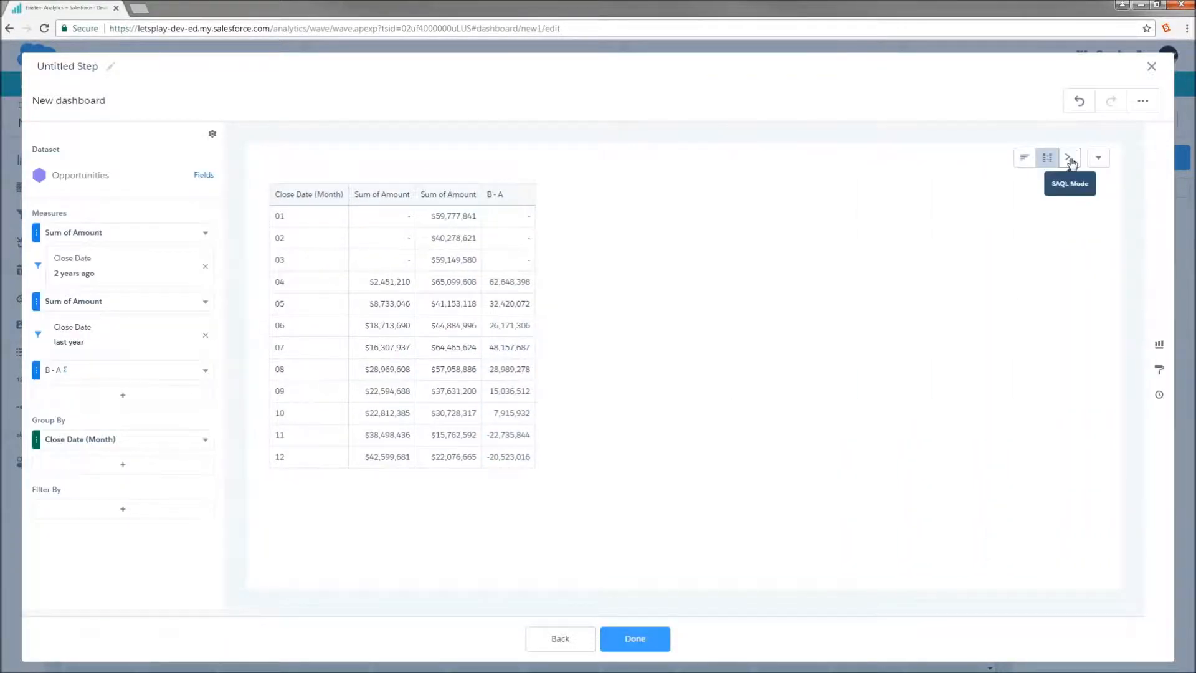
left_click(1069, 157)
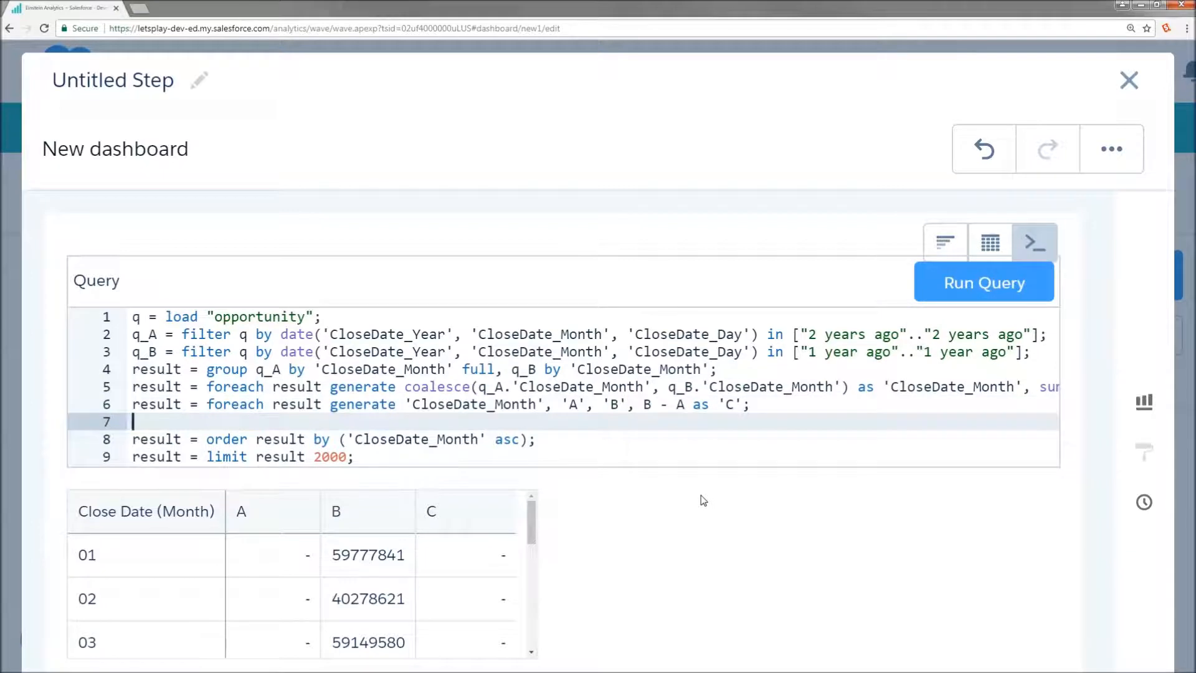
Add the SAQL line result = filter result by C < 0; before the order statement
type("result")
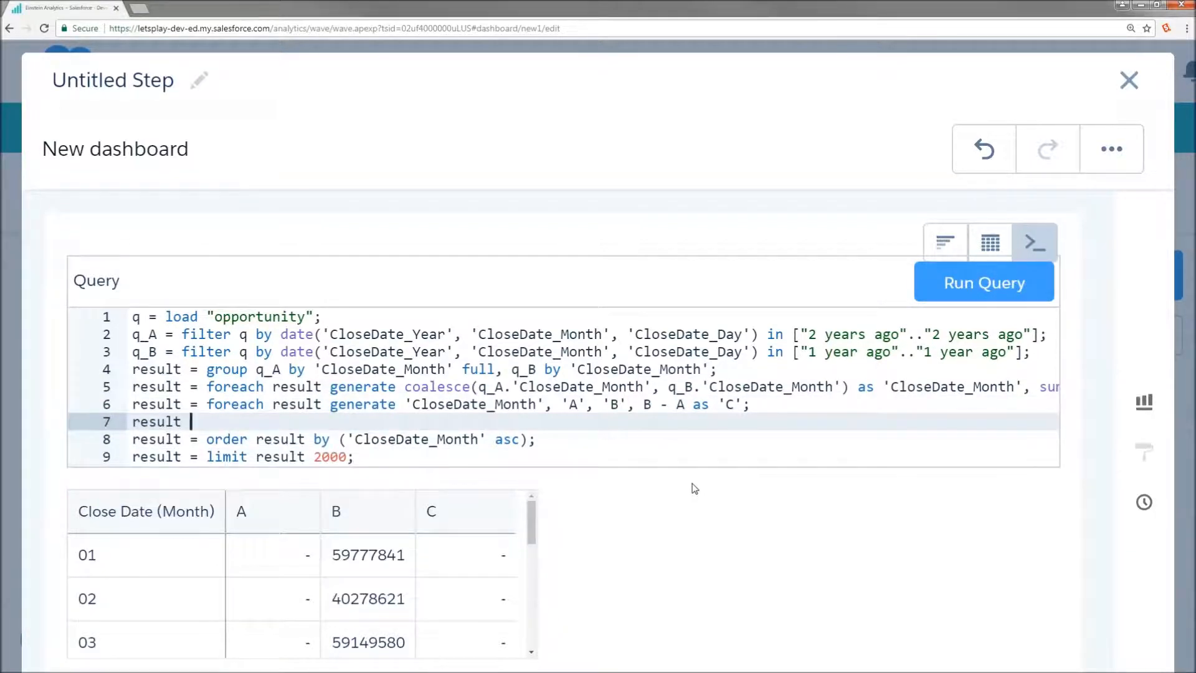
type("filter")
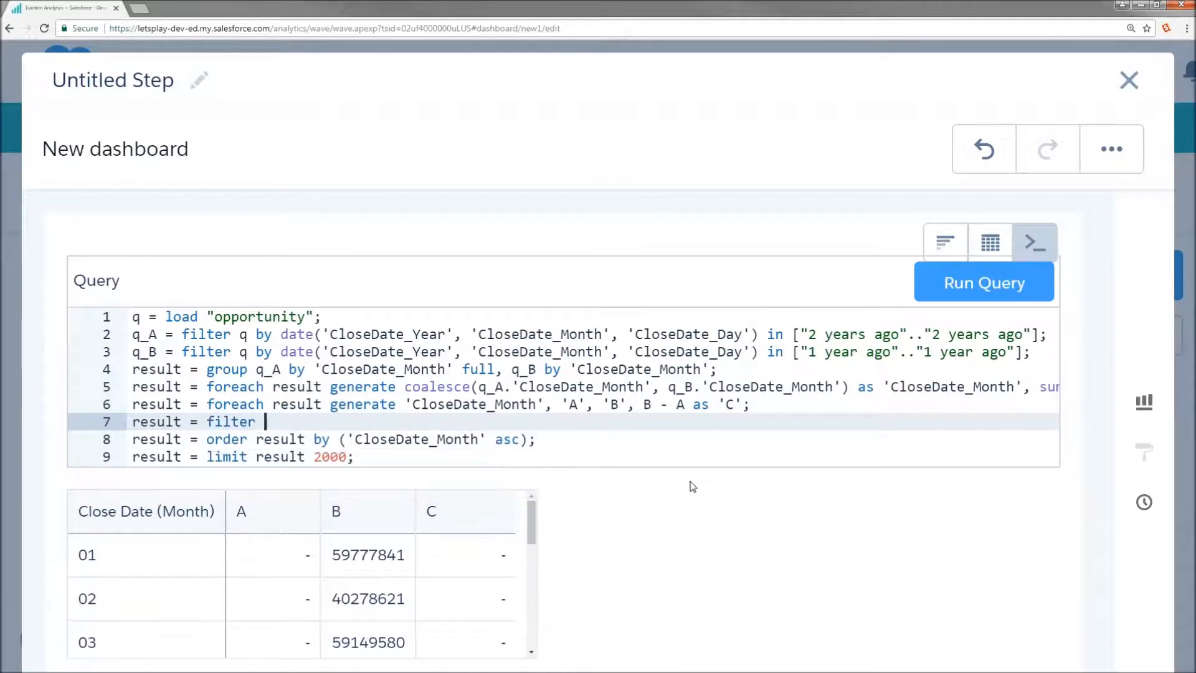
type("result by C")
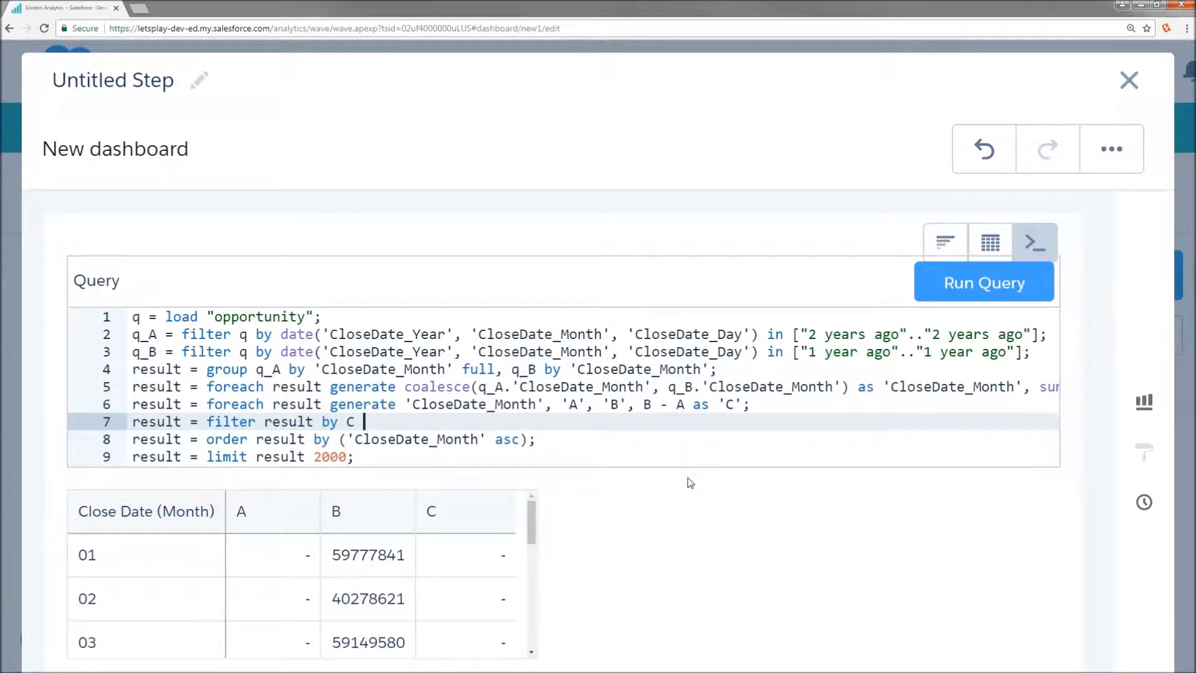
type("<")
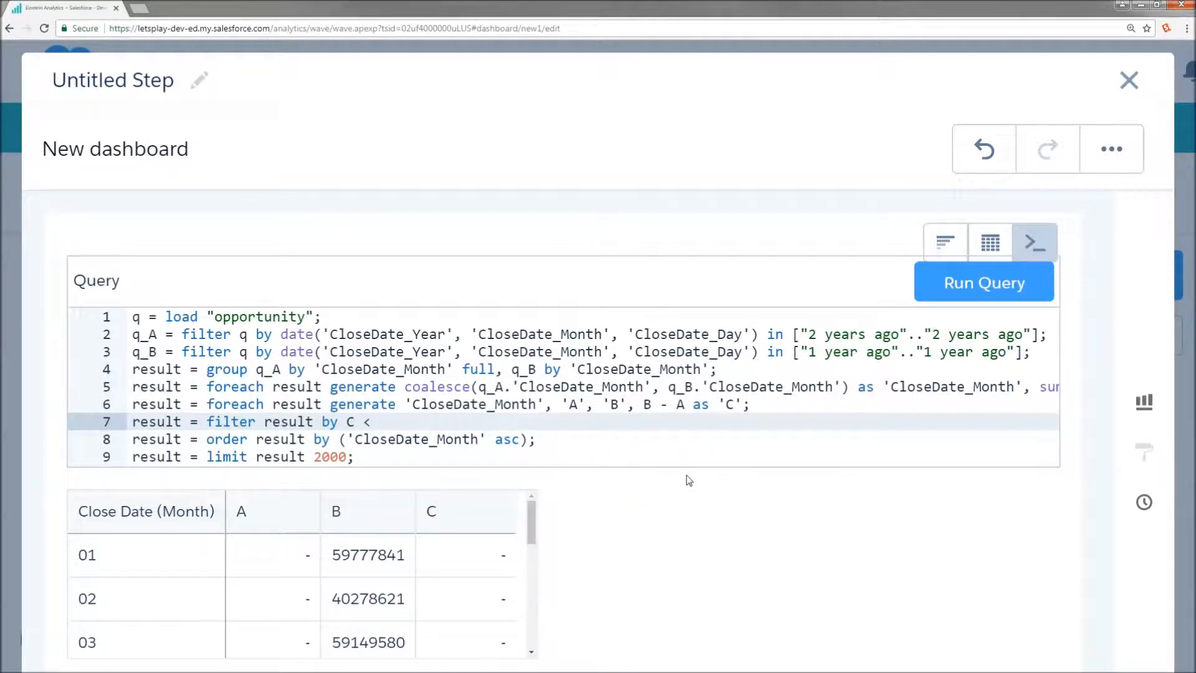
type("0;")
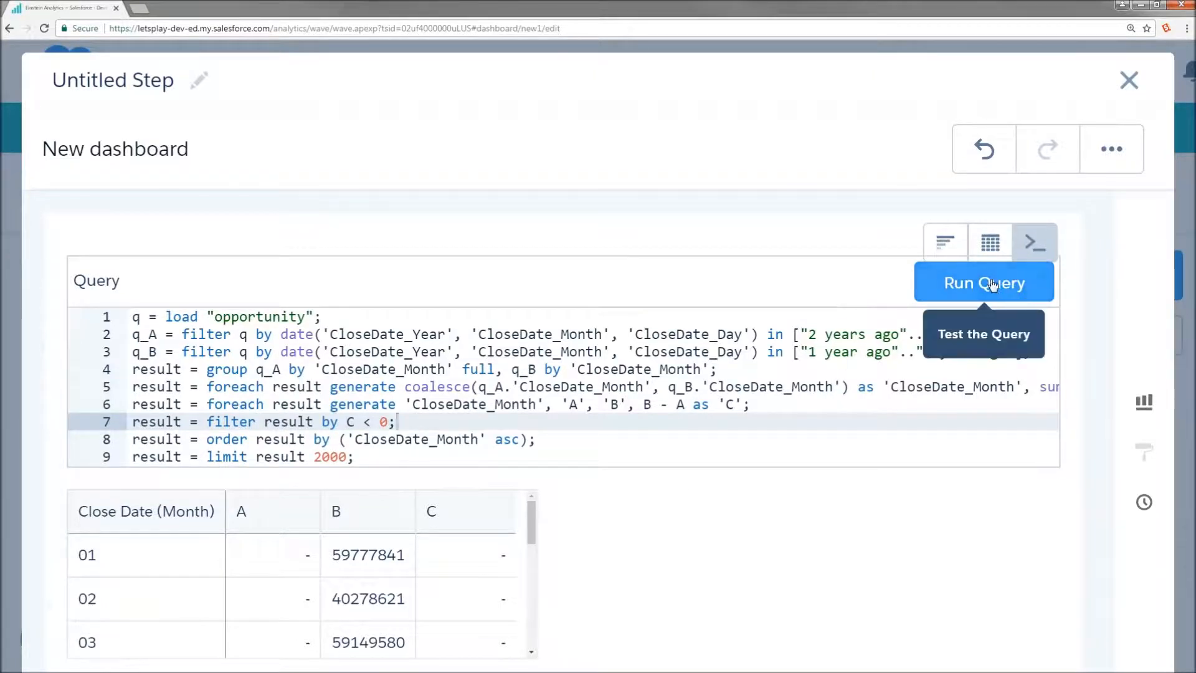
Run the C < 0 query so only months 11 and 12 remain
left_click(984, 283)
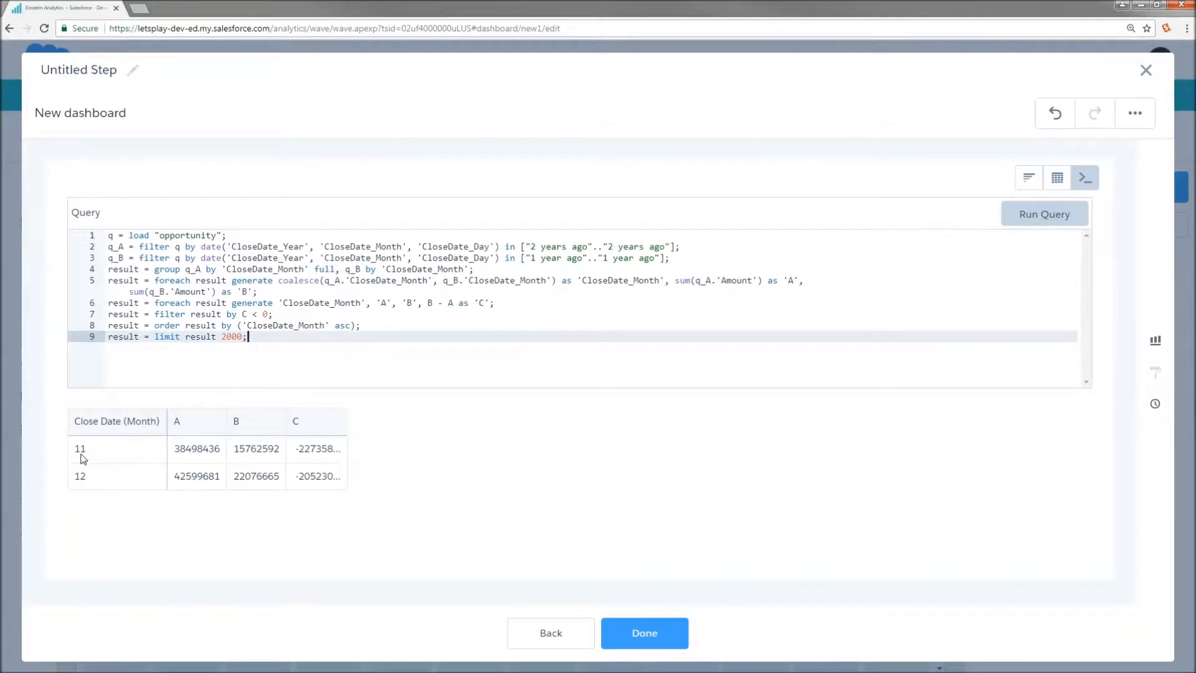
mouse_move(83, 482)
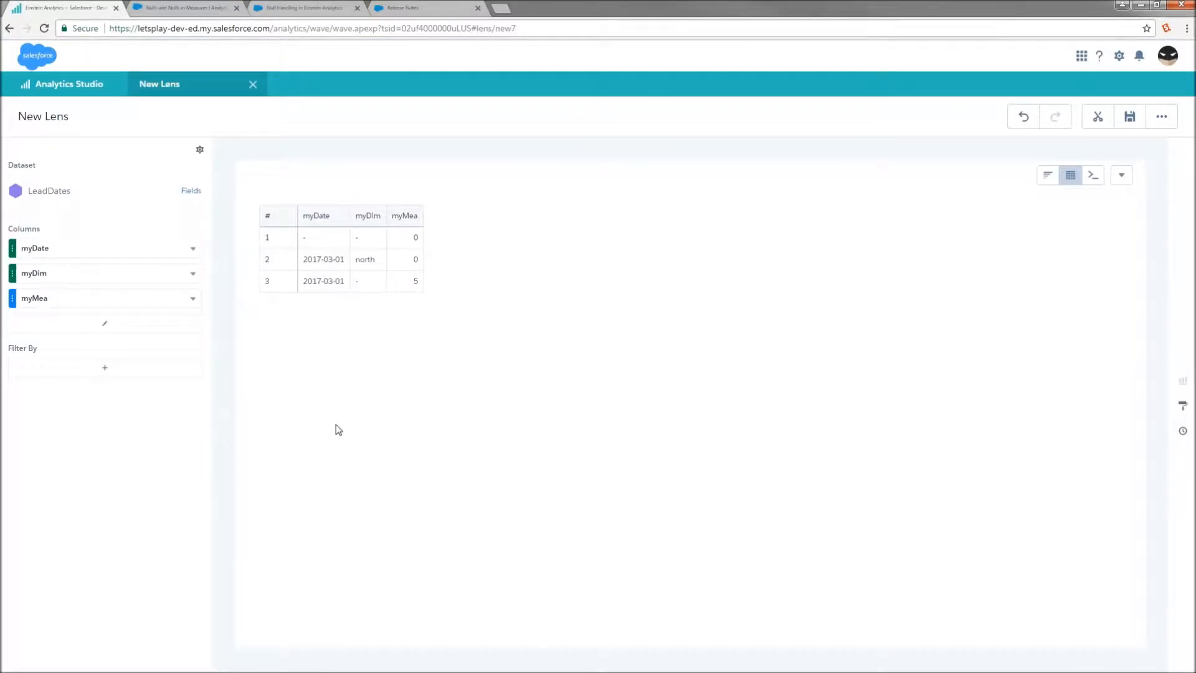
left_click(367, 215)
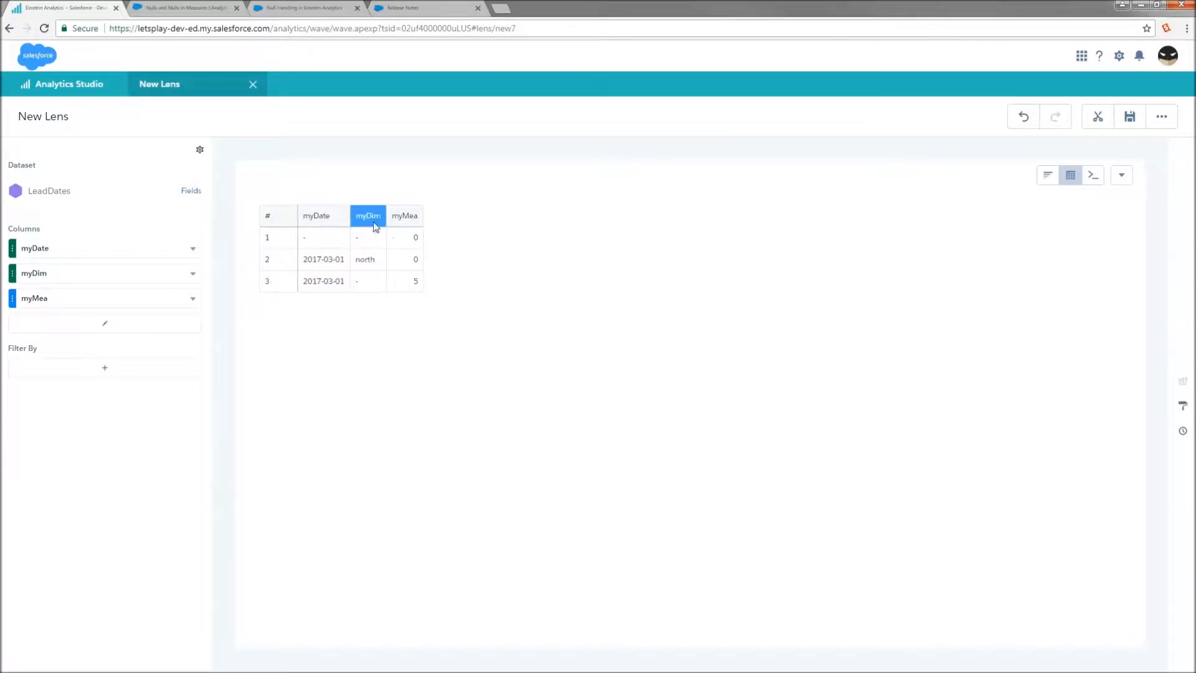
left_click(404, 215)
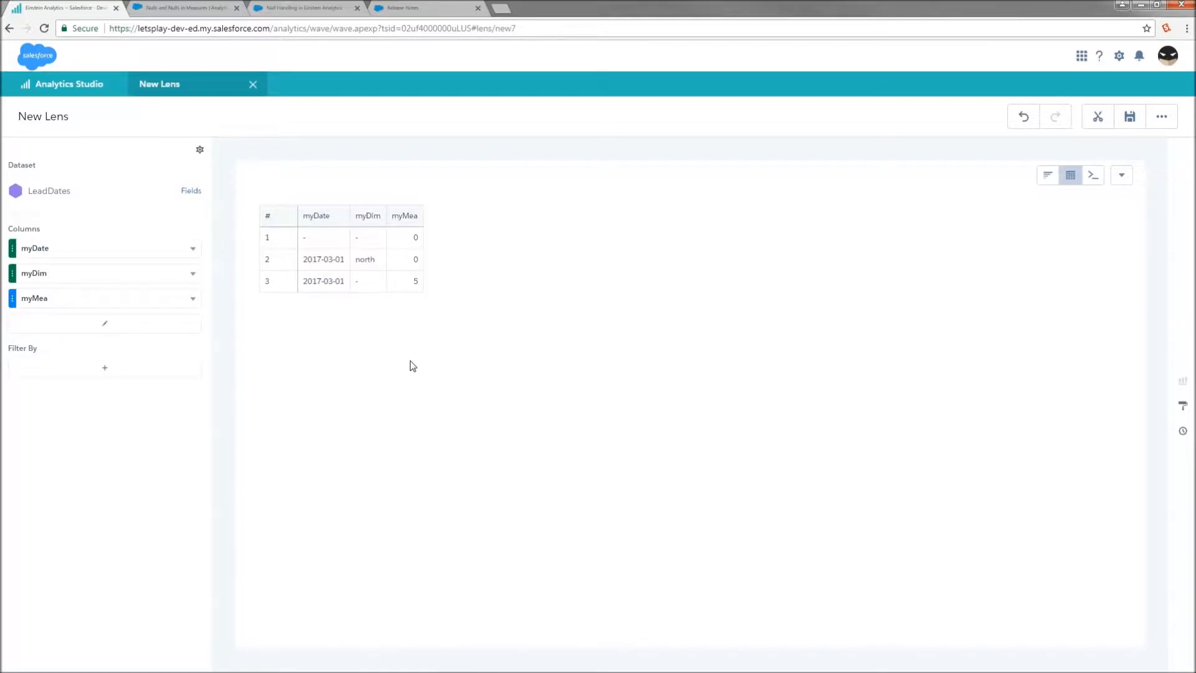
mouse_move(289, 336)
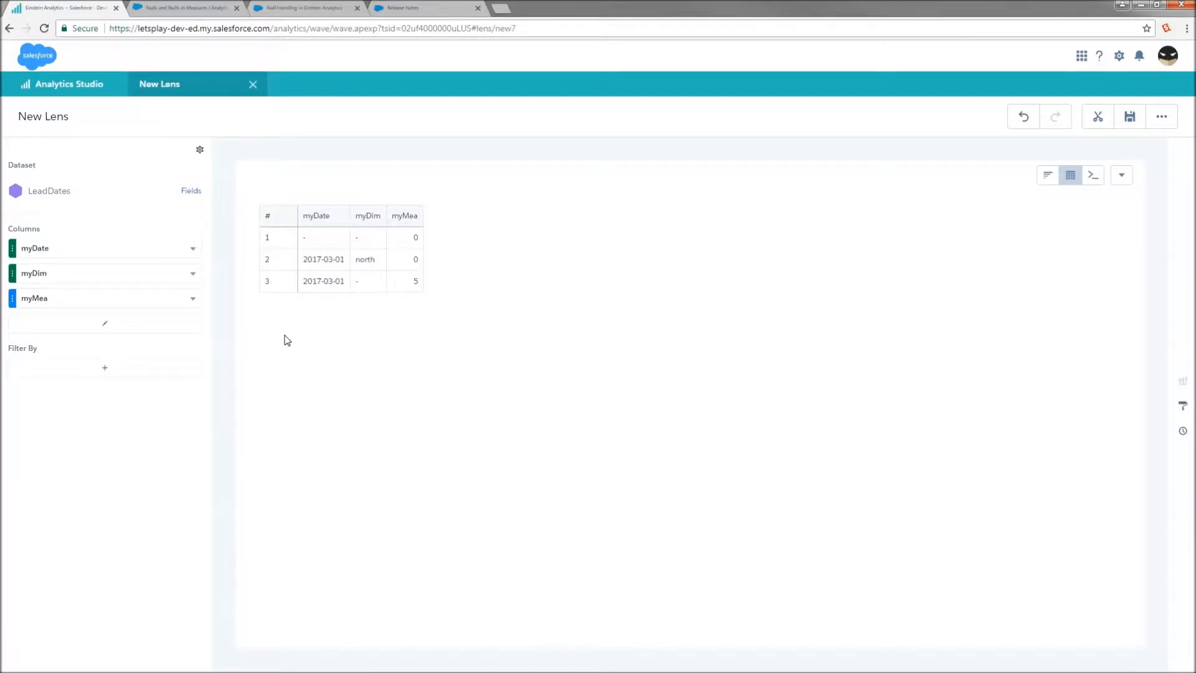
mouse_move(1047, 207)
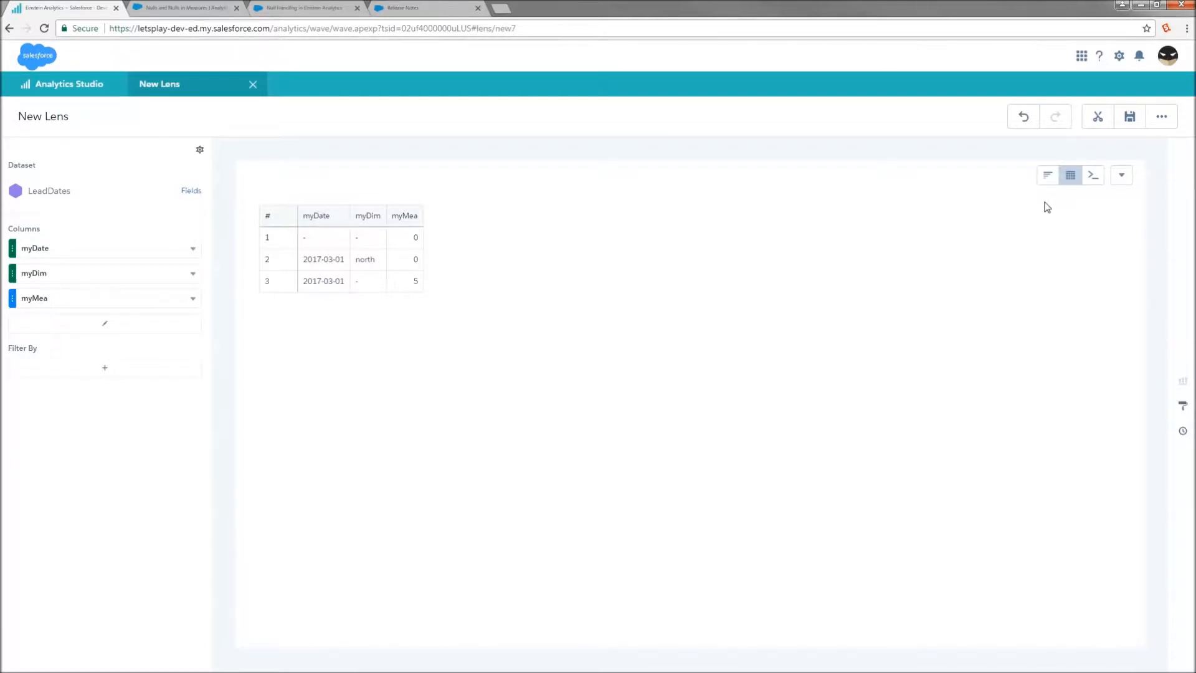
mouse_move(1033, 231)
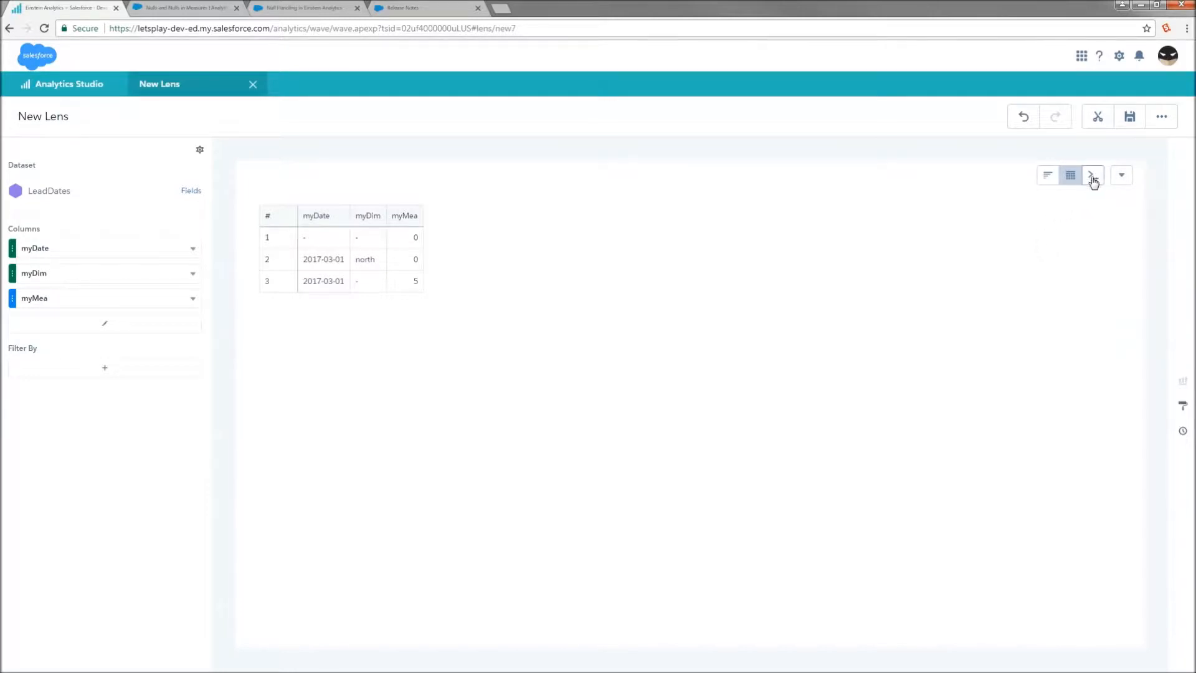
In SAQL view, add 'q = filter q by myDate__c_sec_epoch == 0;' and run the query
left_click(1121, 175)
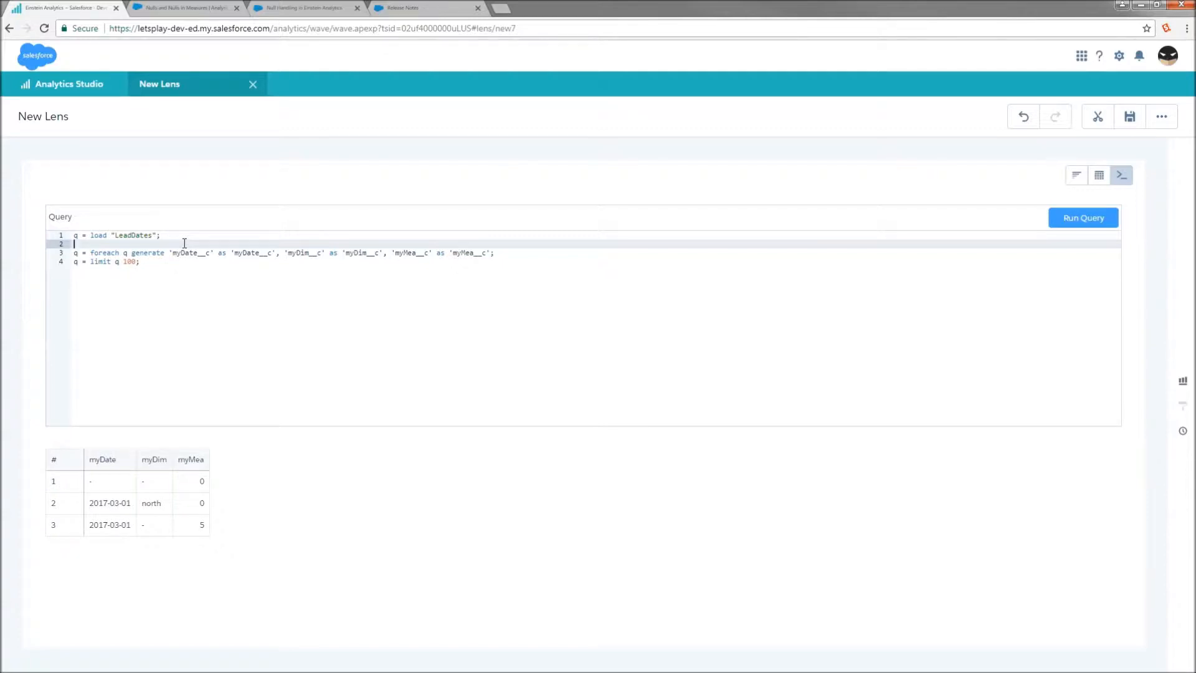
type("q =")
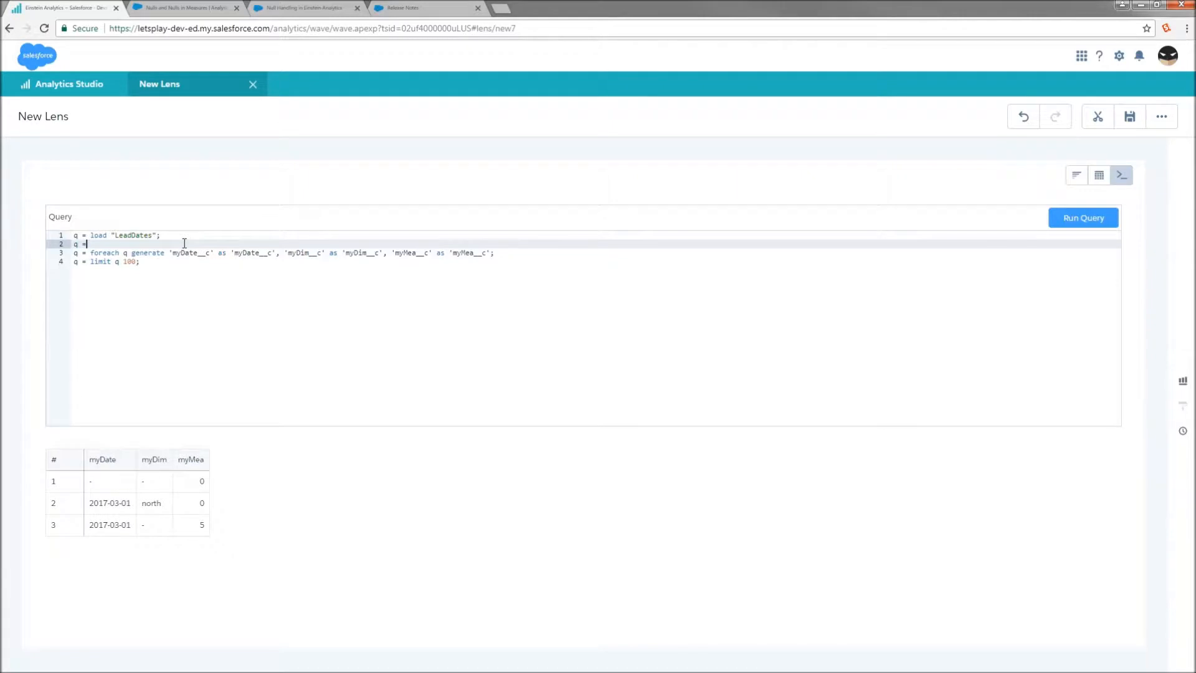
type("filter q")
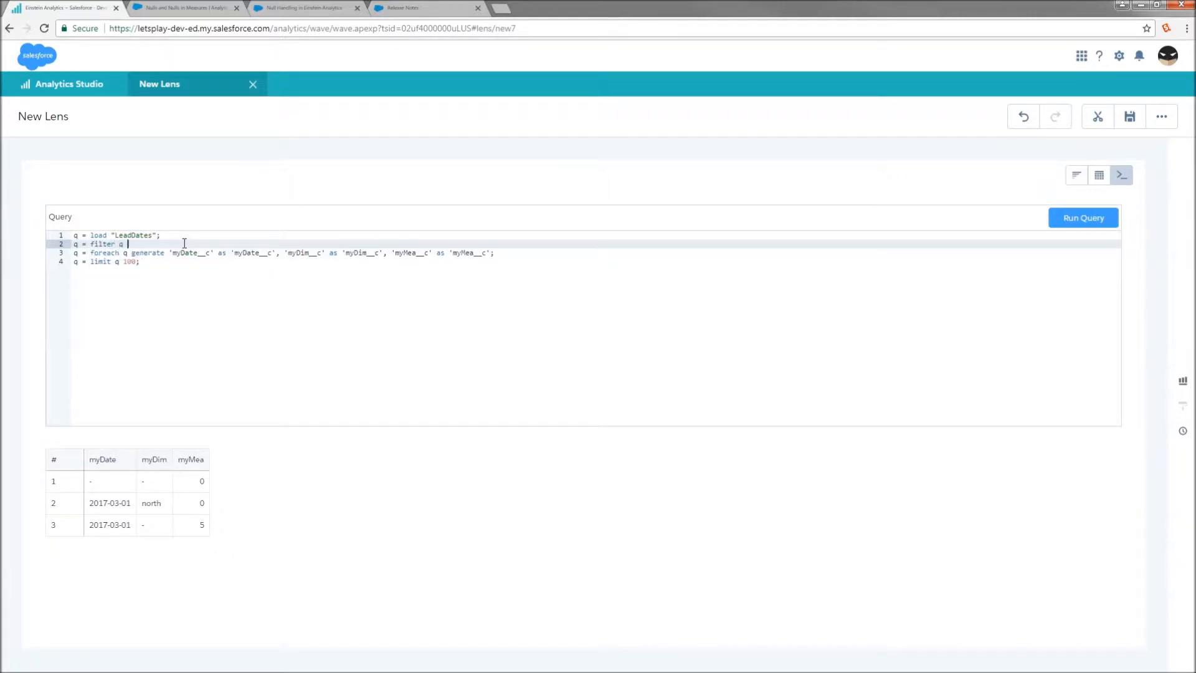
type("by myDate__c_sec_epoch == 0;")
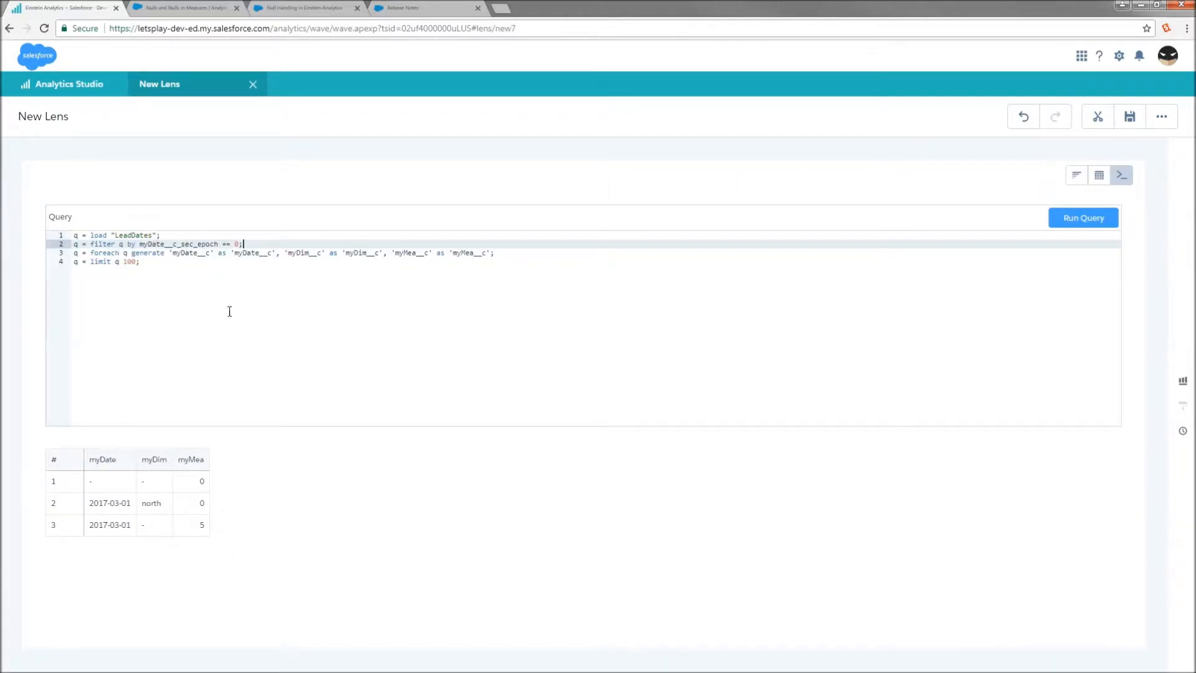
left_click(1083, 217)
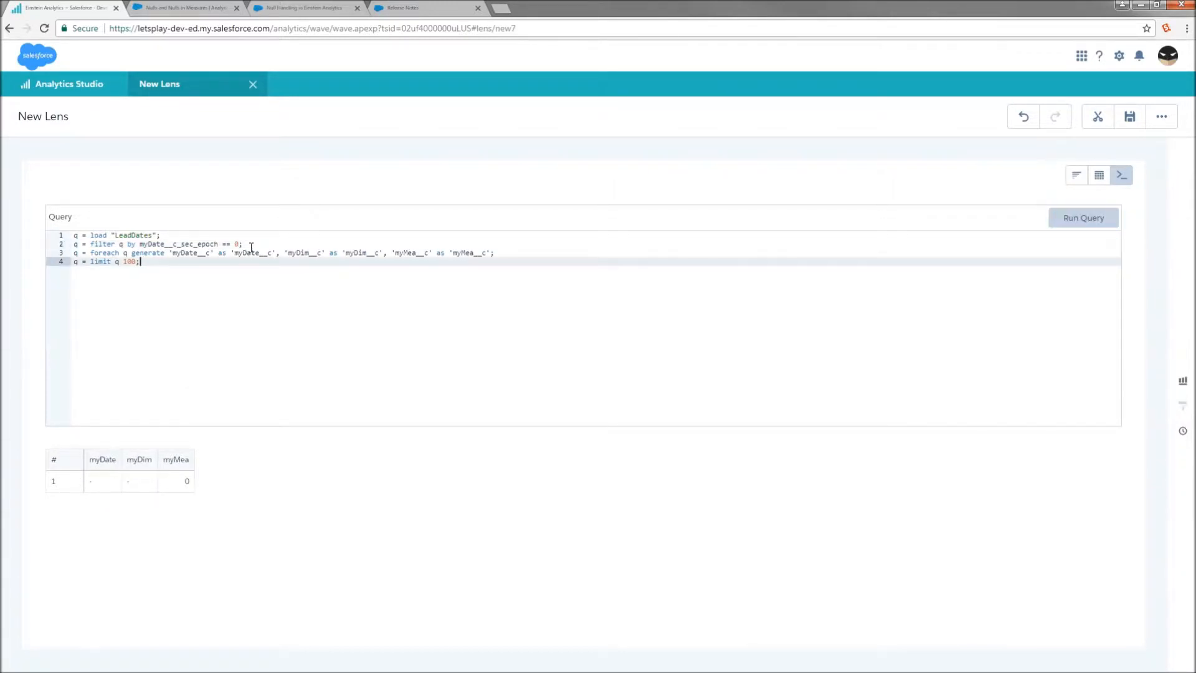
Chart Count of Rows as a bar chart grouped by myDim
left_click(1048, 174)
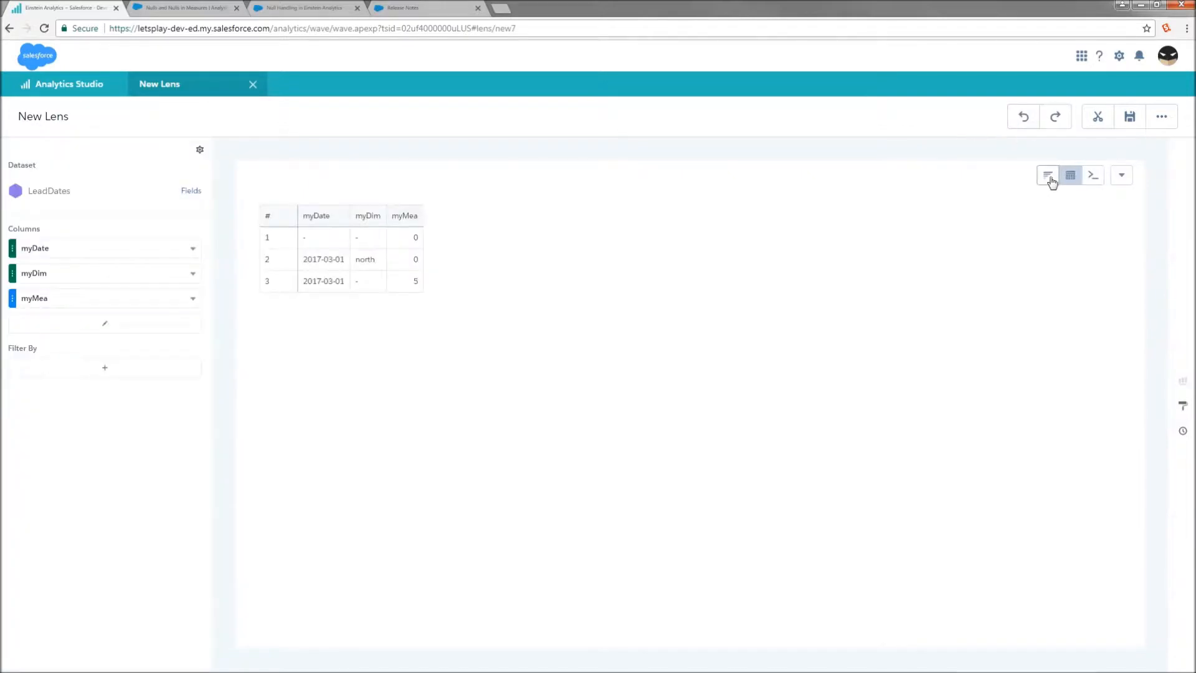
left_click(1070, 175)
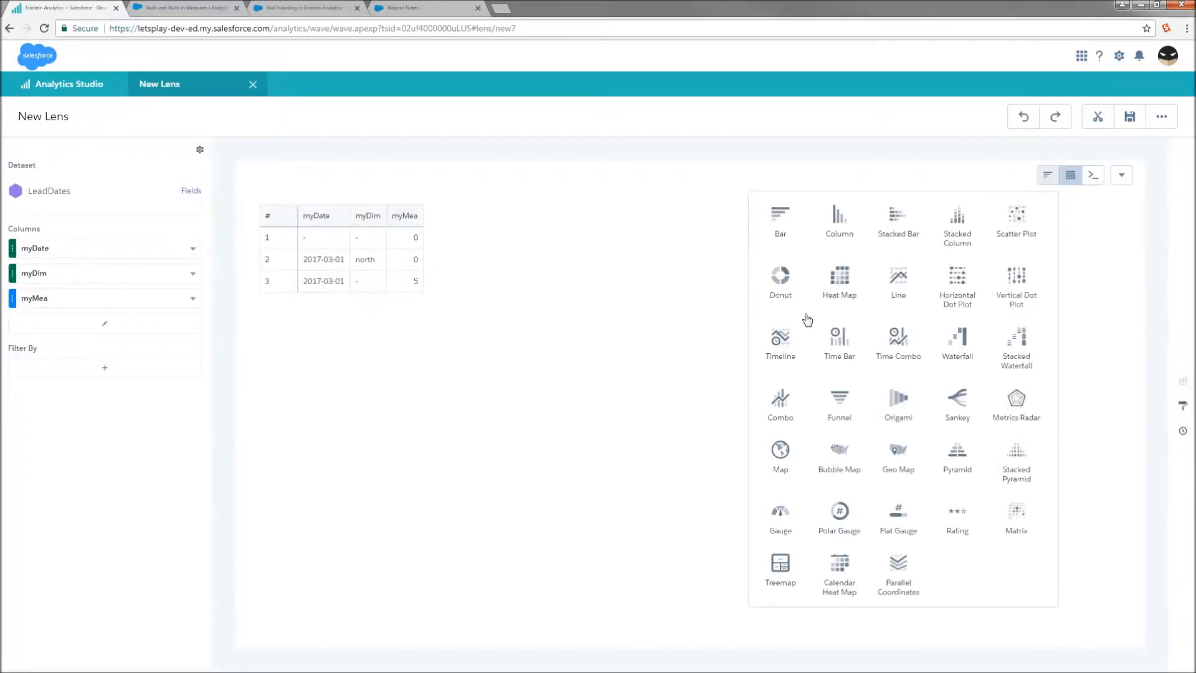
left_click(779, 220)
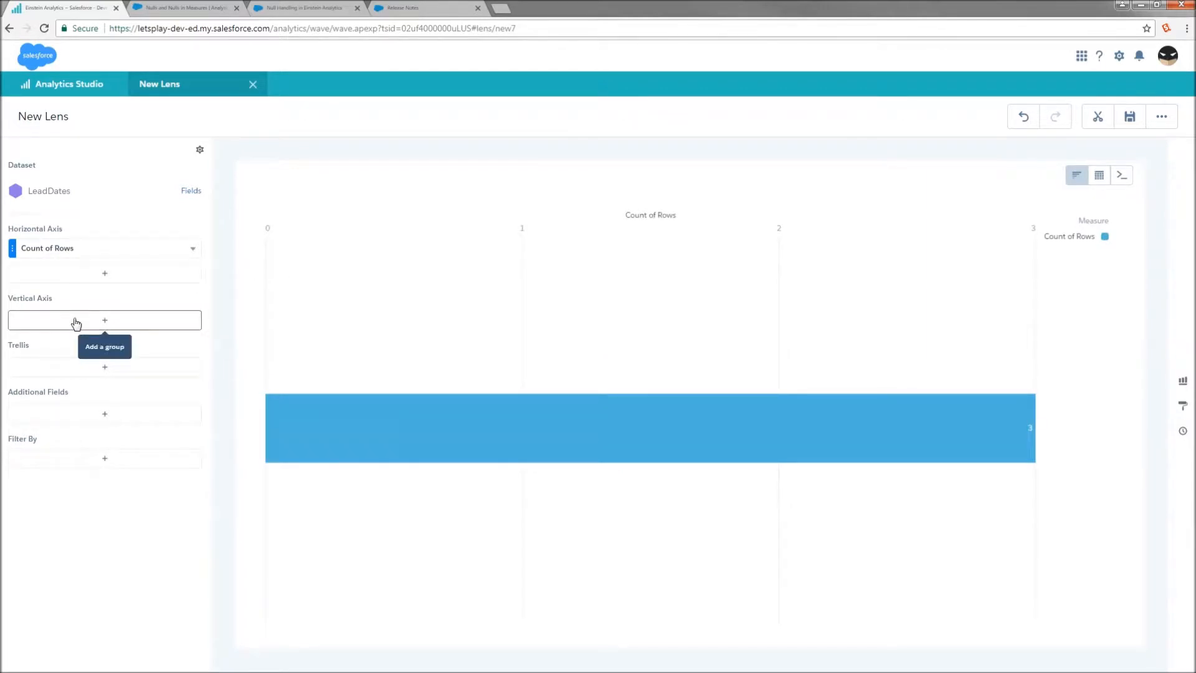
left_click(104, 319)
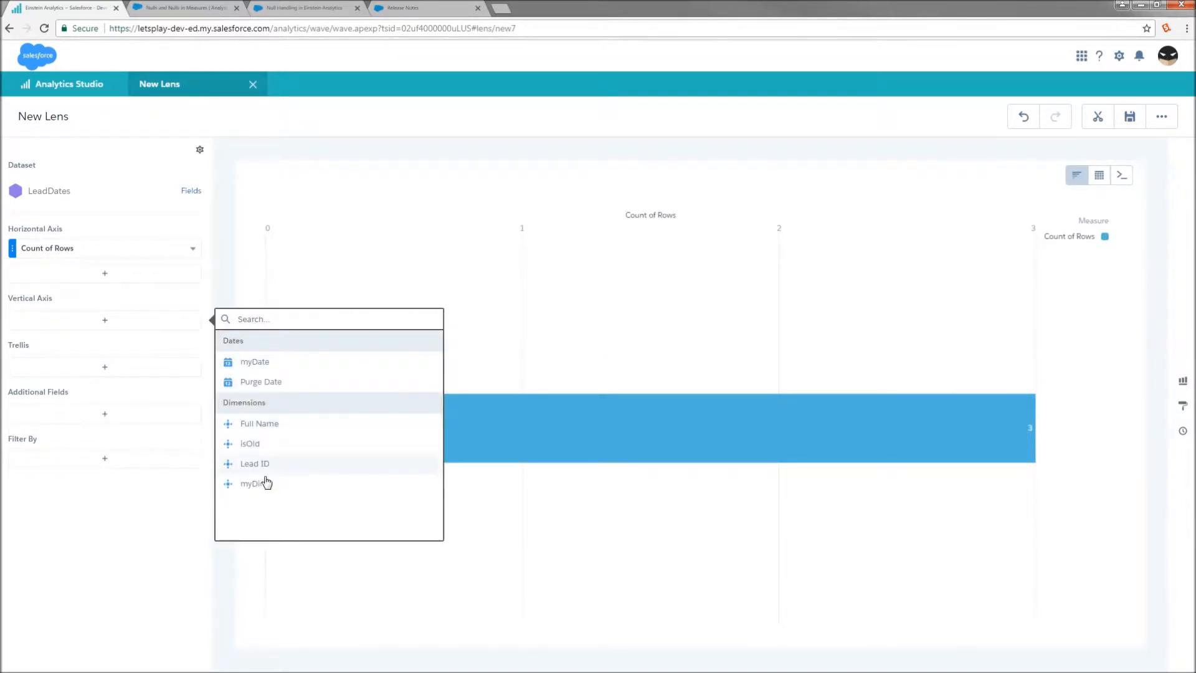
left_click(251, 483)
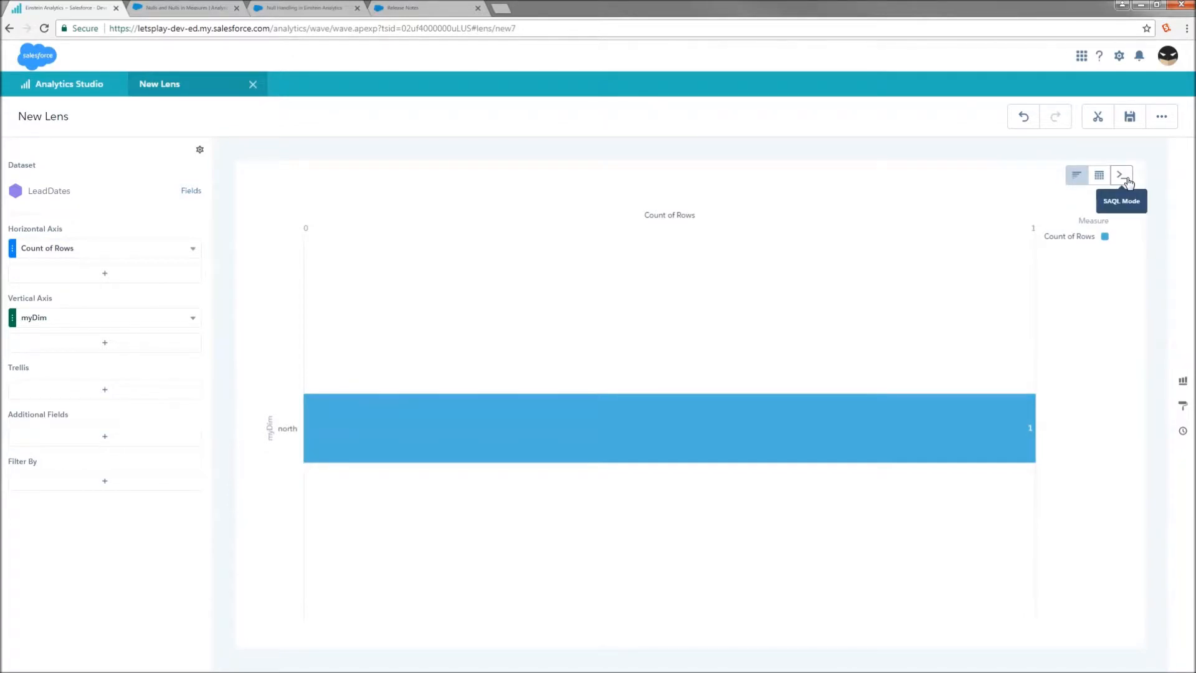
Wrap myDim__c in coalesce with default "Whatevs", run it, then filter to Whatevs and rerun
left_click(1122, 174)
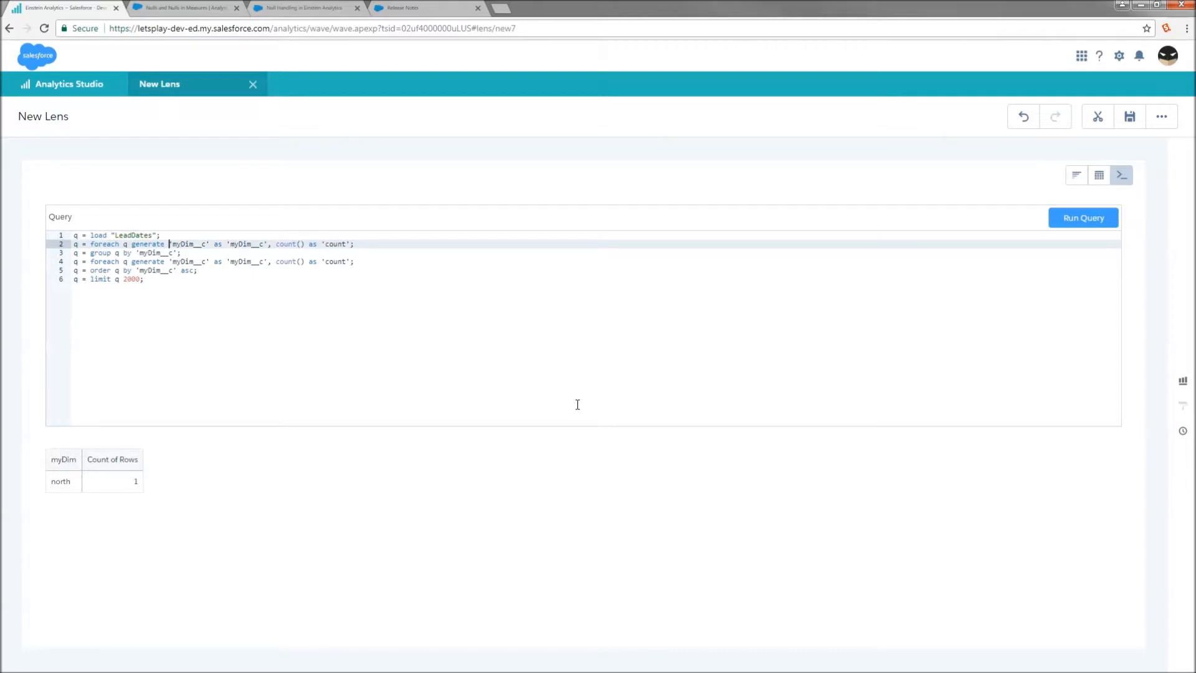
type("coalesce(")
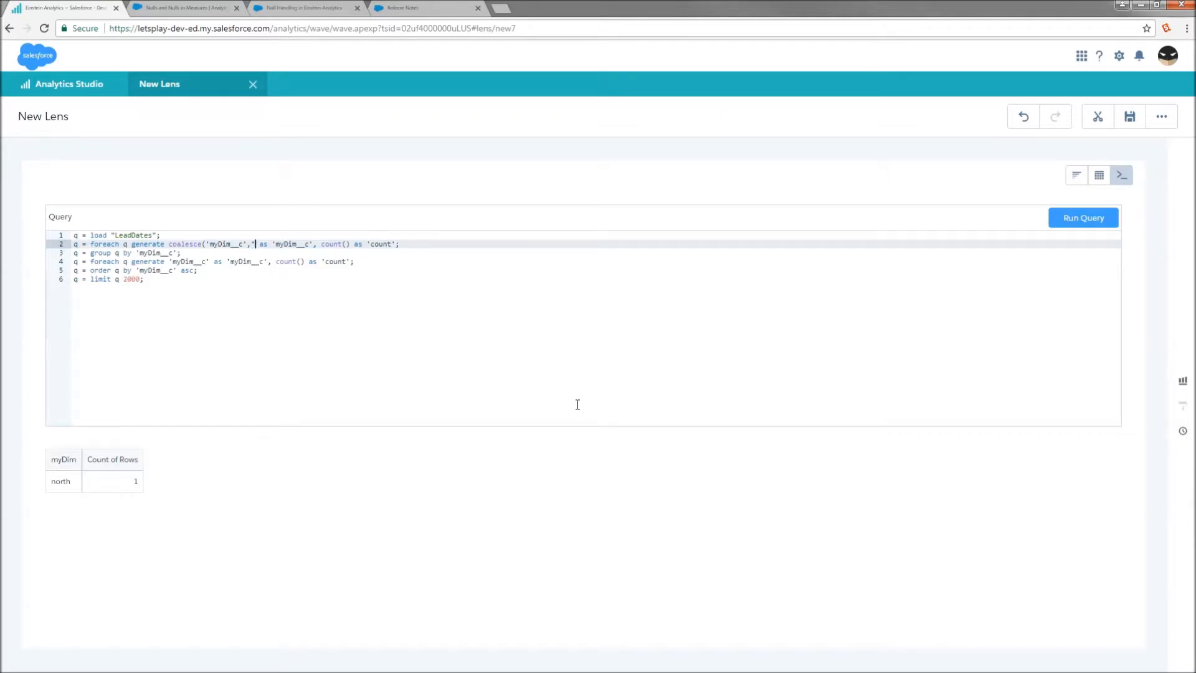
type("\"Whatevs\"")
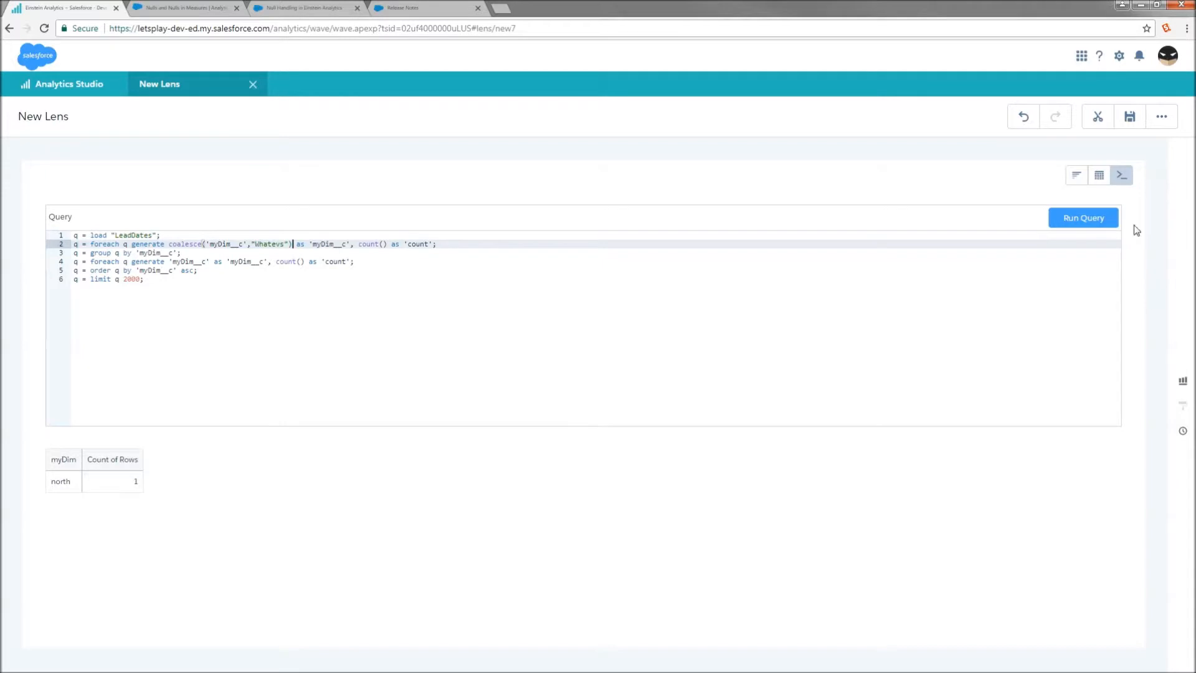
left_click(1082, 217)
type("q =")
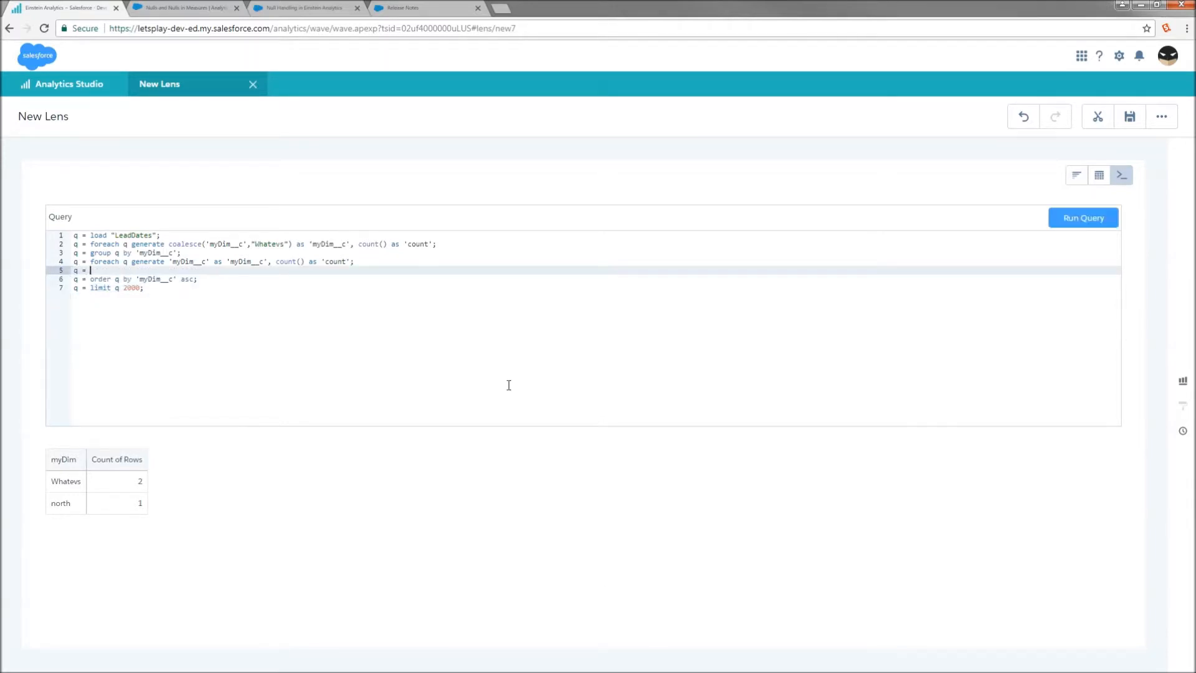
type("filter q by myDim__c == \"Whatevs\";")
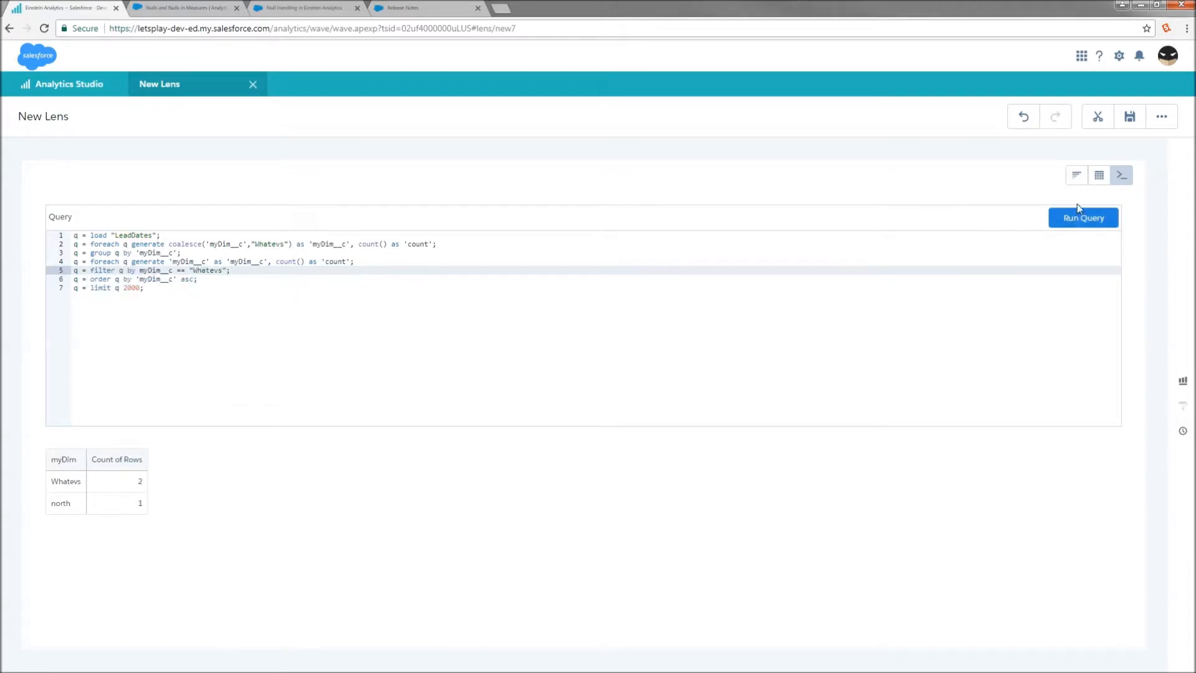
left_click(1082, 217)
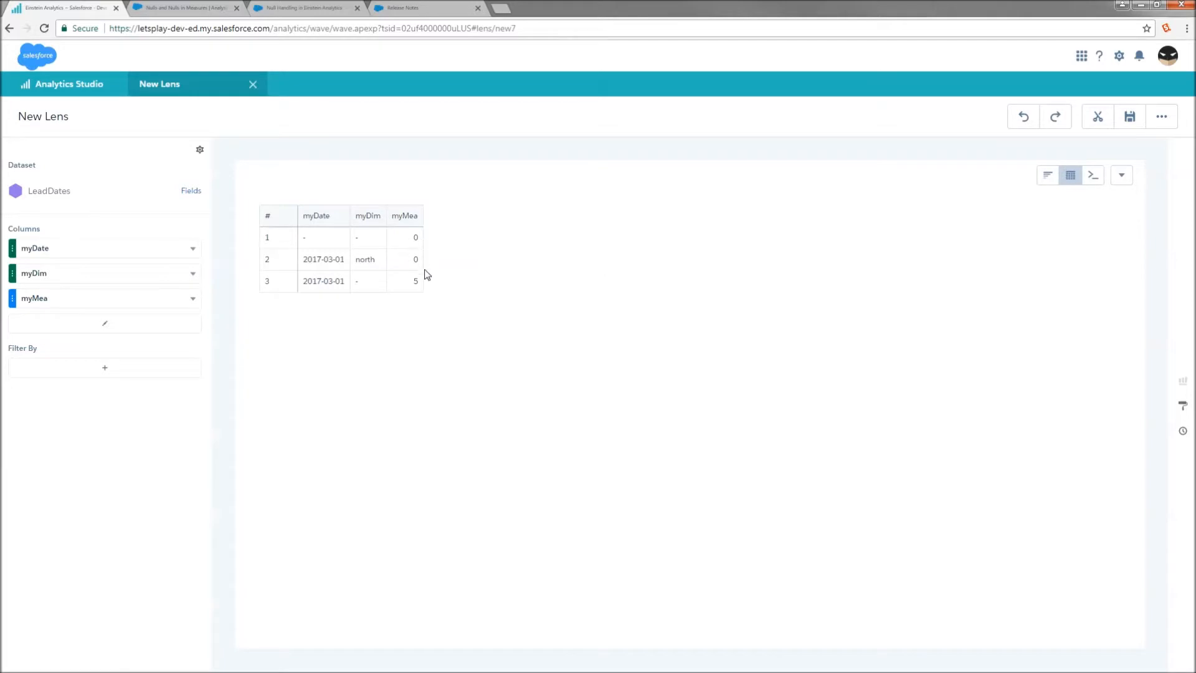
mouse_move(456, 276)
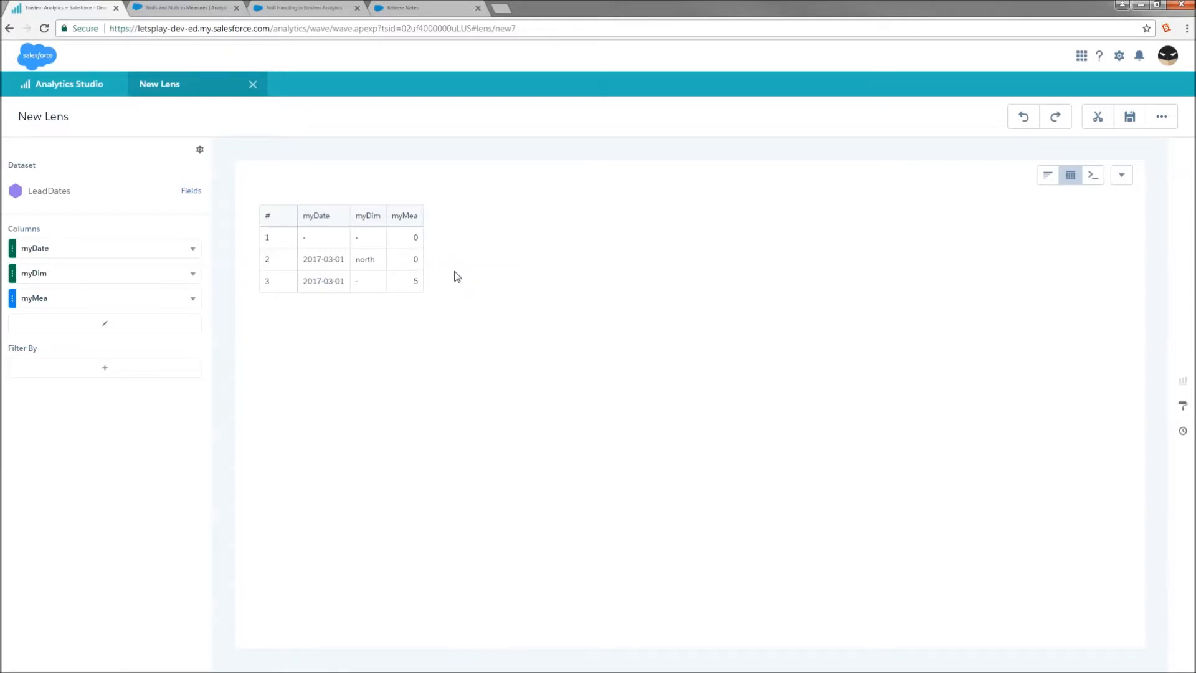
mouse_move(339, 19)
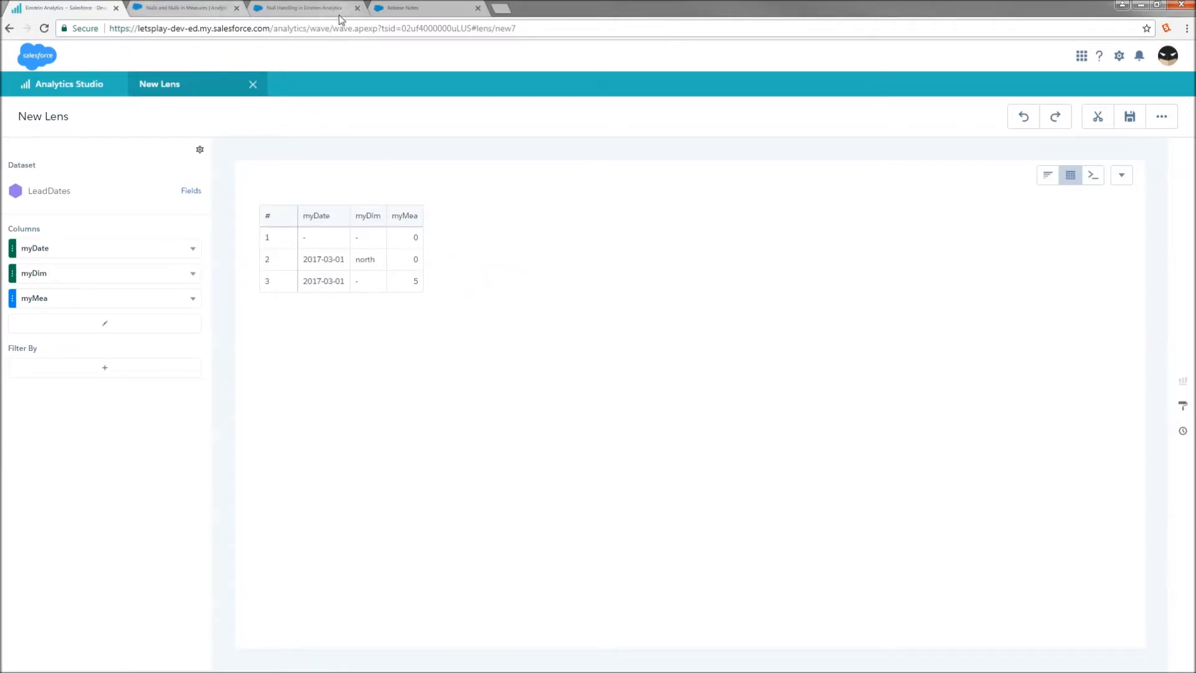
Read through the Null Measure Handling release note, then view the SAQL Nulls reference page
left_click(415, 7)
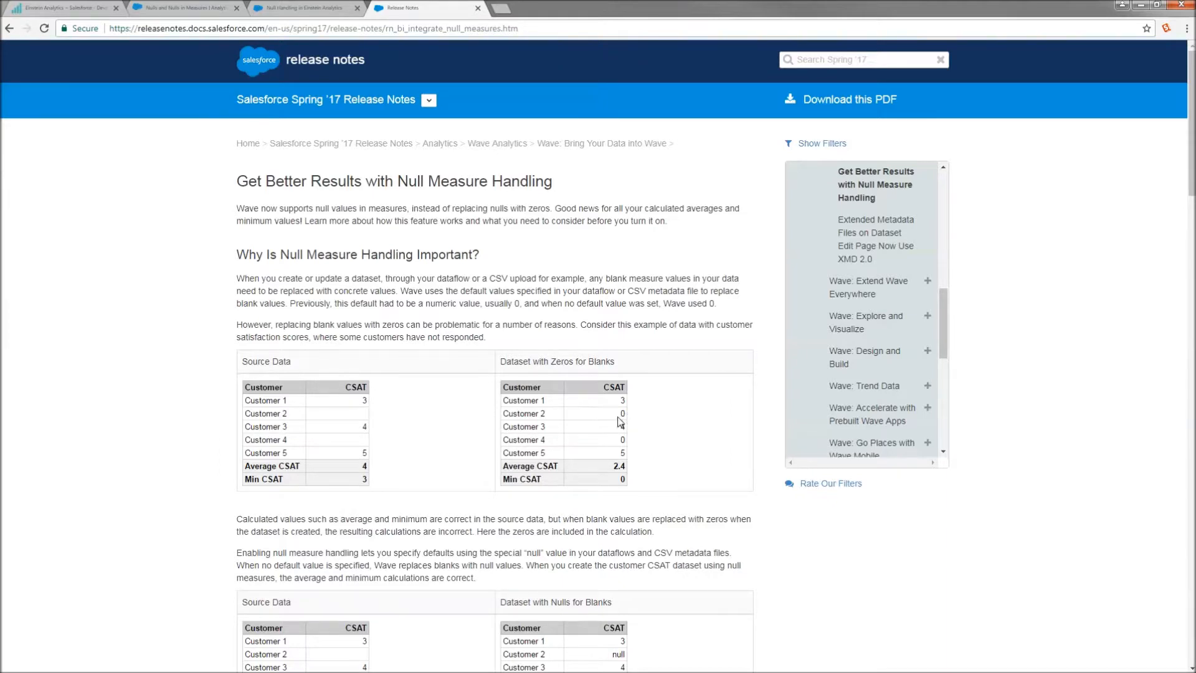
scroll("down", 3)
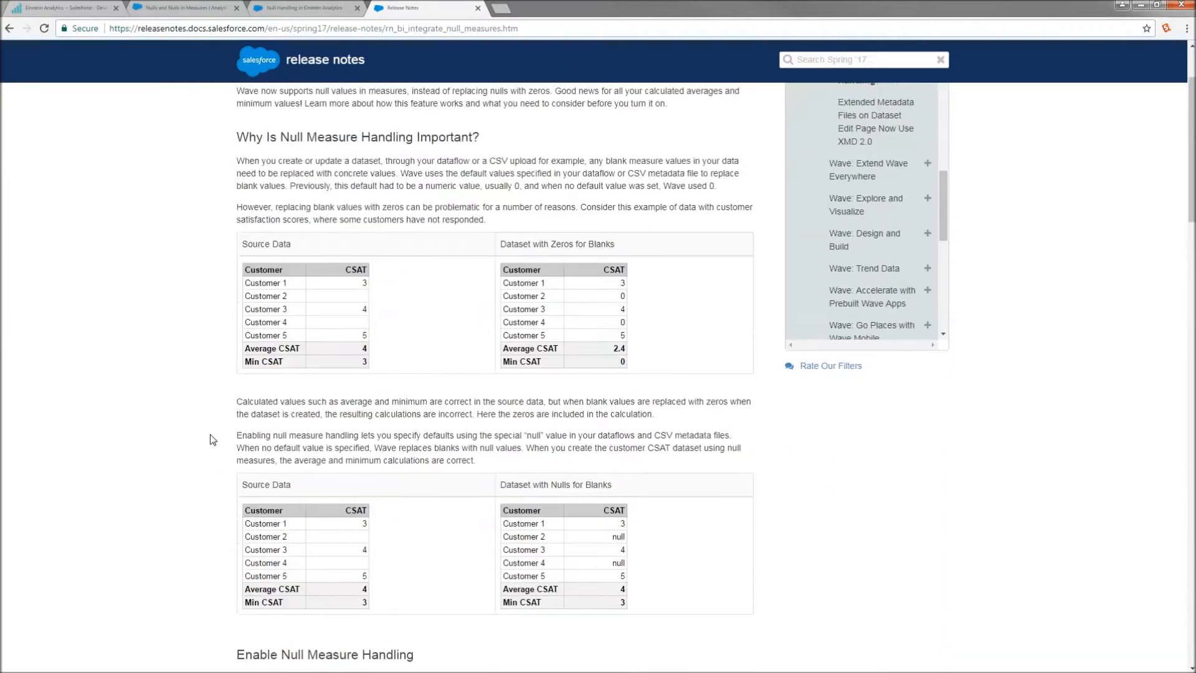
scroll("down", 3)
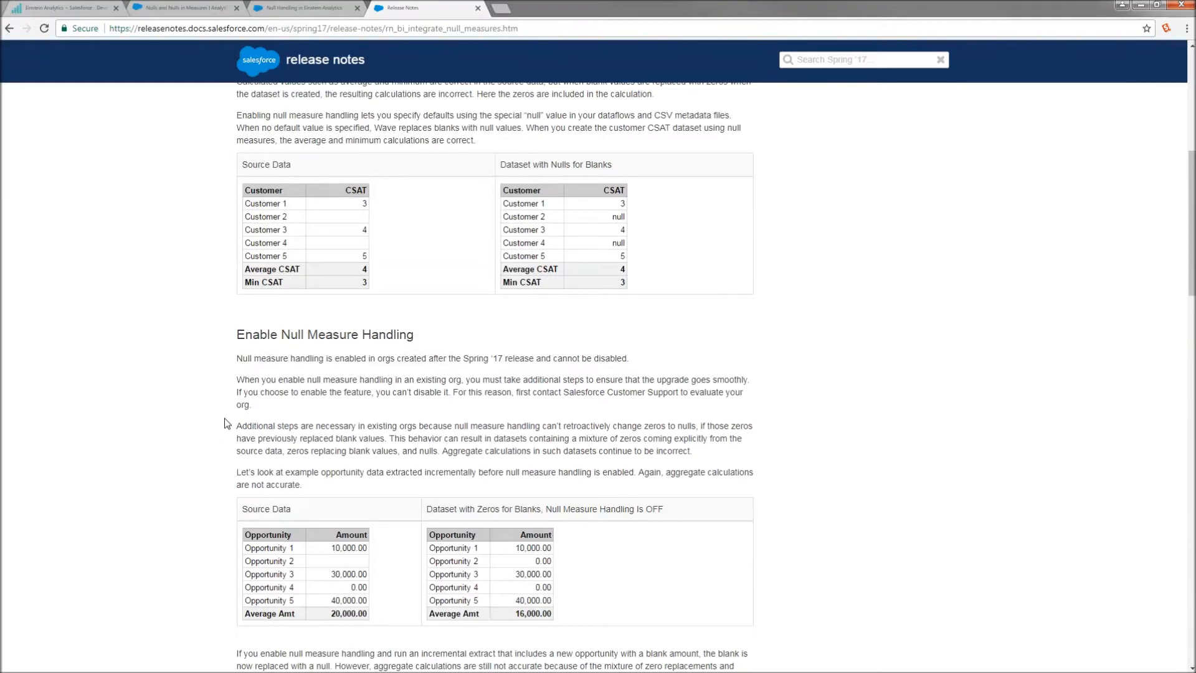
mouse_move(190, 394)
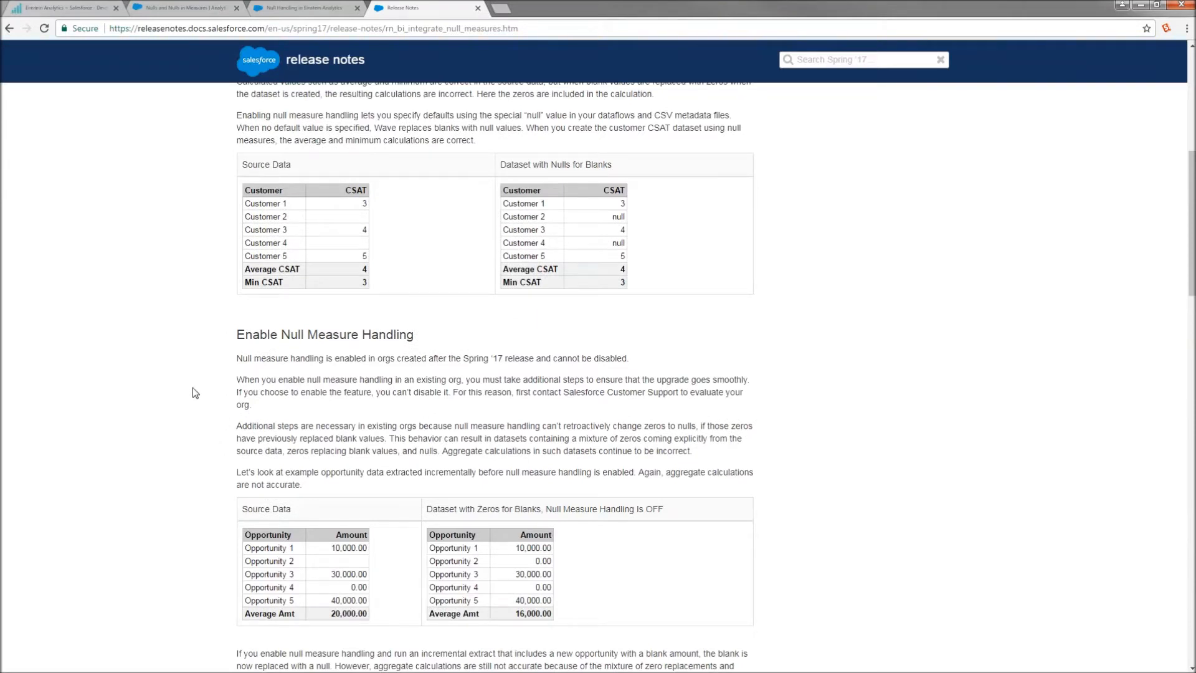
left_click(184, 7)
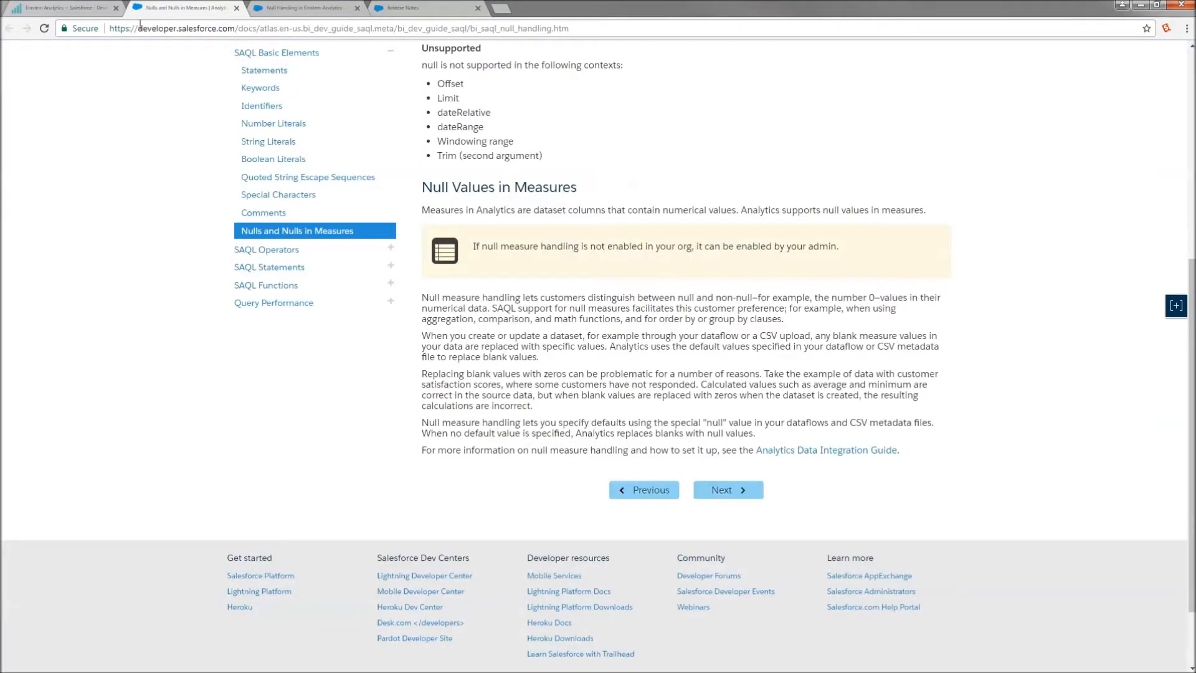
Return to the LeadDates lens and its three-row myDate, myDim, myMea table
left_click(62, 7)
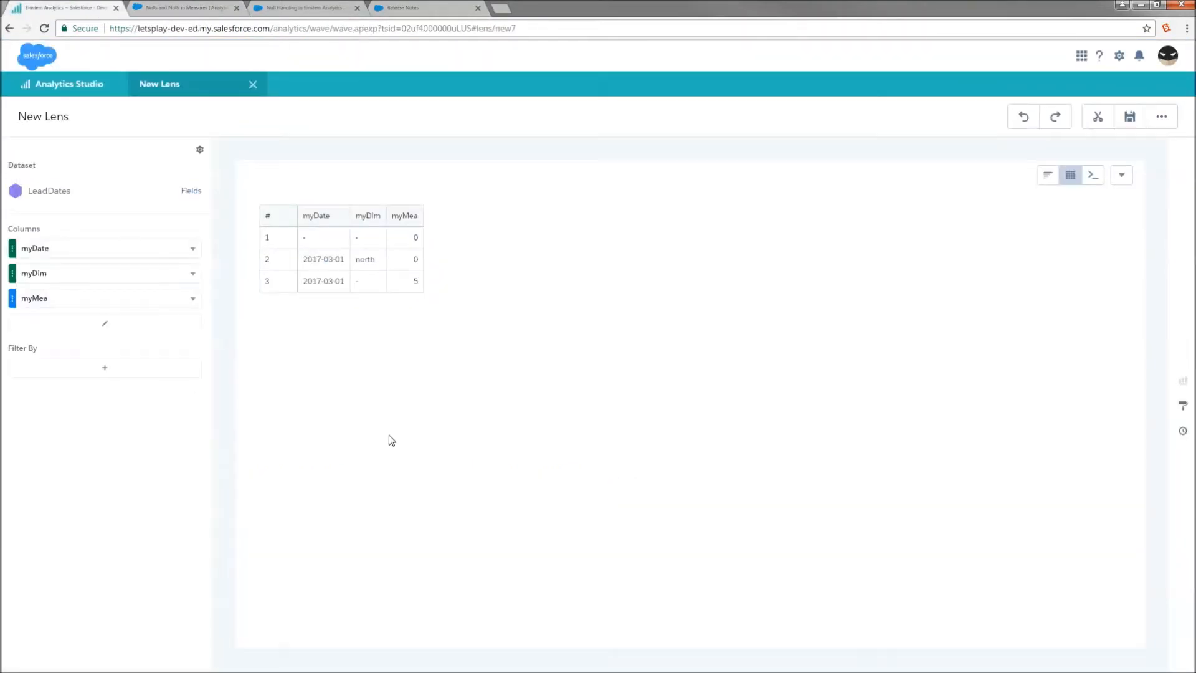
mouse_move(408, 285)
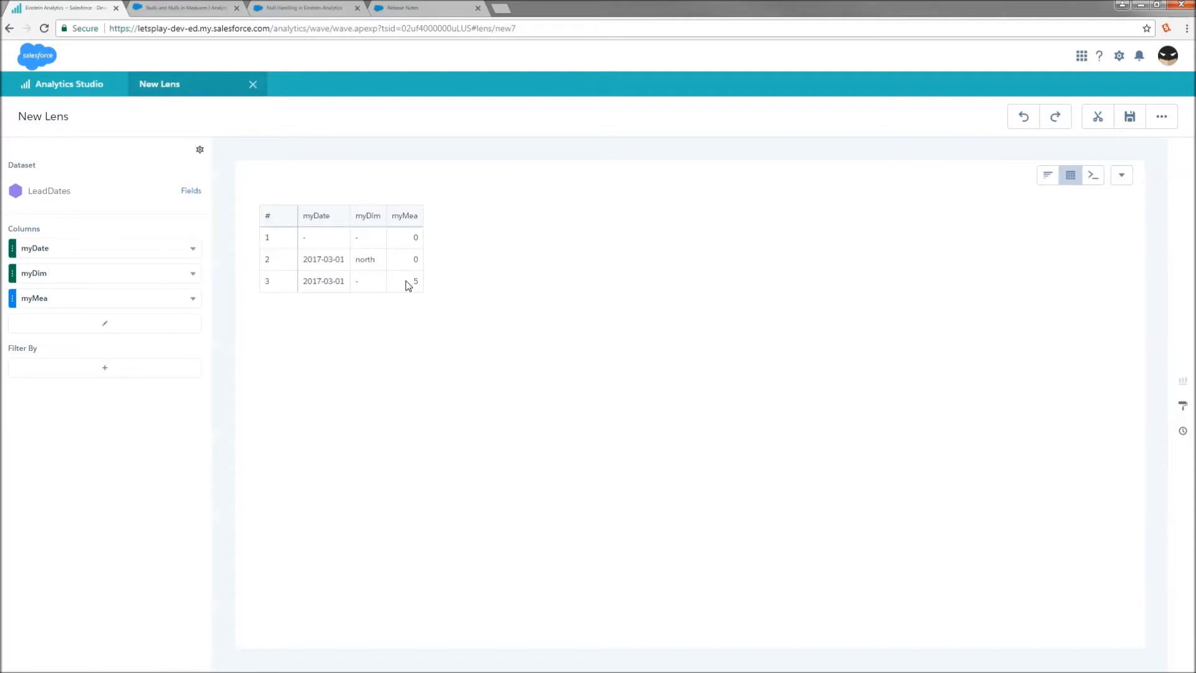
mouse_move(476, 387)
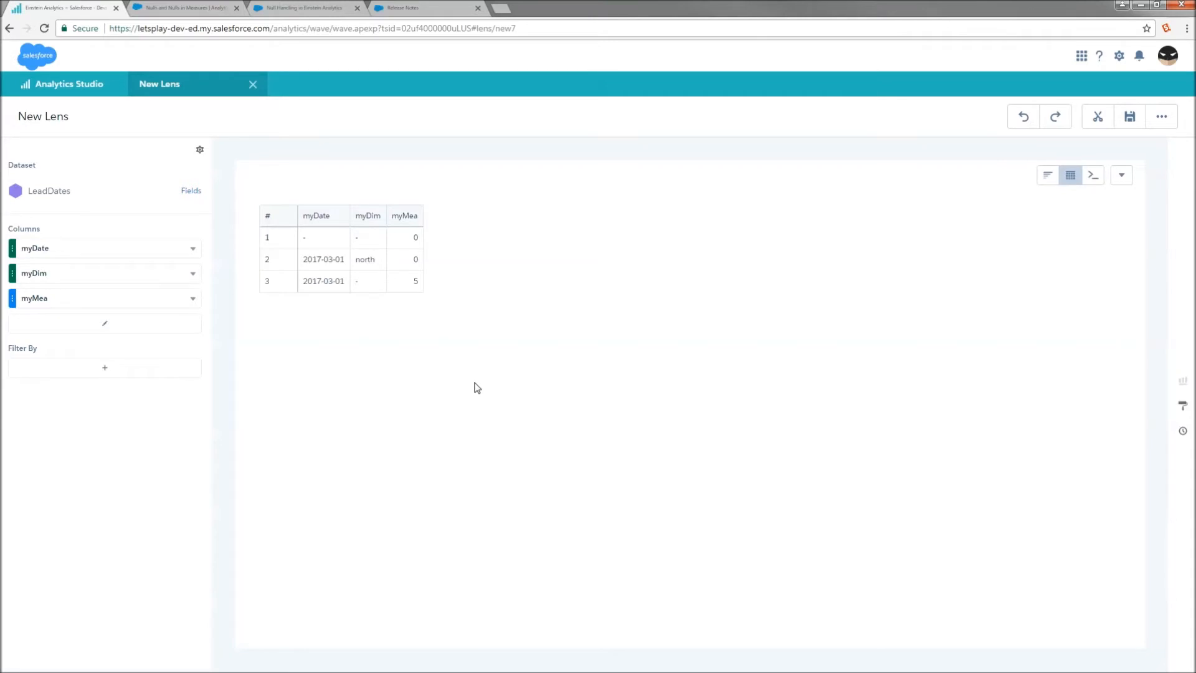
Switch back to the SAQL Nulls and Nulls in Measures reference page
left_click(183, 7)
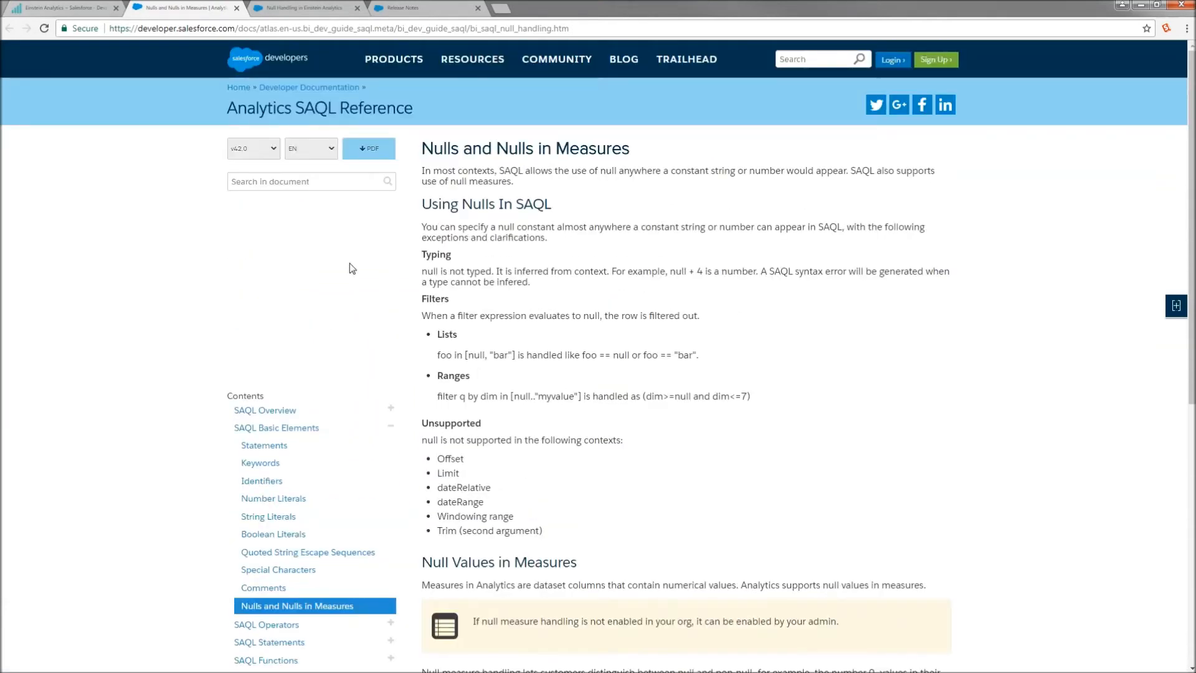
mouse_move(702, 548)
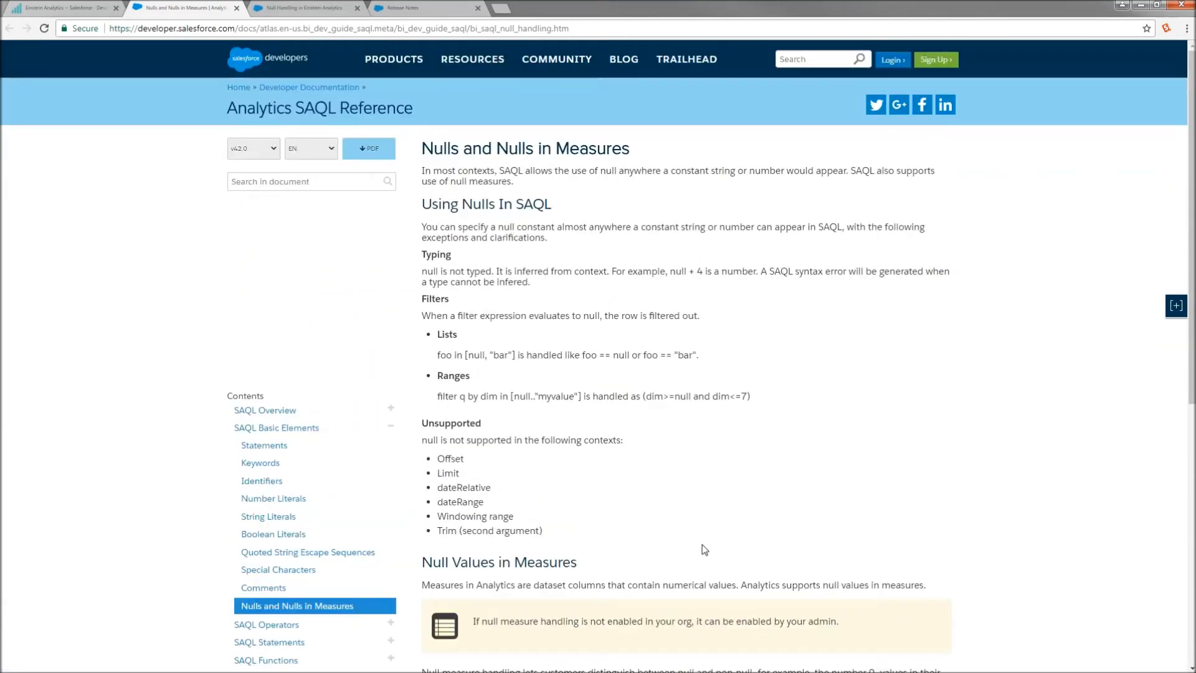
mouse_move(306, 8)
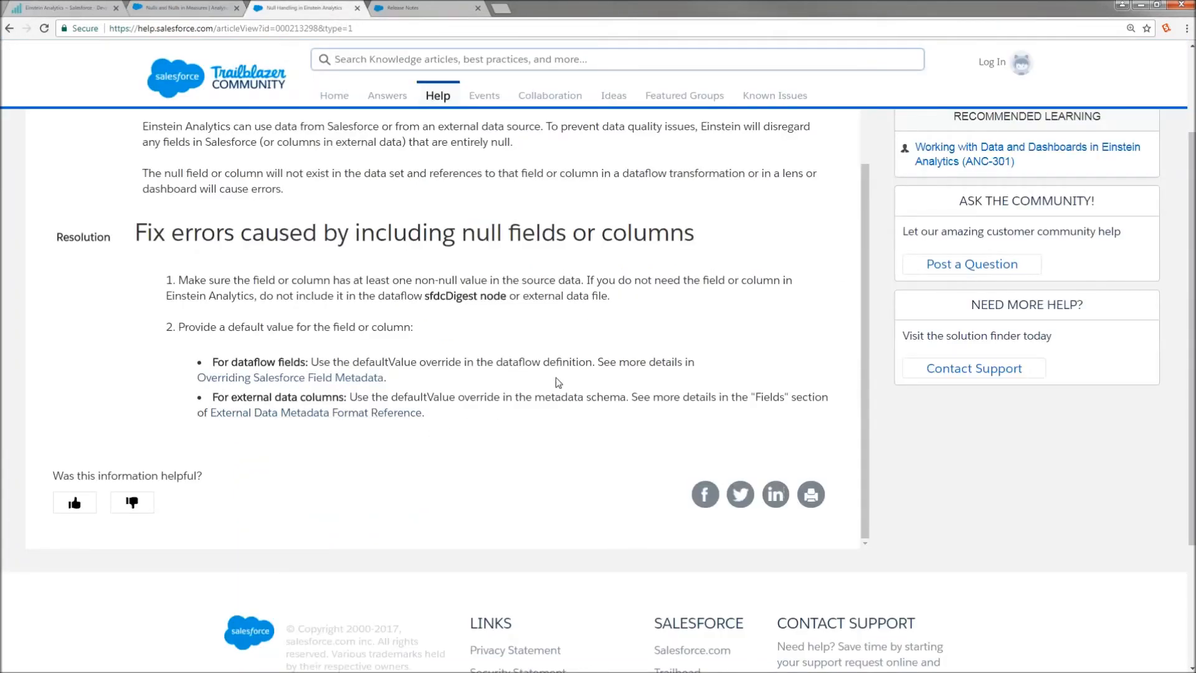
mouse_move(538, 447)
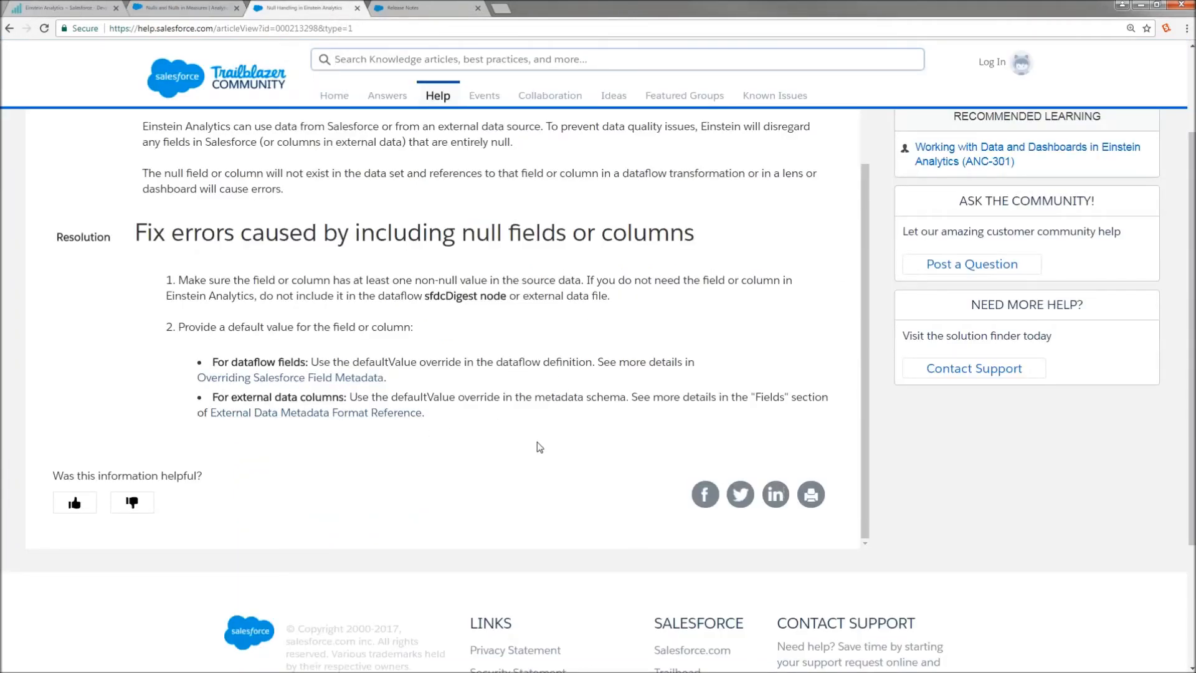